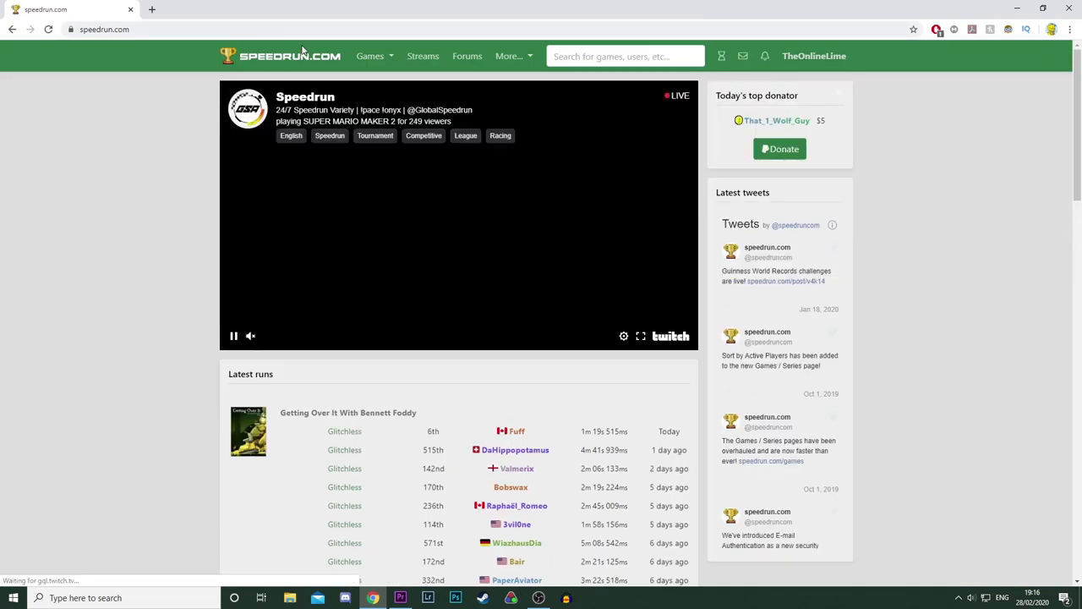
Search speedrun.com for 'gettin' and view the Getting Over It leaderboard rules
type("gettin")
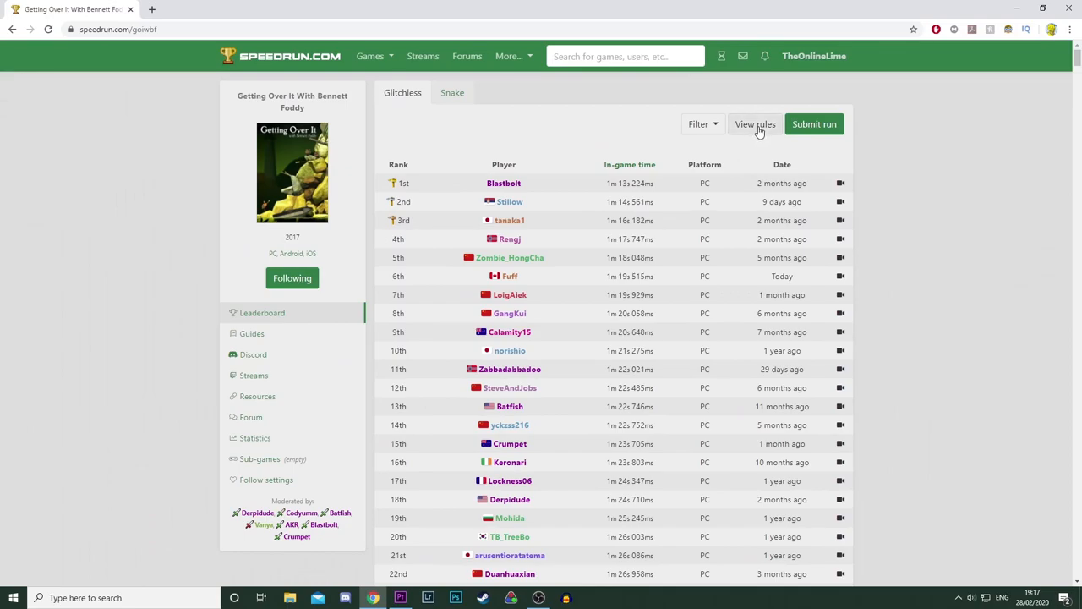
left_click(756, 124)
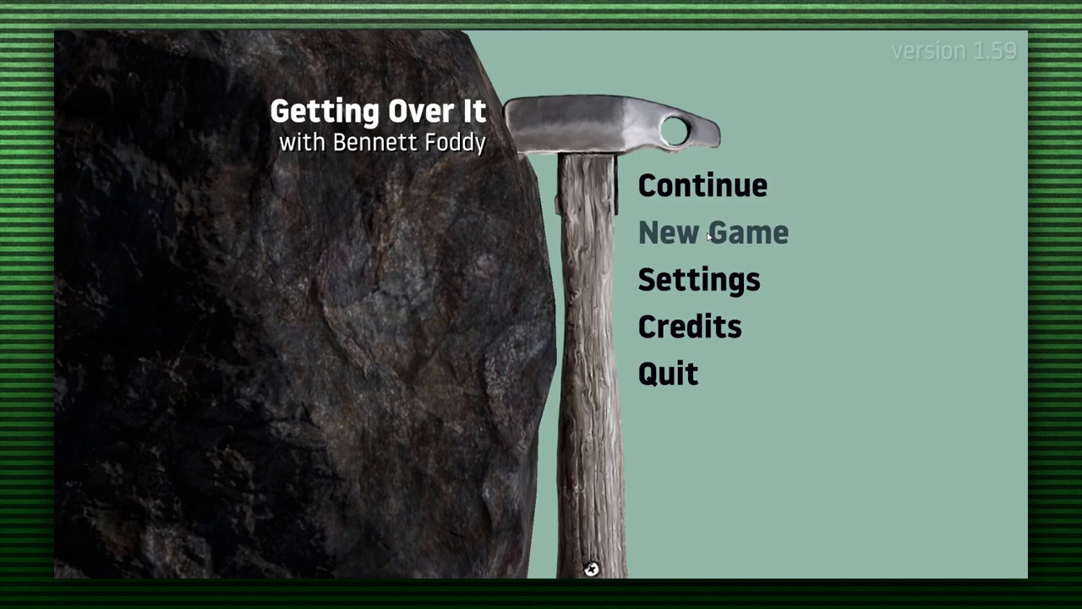
Start a New Game from the Getting Over It title screen
left_click(713, 233)
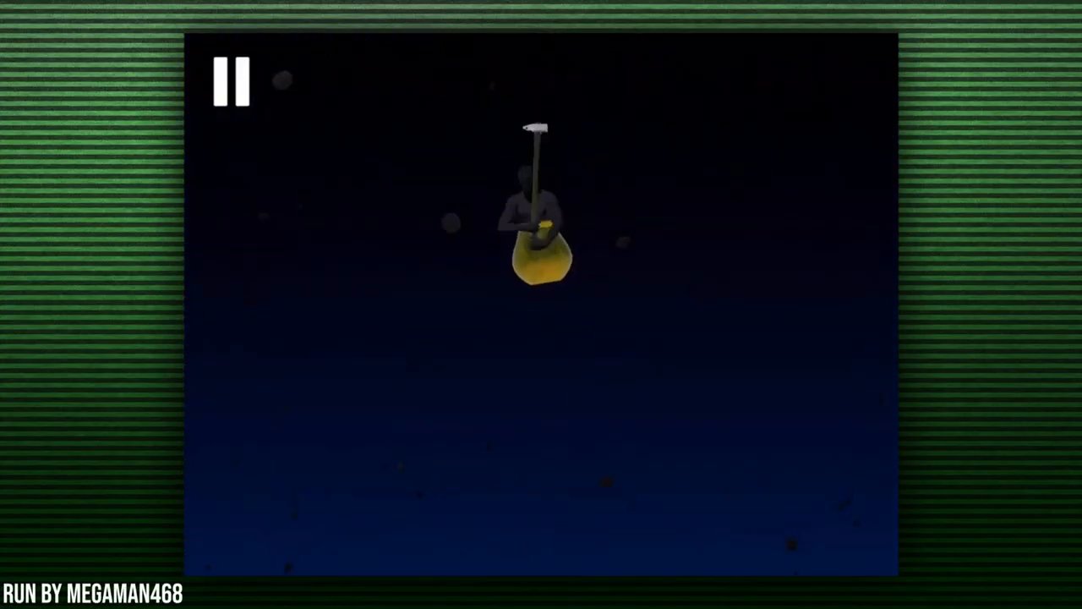
Climb into the space section and bring up the modpack mod menu
left_click(230, 81)
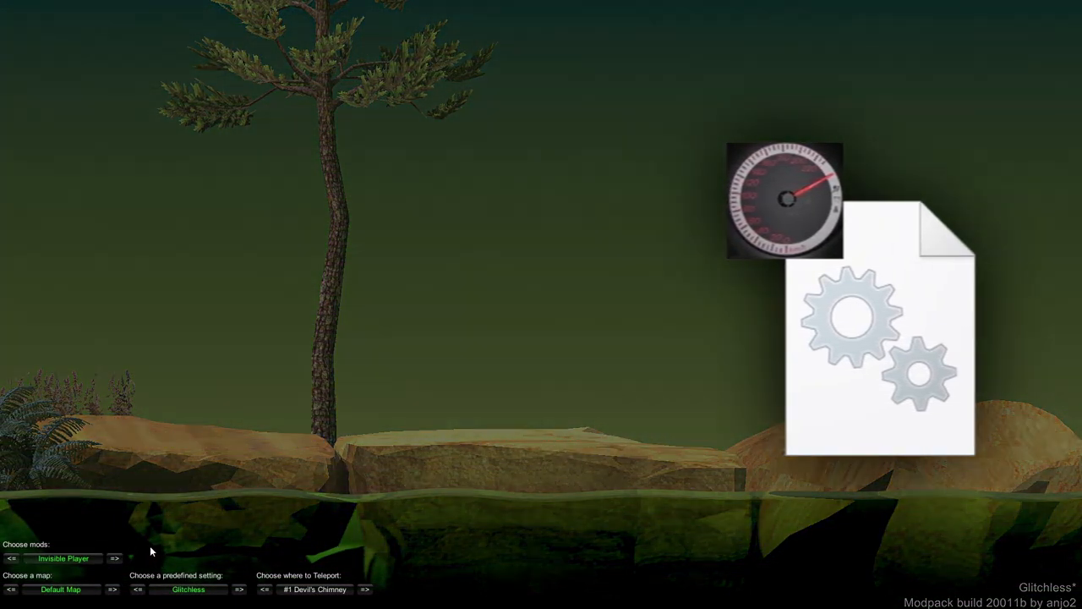
Cycle the modpack's Choose mods option to Only Hammer, keeping Glitchless
left_click(115, 558)
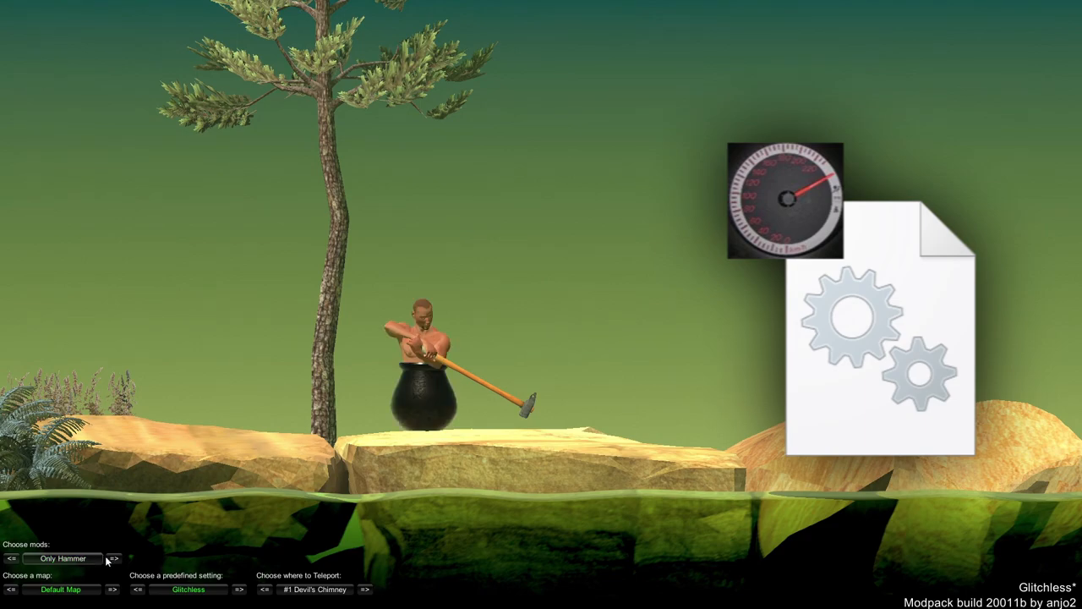
left_click(115, 559)
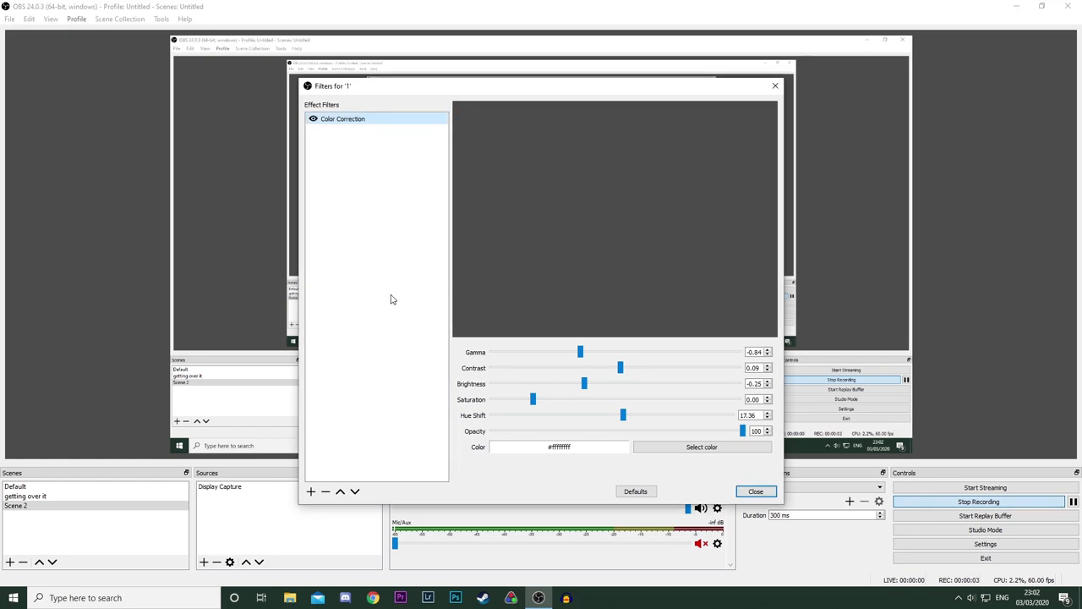
Delete the Color Correction filter, confirm with Yes, and close the Filters window
left_click(325, 491)
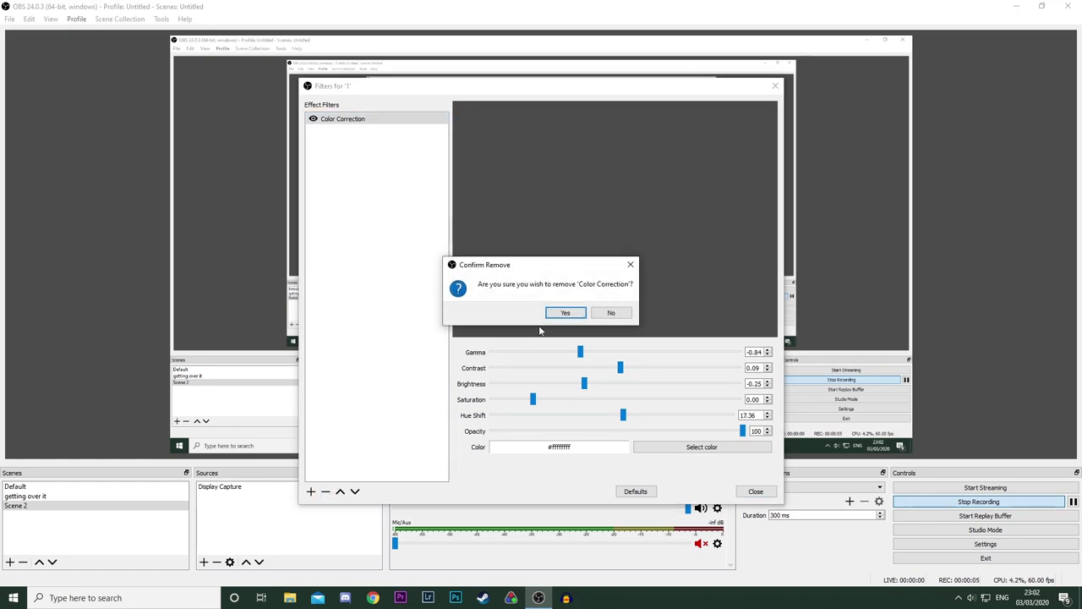
left_click(565, 312)
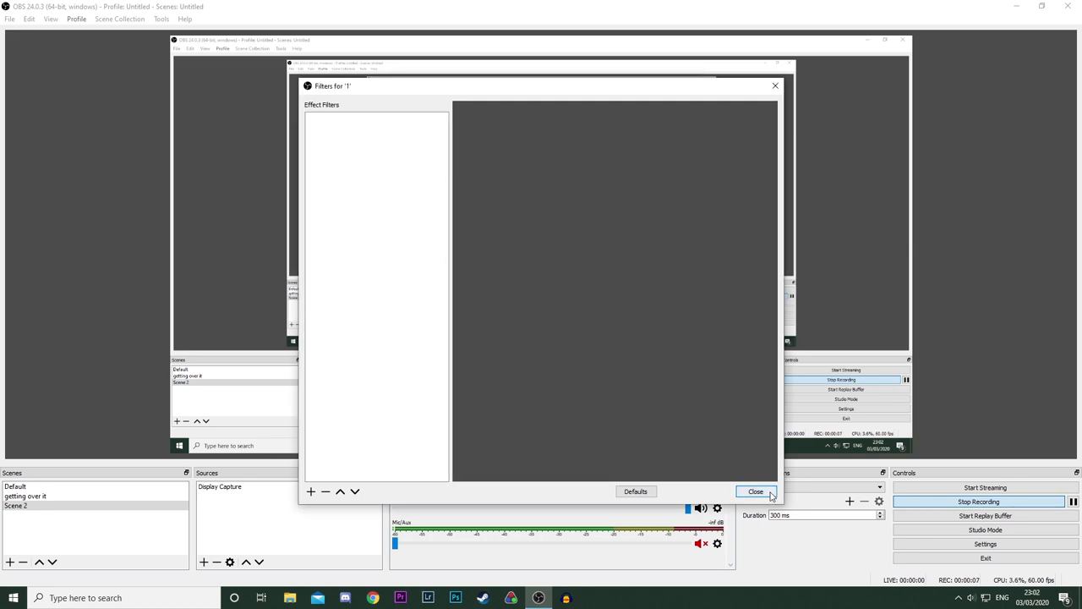
left_click(755, 491)
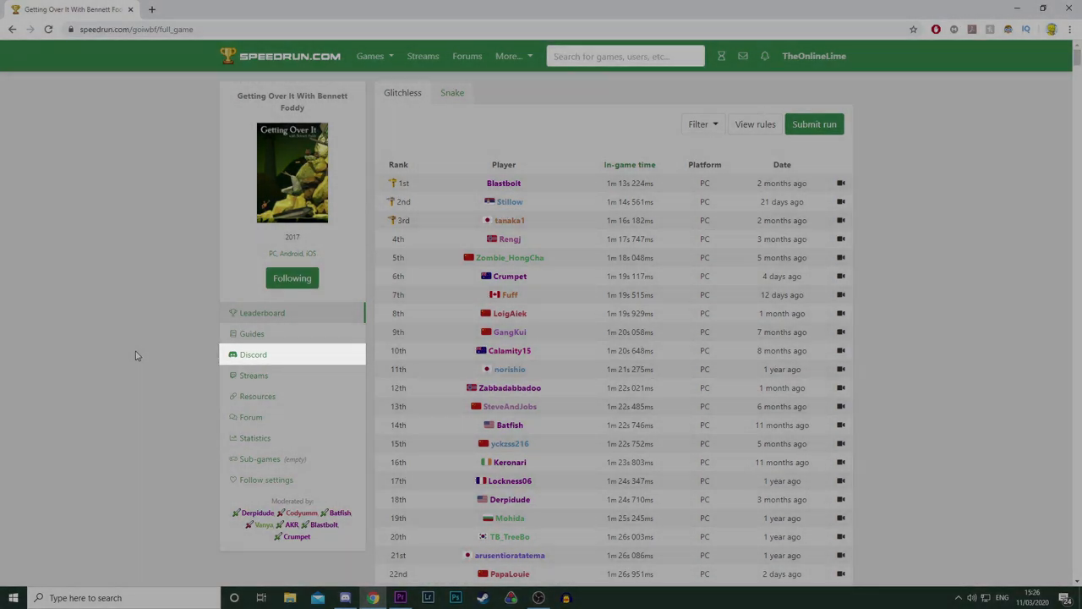
Follow the game page's Discord invite into the Getting Over It Unofficial server
left_click(253, 355)
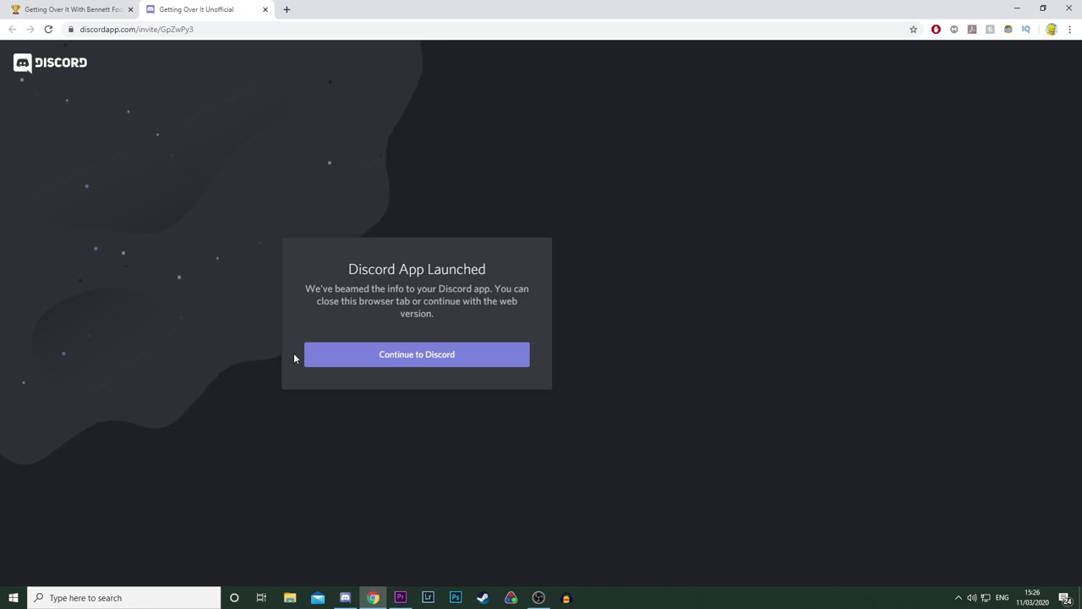
left_click(416, 354)
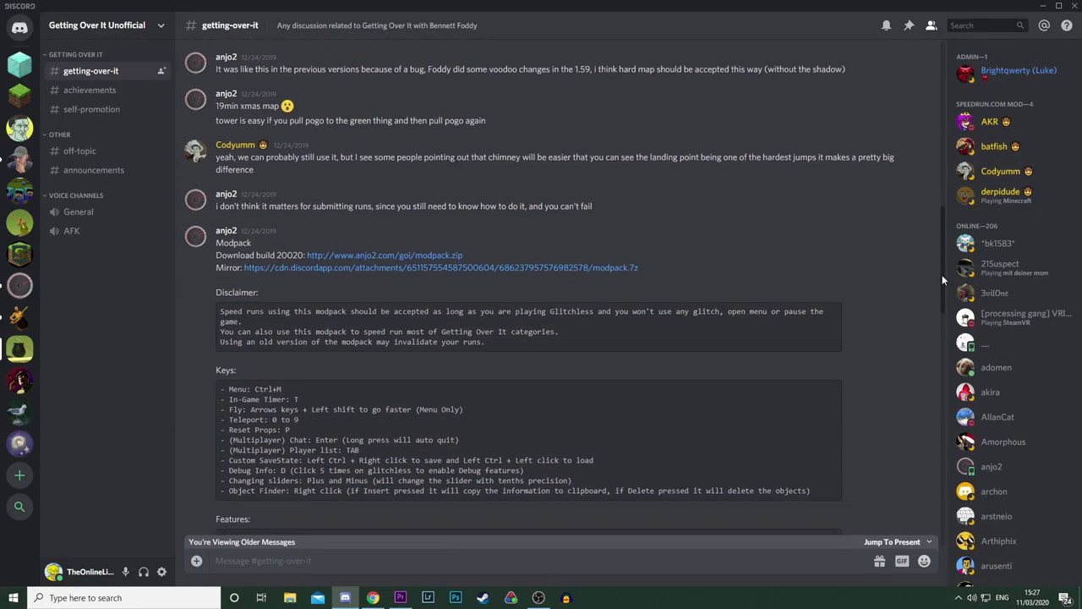
scroll("down", 3)
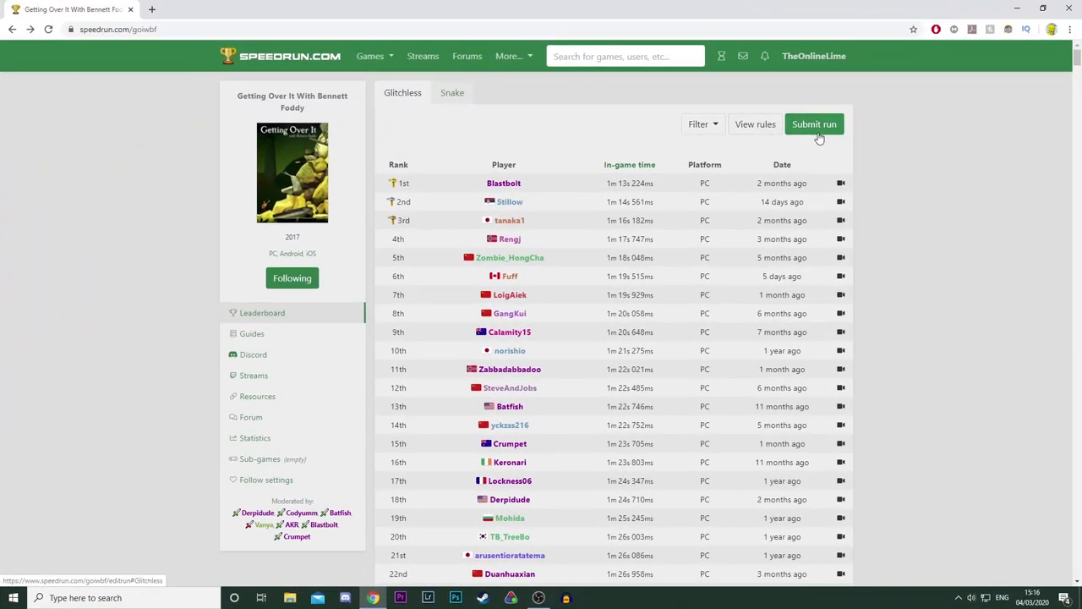
Fill a Glitchless run submission with description 'pretty good run but some improvement is needed.'
left_click(813, 124)
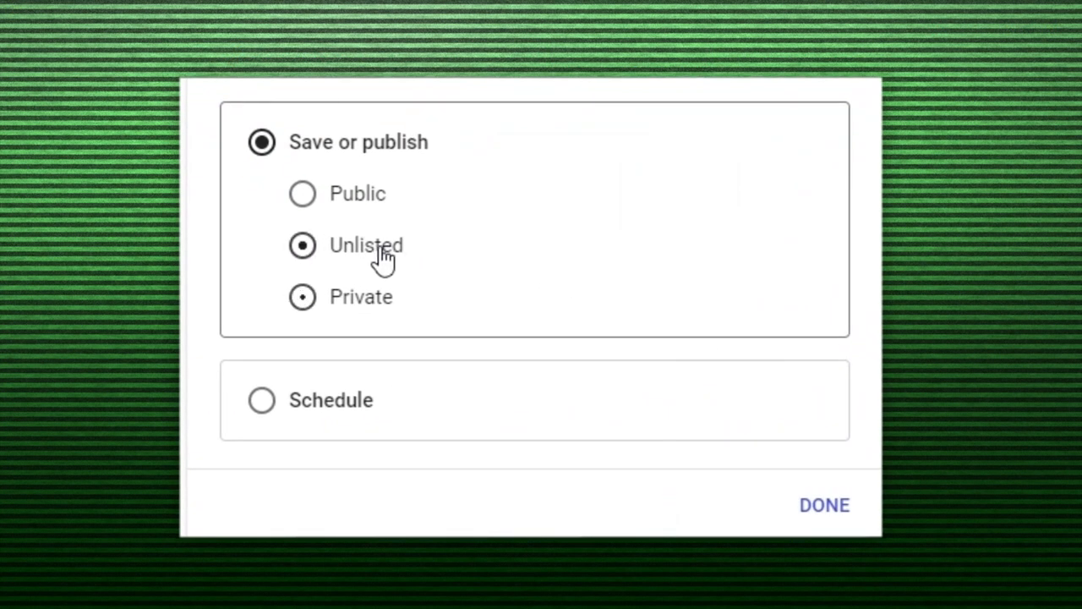
left_click(302, 194)
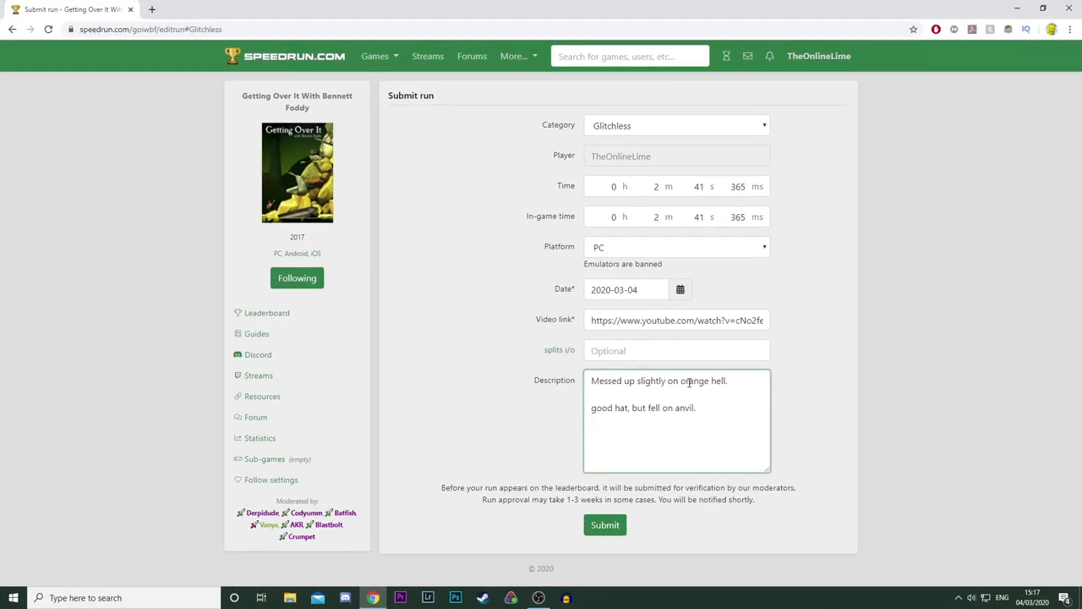
type("pretty goo")
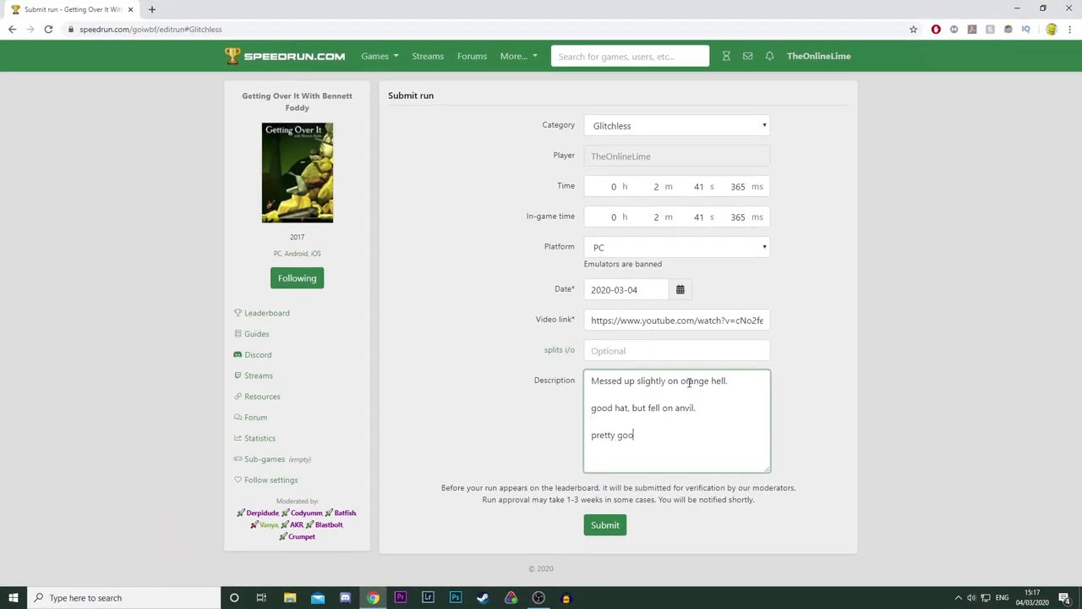
type("d run but some improvement is needed.")
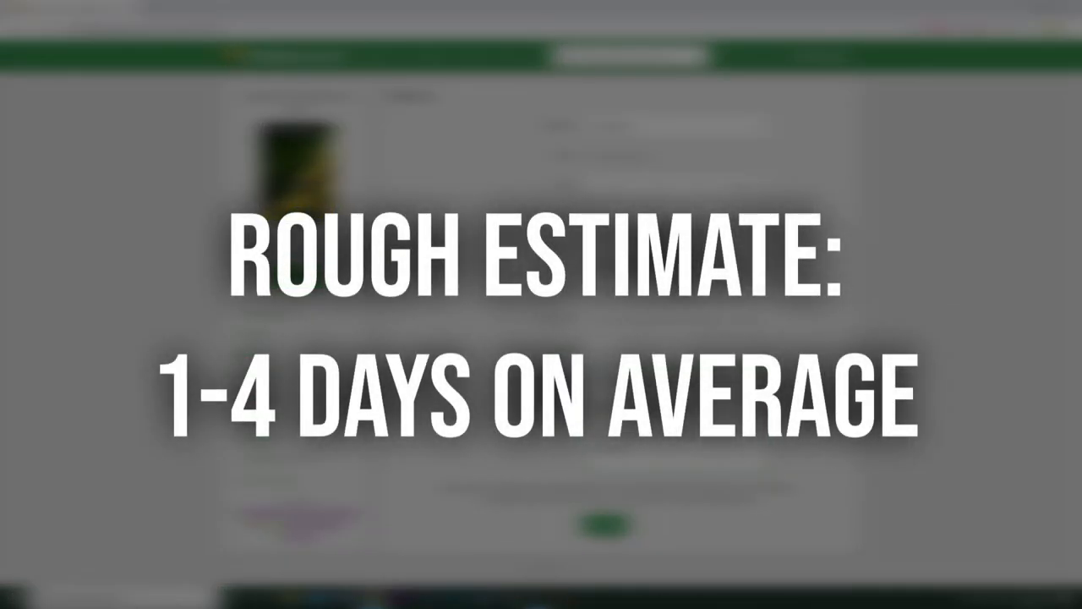
type("@codyu")
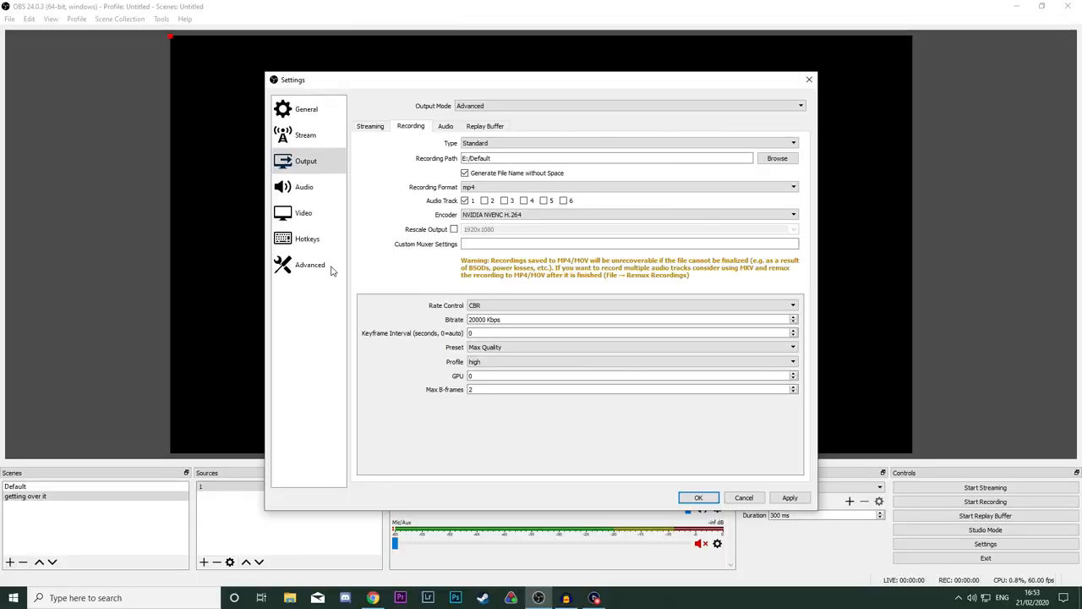
mouse_move(655, 287)
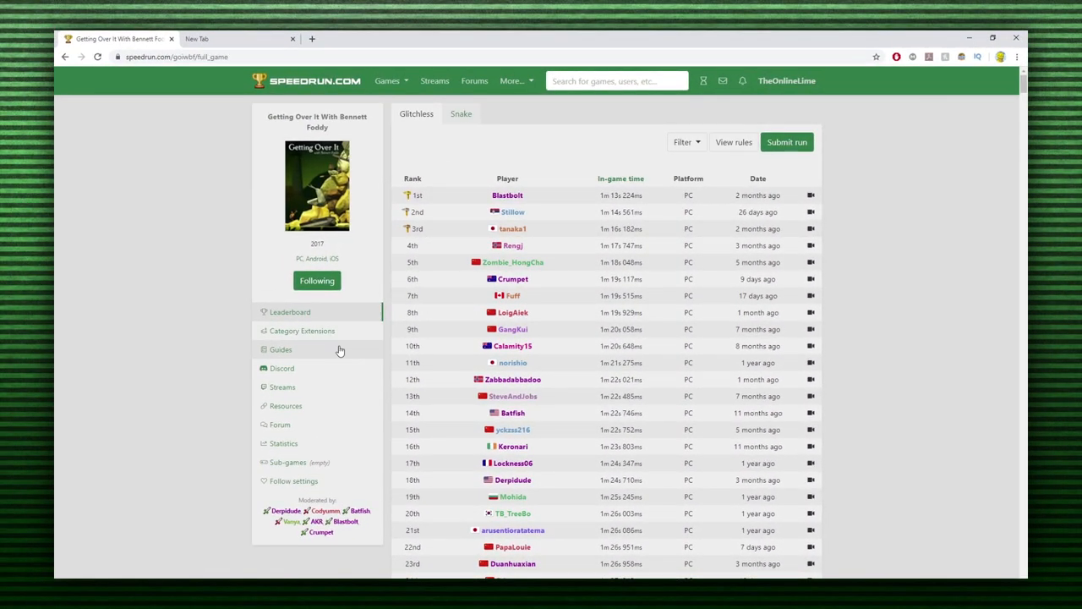
Open the Getting Over It Guides page and select the Basic LiveSplit Tutorial
left_click(281, 349)
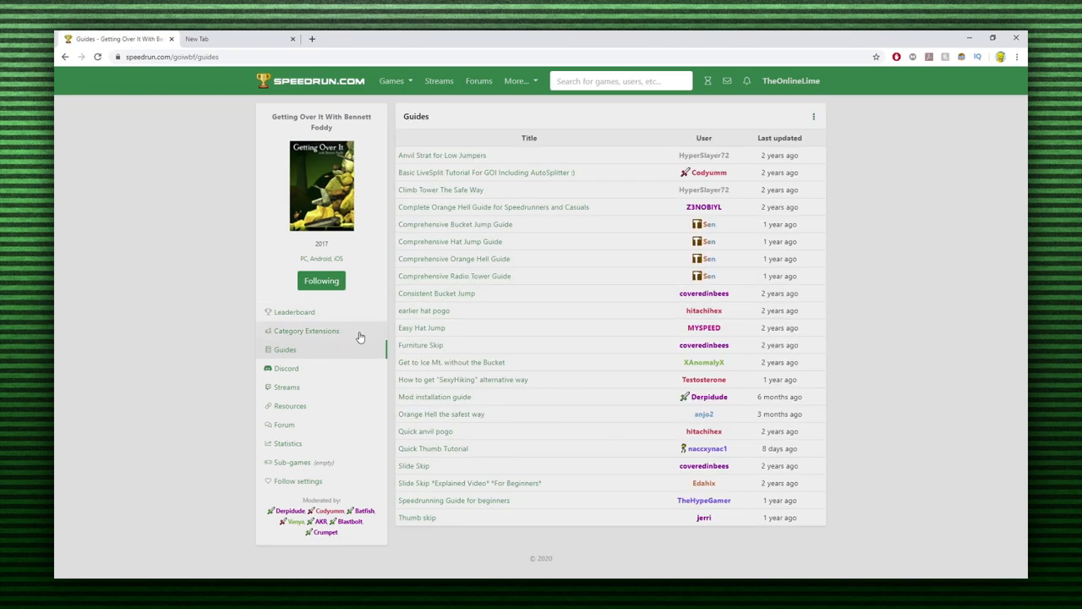
left_click(280, 424)
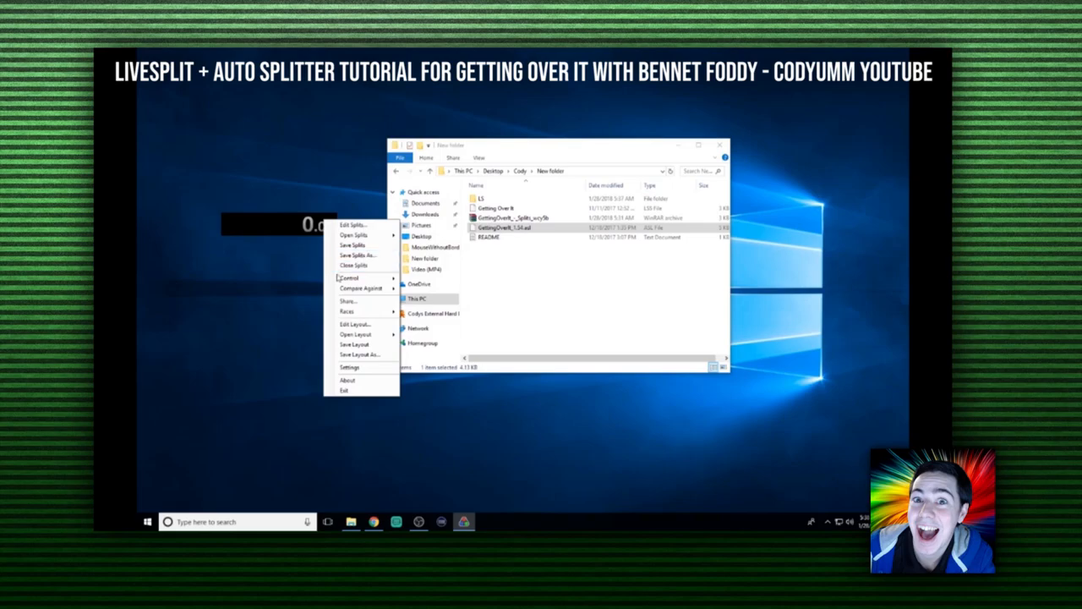
Play the second LiveSplit tutorial clip, then go to the Google homepage
left_click(354, 324)
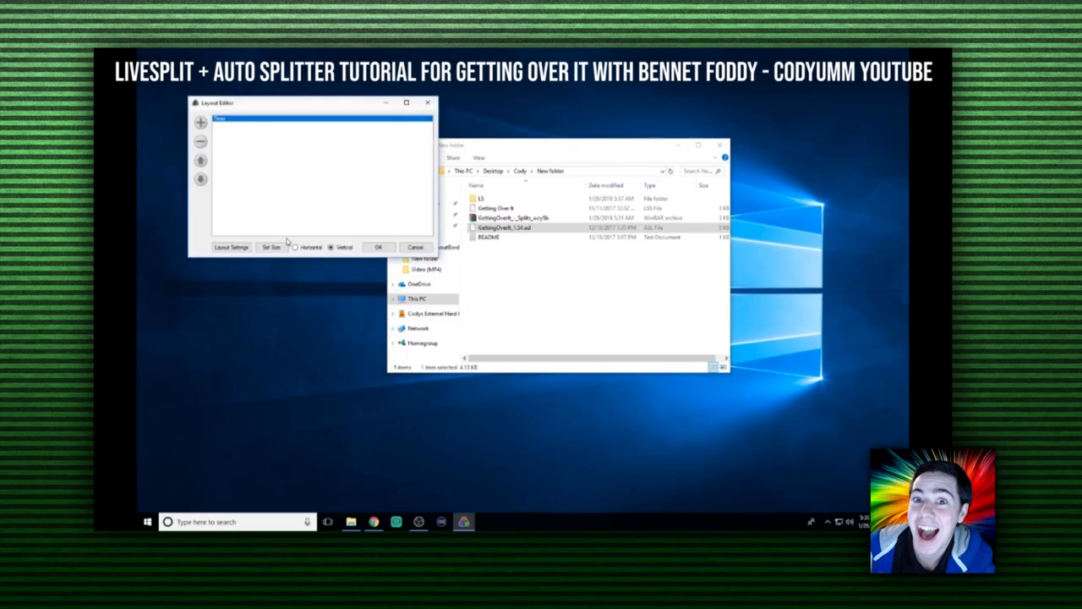
left_click(200, 122)
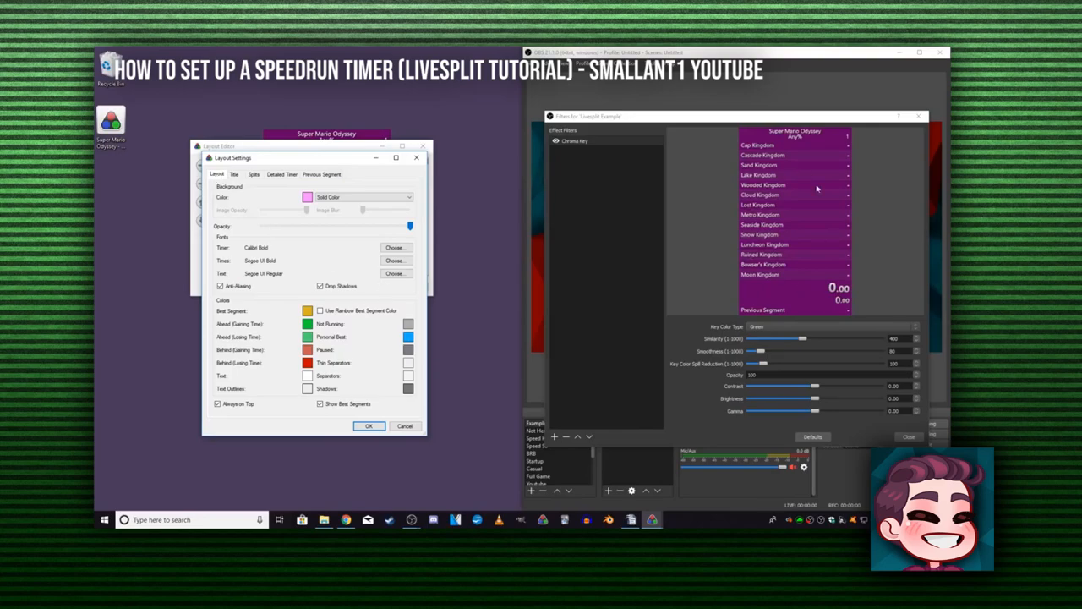
left_click(307, 198)
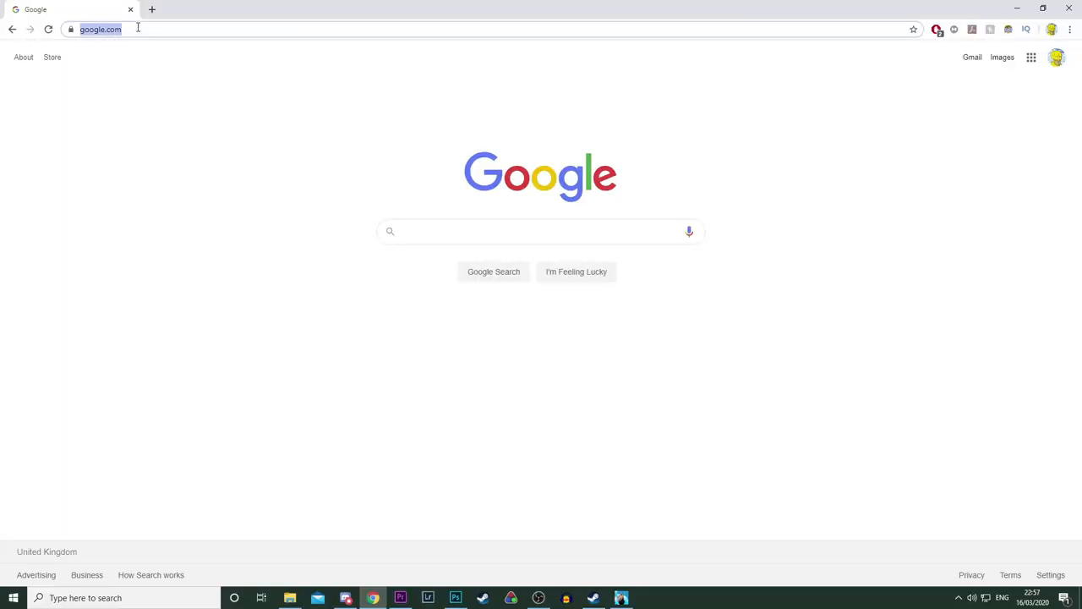
Search for LiveSplit, download LiveSplit 1.7.7 from livesplit.org, and extract the zip with 7-Zip
type("Livesplit")
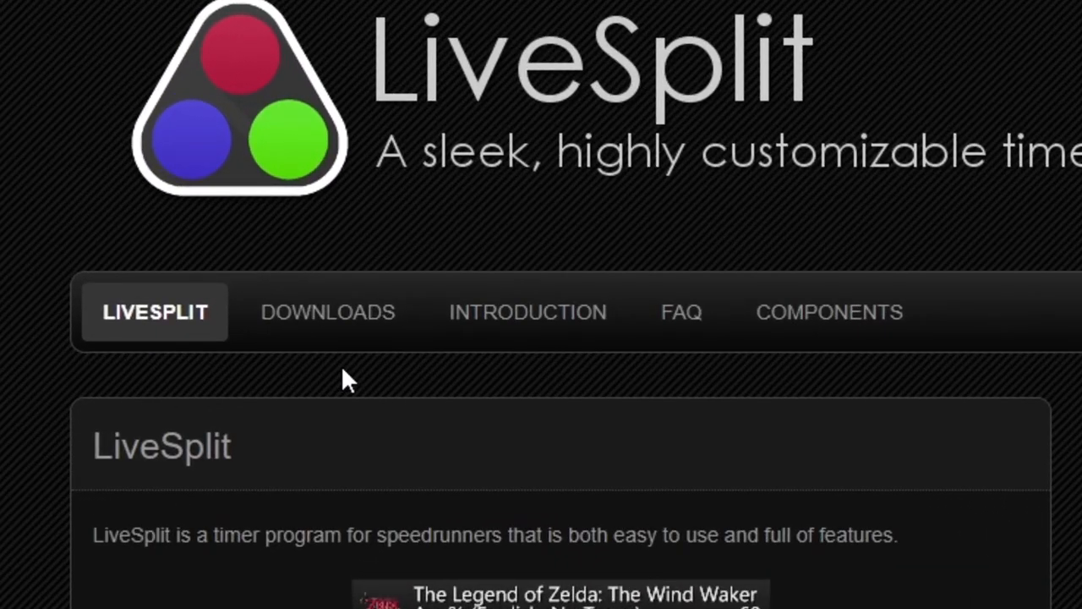
left_click(327, 312)
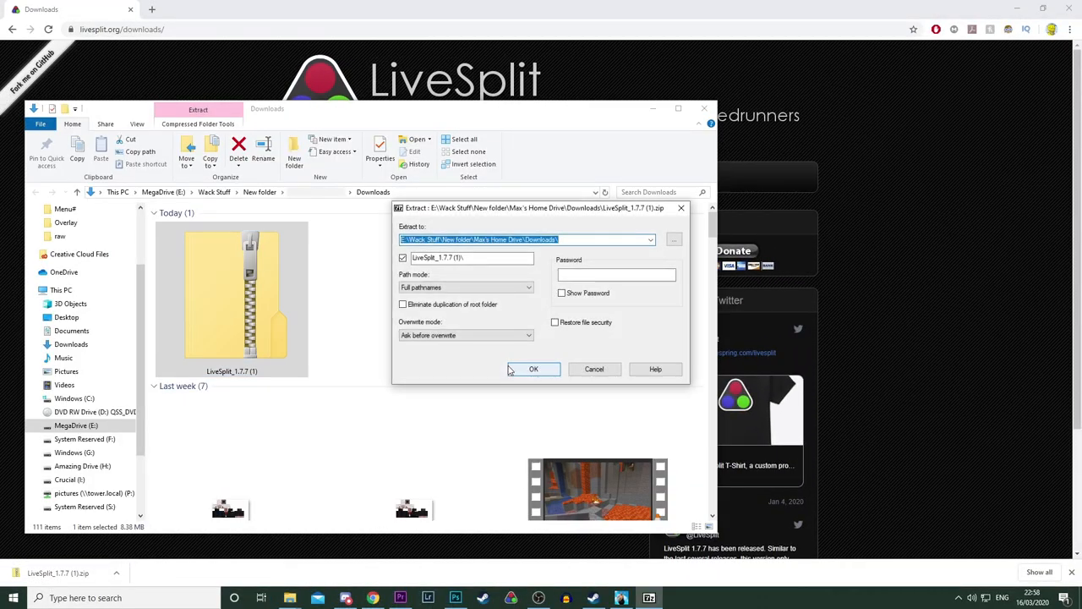
left_click(534, 369)
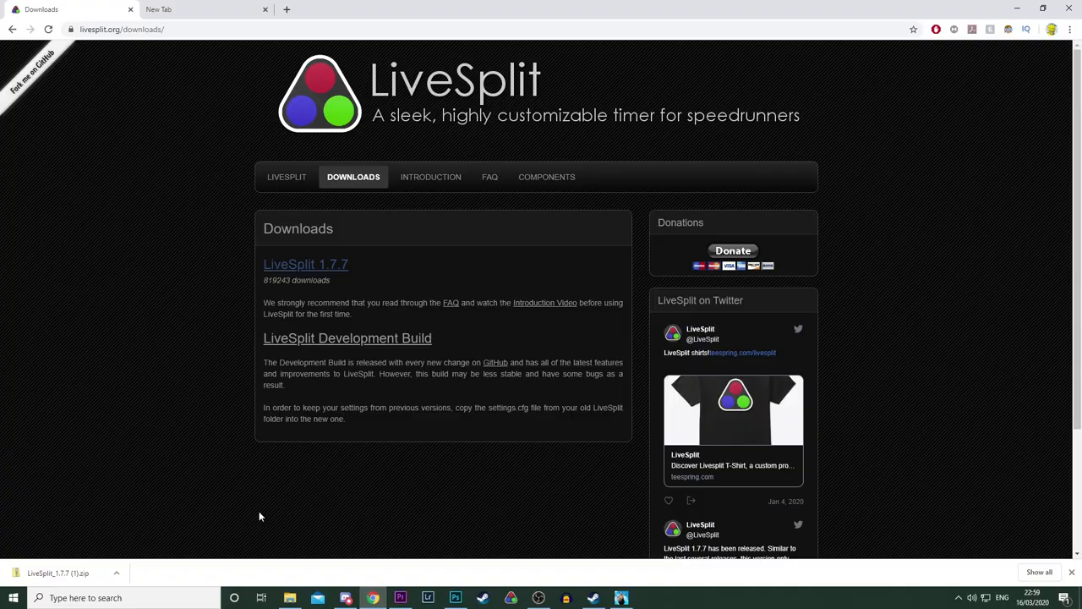
Download the Getting Over It autosplitter .asl from speedrun.com Resources, then open google.com
left_click(207, 10)
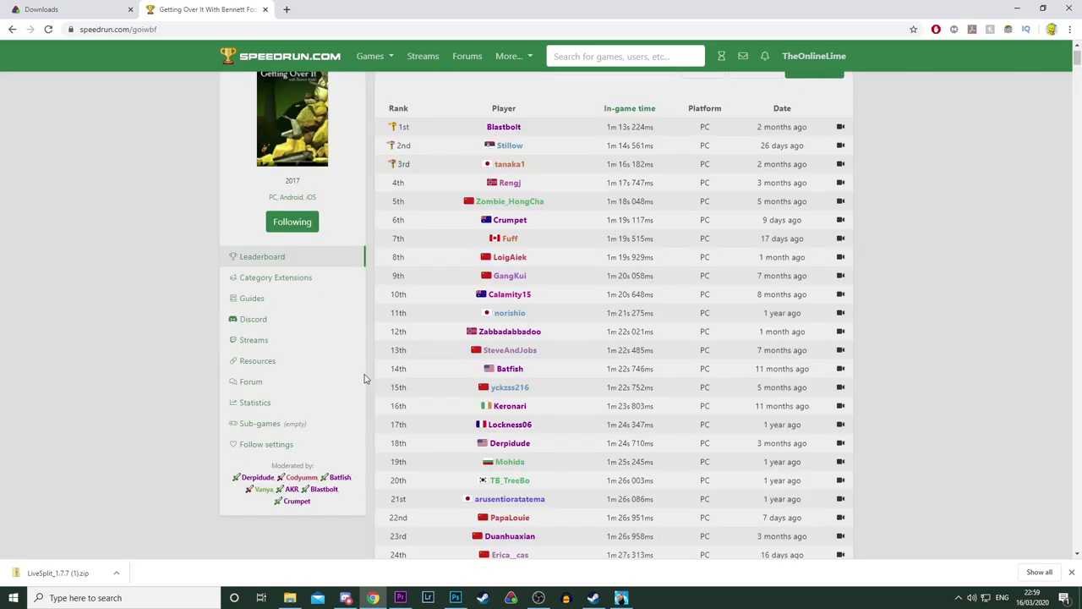
left_click(257, 360)
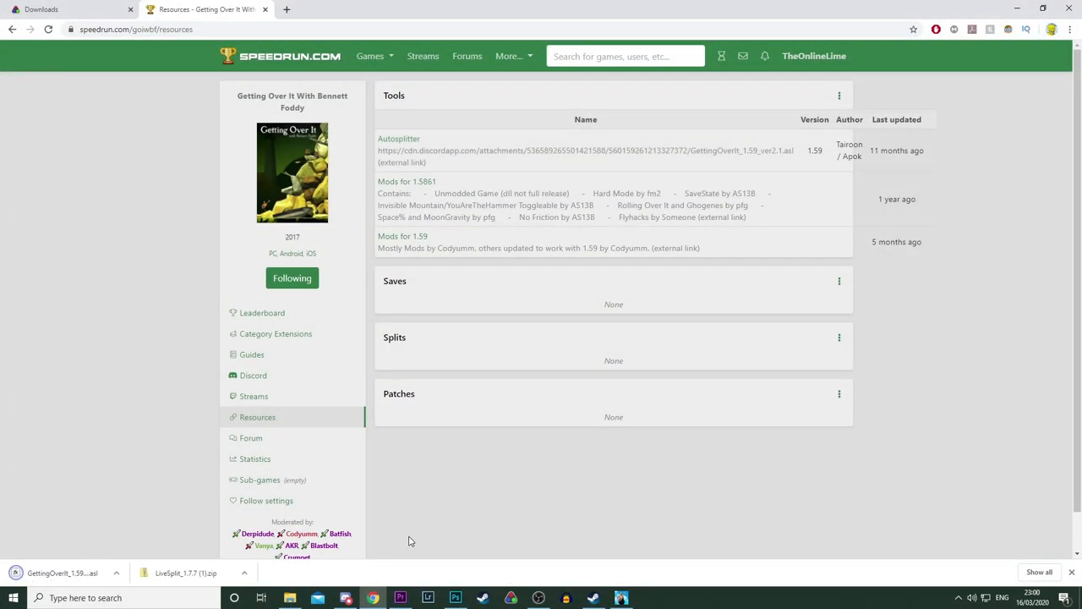
left_click(1043, 9)
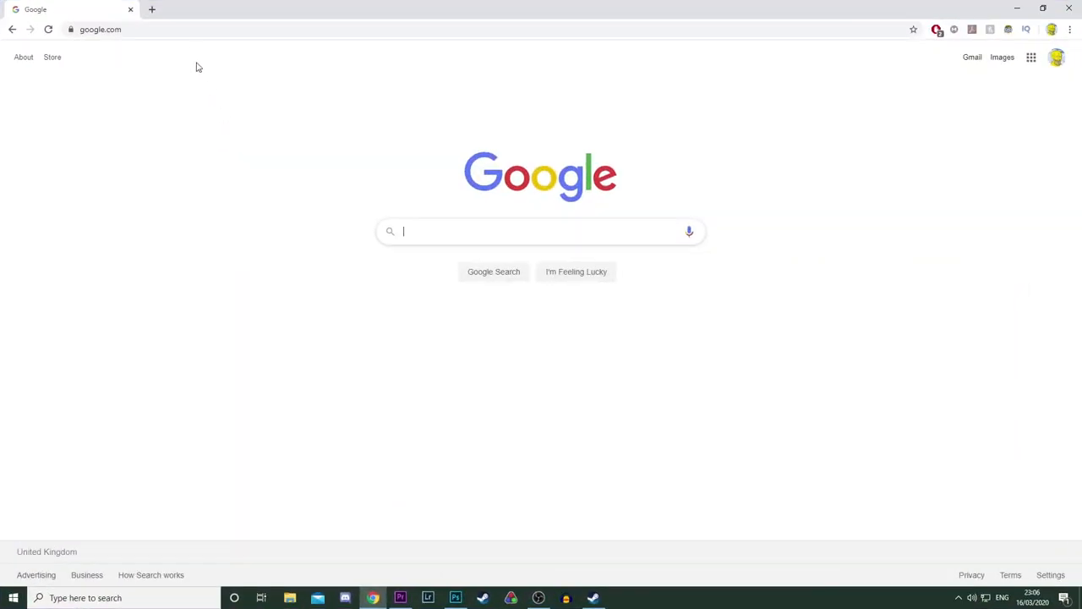
Search 'Getting over it world record blastbolt' and download the Splits.io Glitchless .lss file
type("Getting over it world record blastbolt")
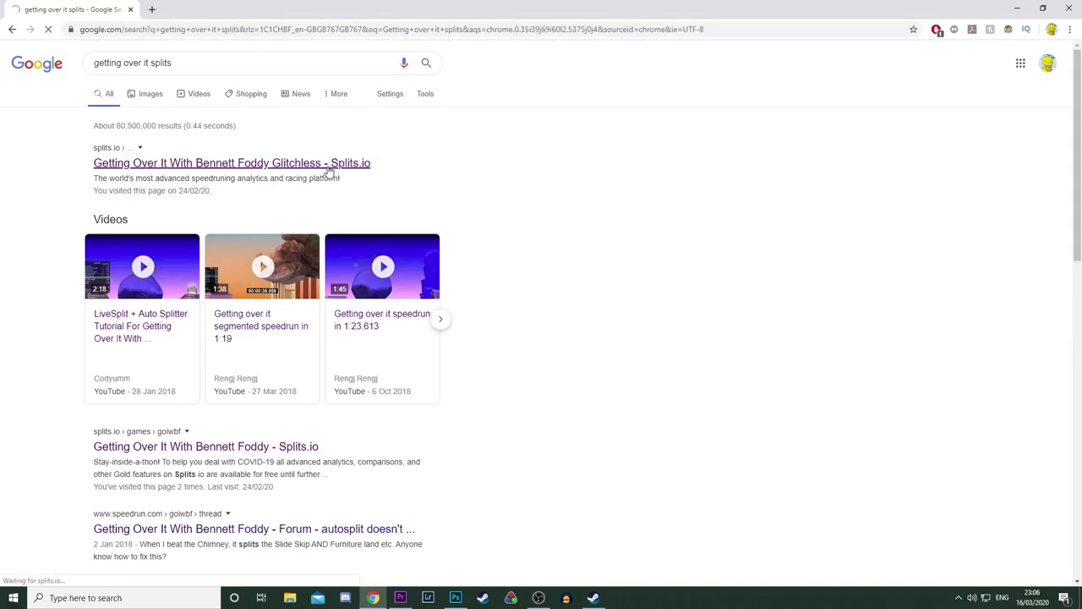
left_click(231, 162)
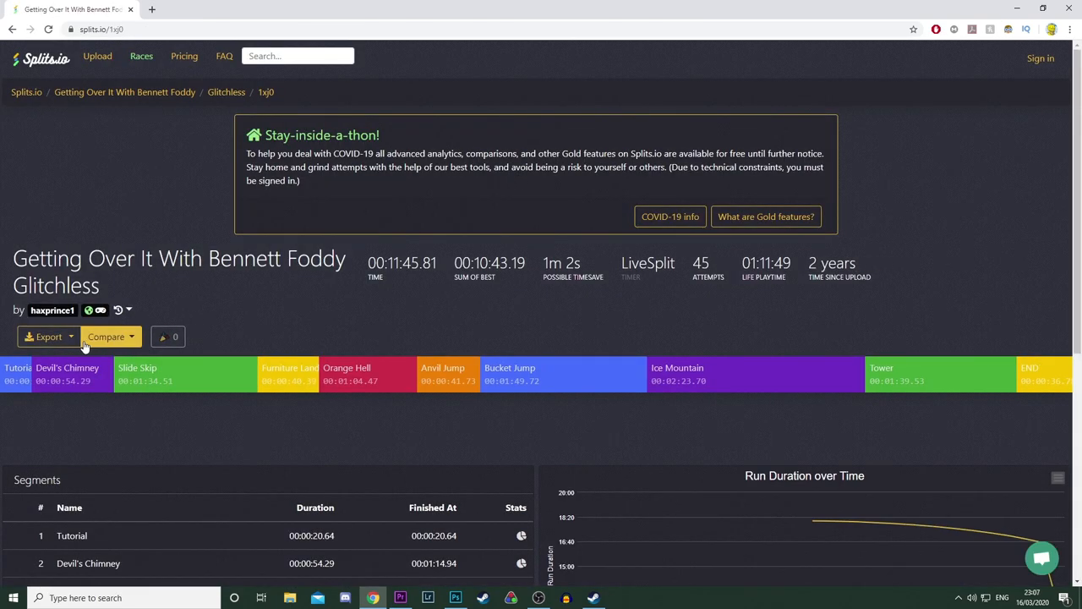
left_click(48, 337)
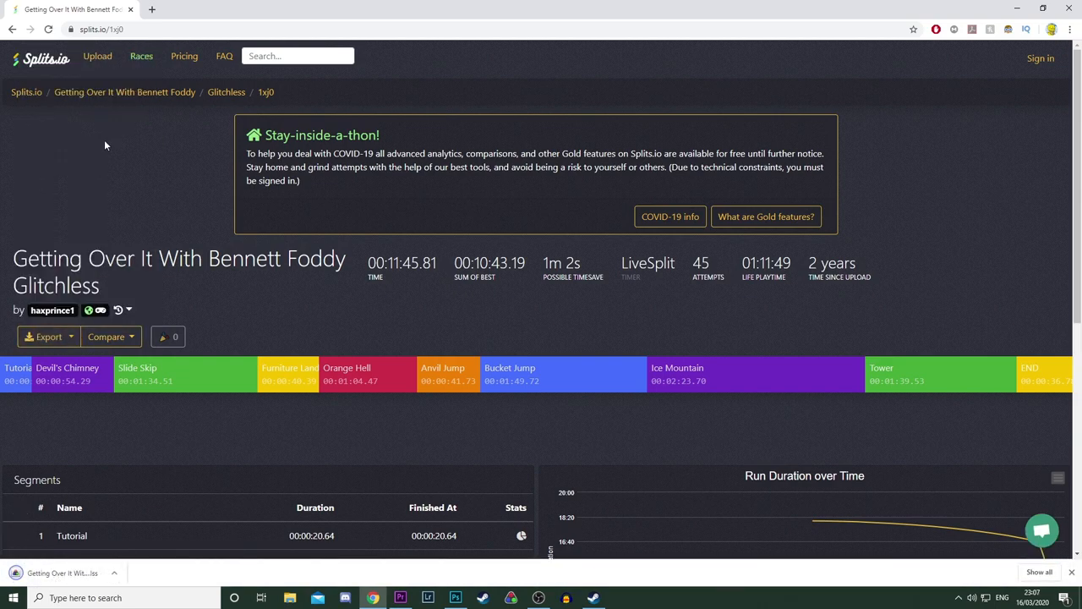
mouse_move(202, 505)
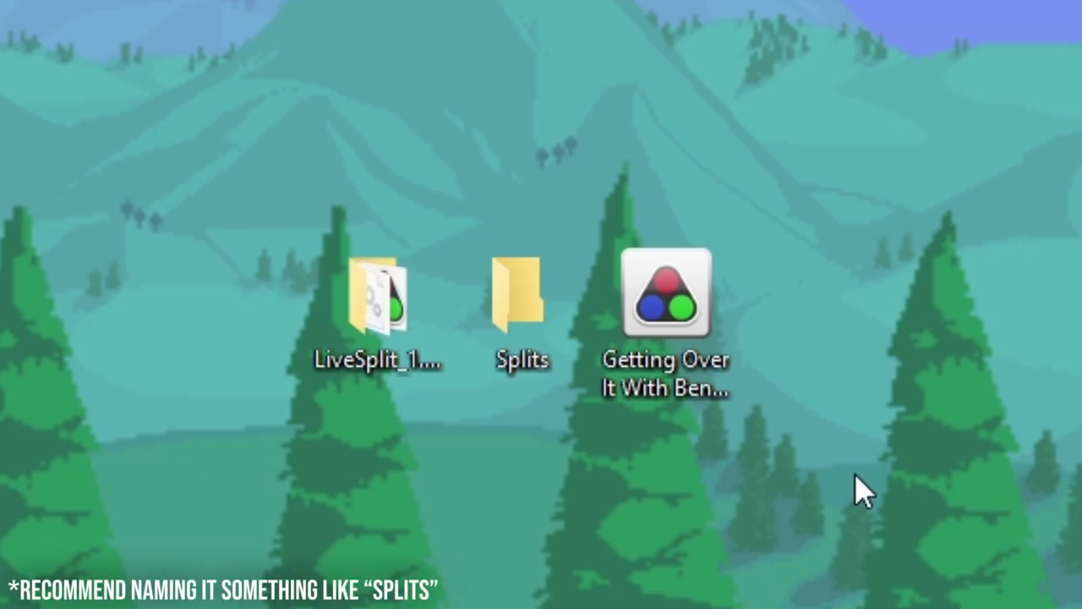
Move the Glitchless .lss file into LiveSplit_1.7.7's Splits folder and open that folder
left_click_drag(666, 294, 537, 293)
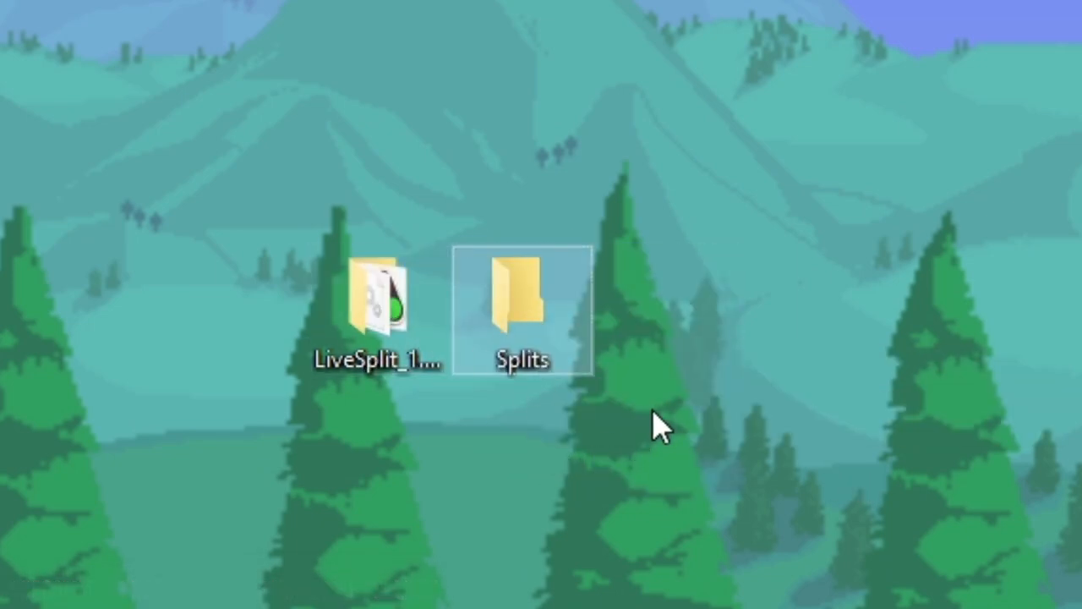
double_click(522, 296)
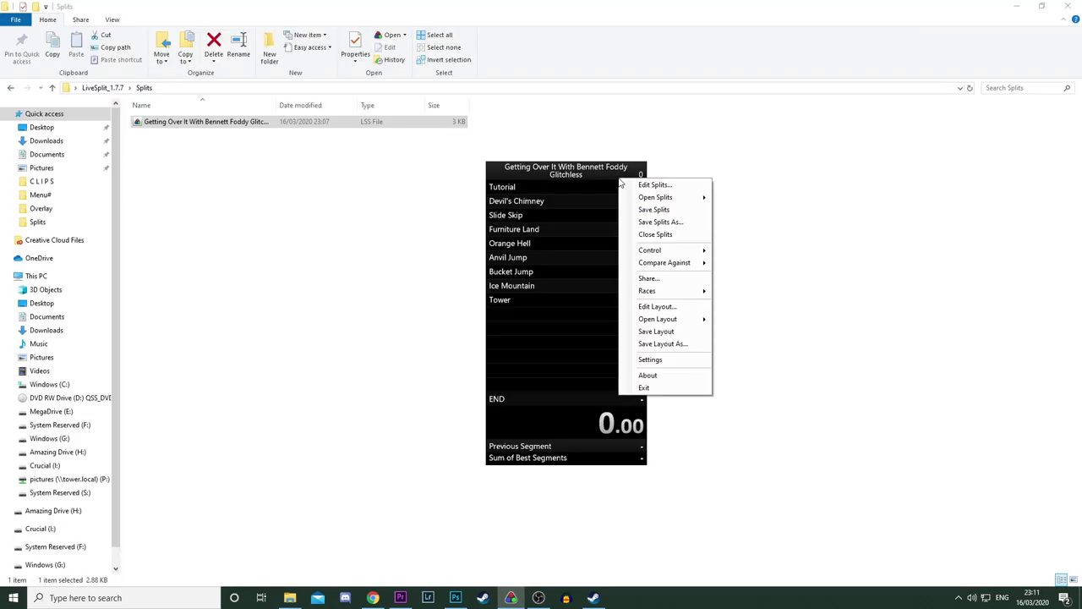
Edit the LiveSplit layout and add a Scriptable Auto Splitter component under Control
left_click(657, 306)
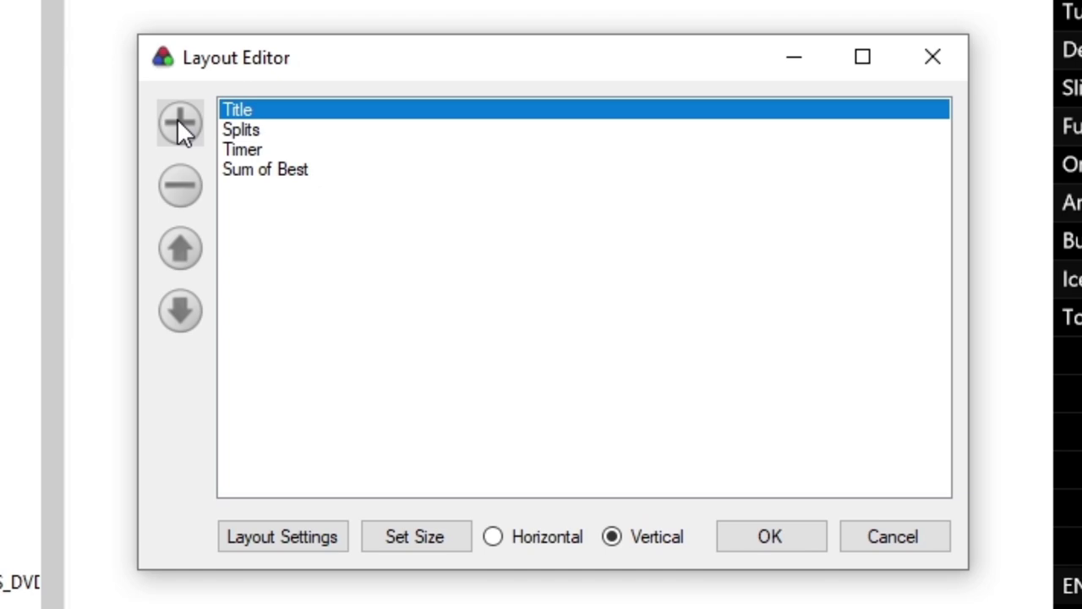
left_click(179, 123)
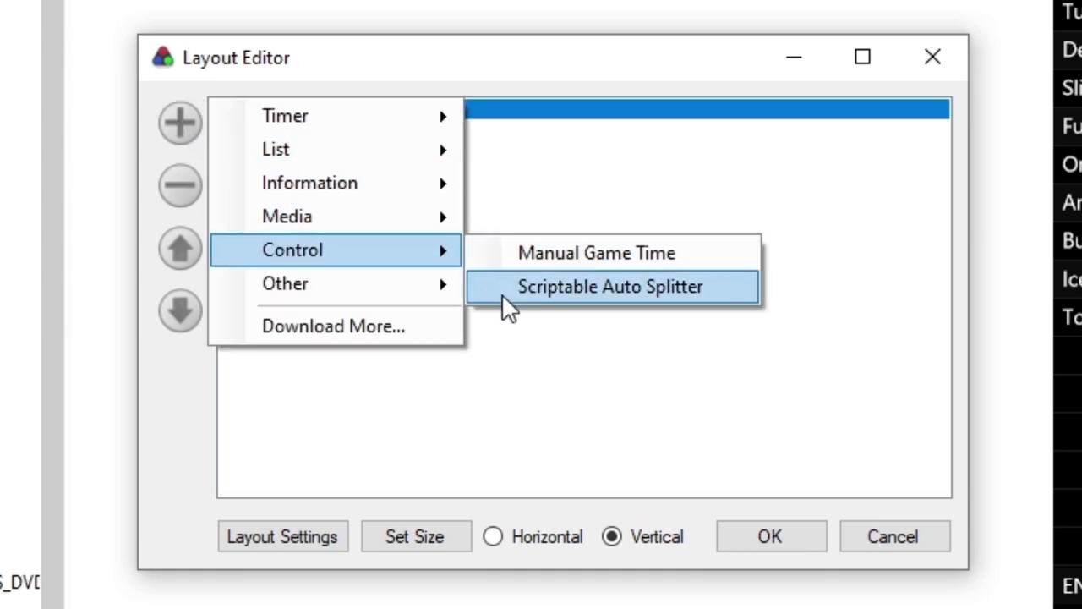
left_click(610, 286)
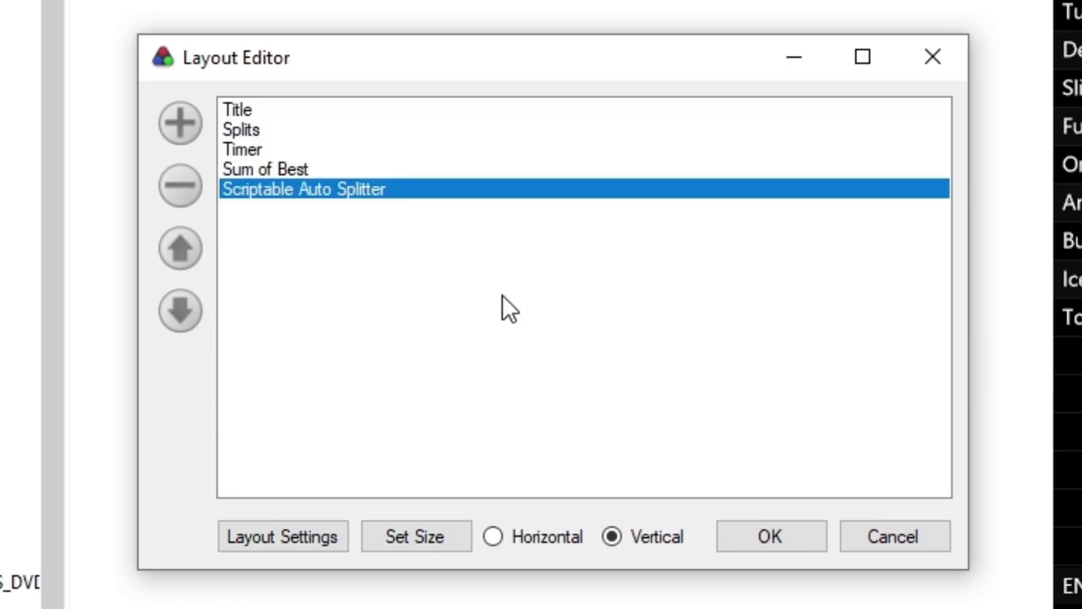
mouse_move(483, 279)
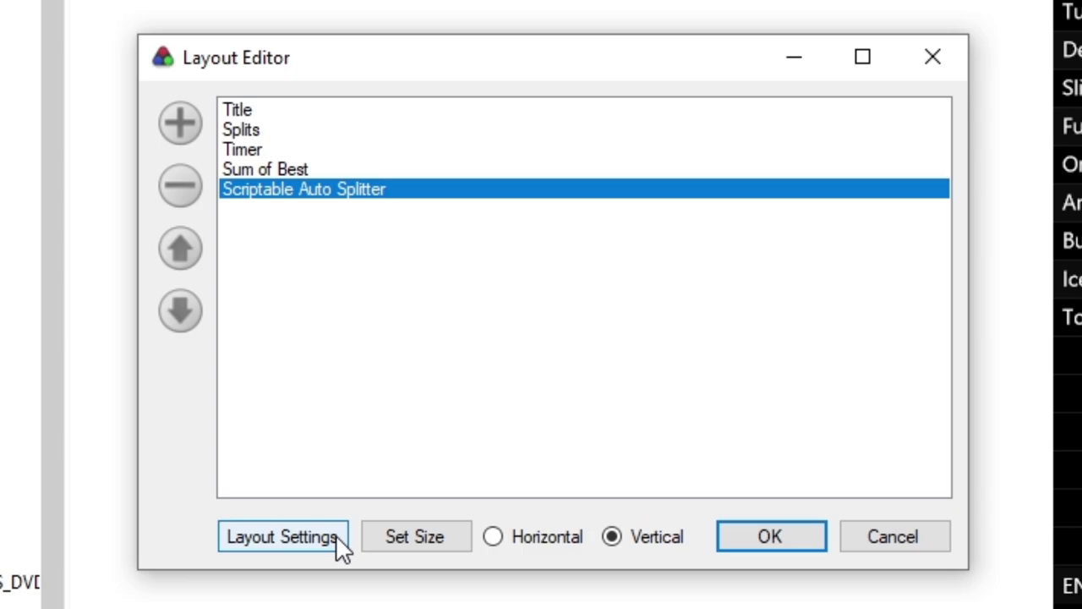
In Layout Settings, load GettingOverIt_1.59_ver2.1 from the ASL FILES folder and confirm
left_click(283, 537)
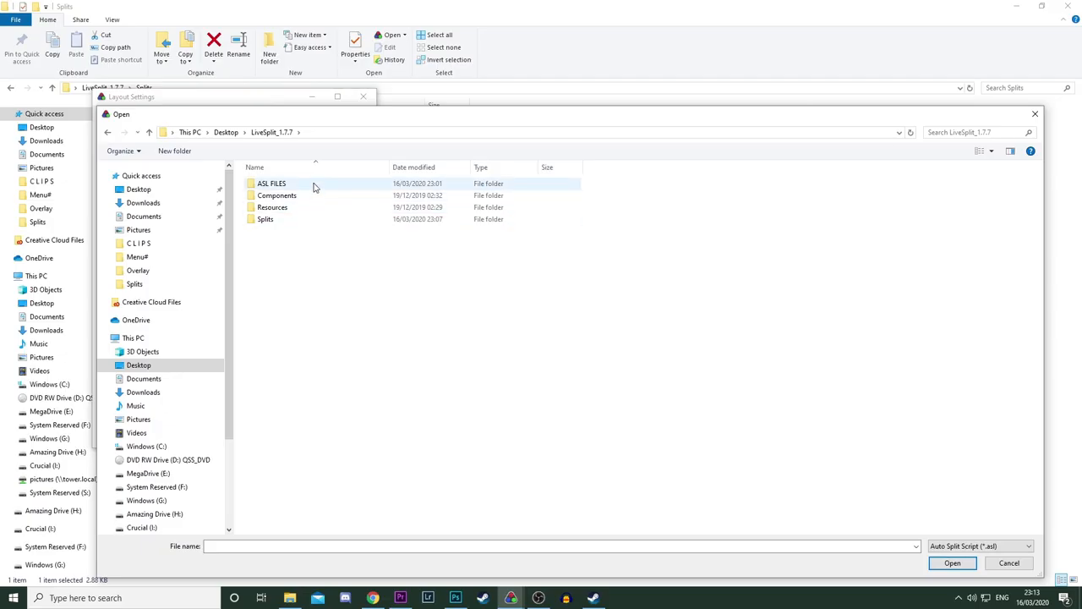
double_click(271, 183)
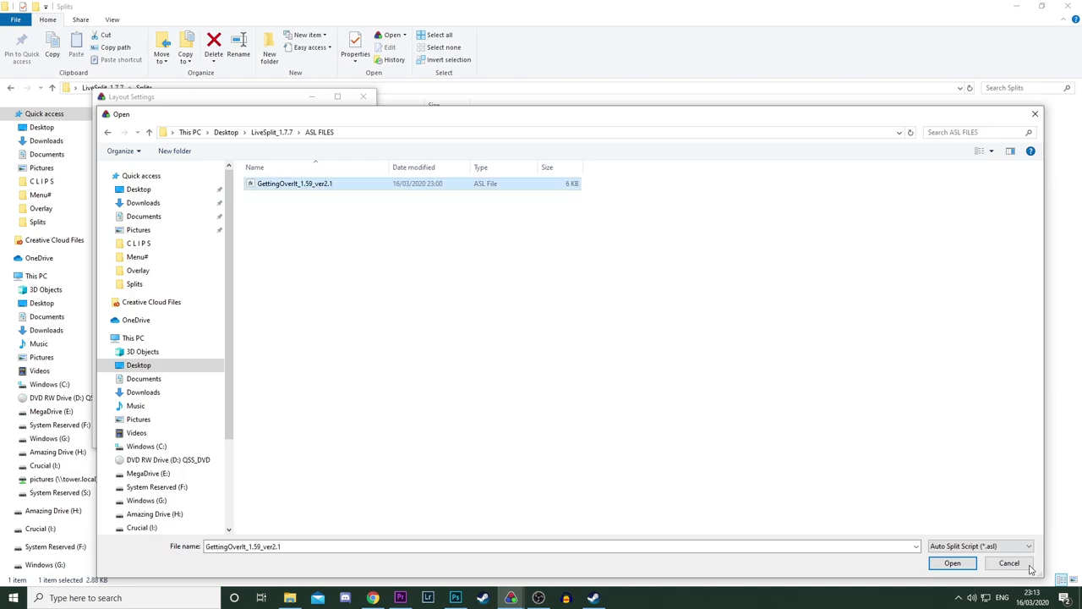
left_click(953, 563)
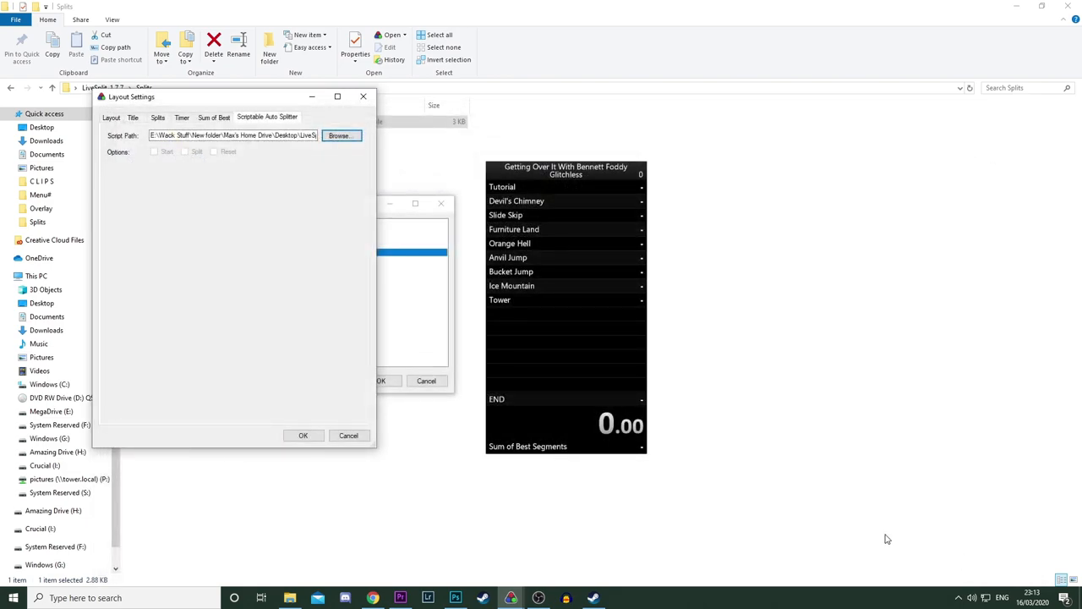
left_click(303, 436)
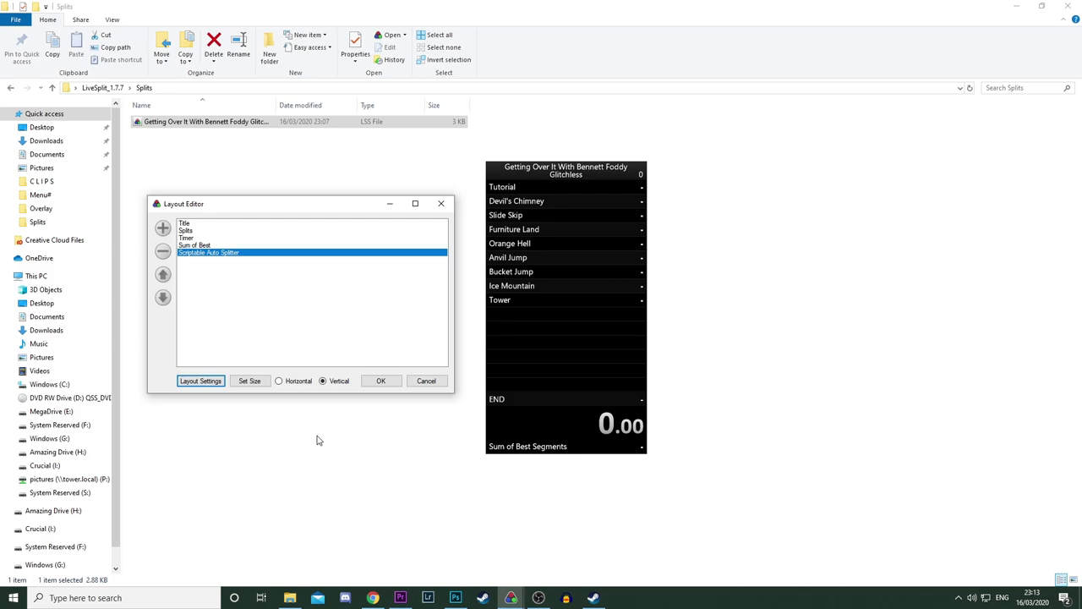
mouse_move(381, 380)
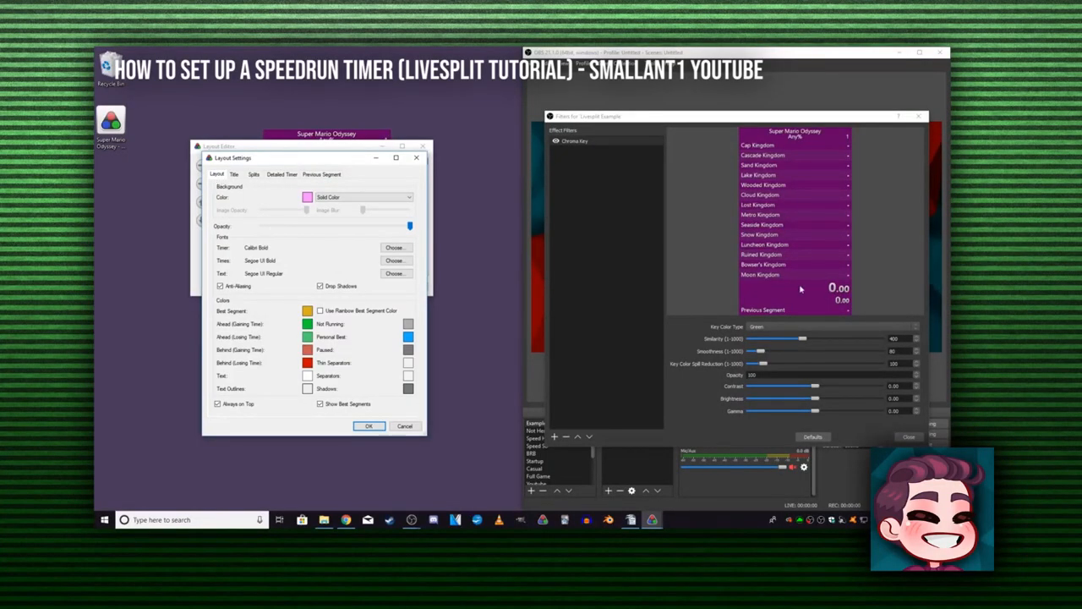
Play the Smallant1 LiveSplit tutorial video on YouTube
left_click(307, 196)
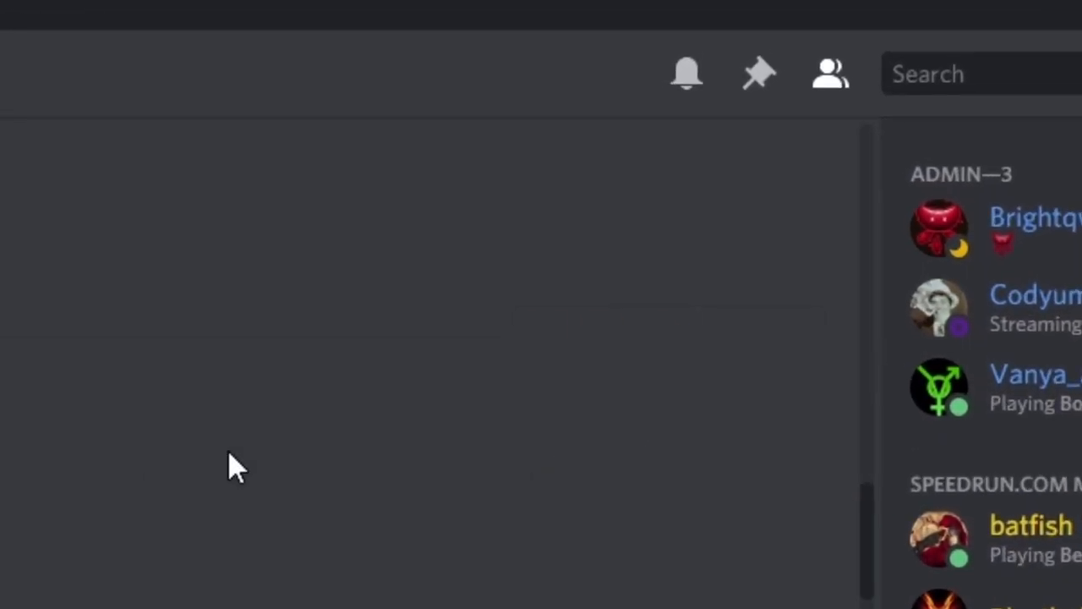
Show the getting-over-it channel's pinned messages and scroll down to the modpack download links
left_click(758, 74)
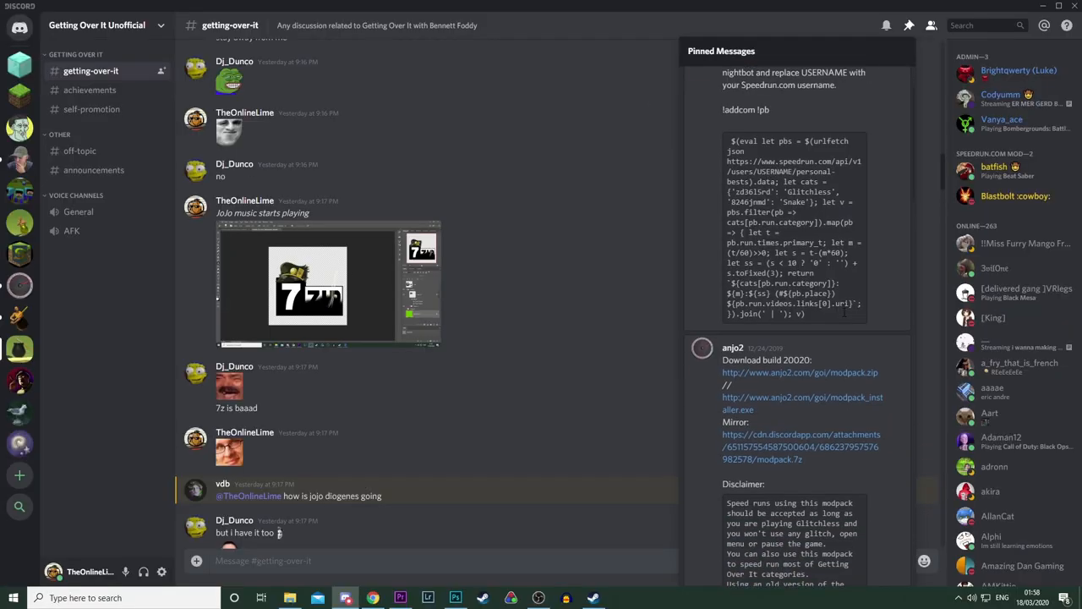
scroll("down", 3)
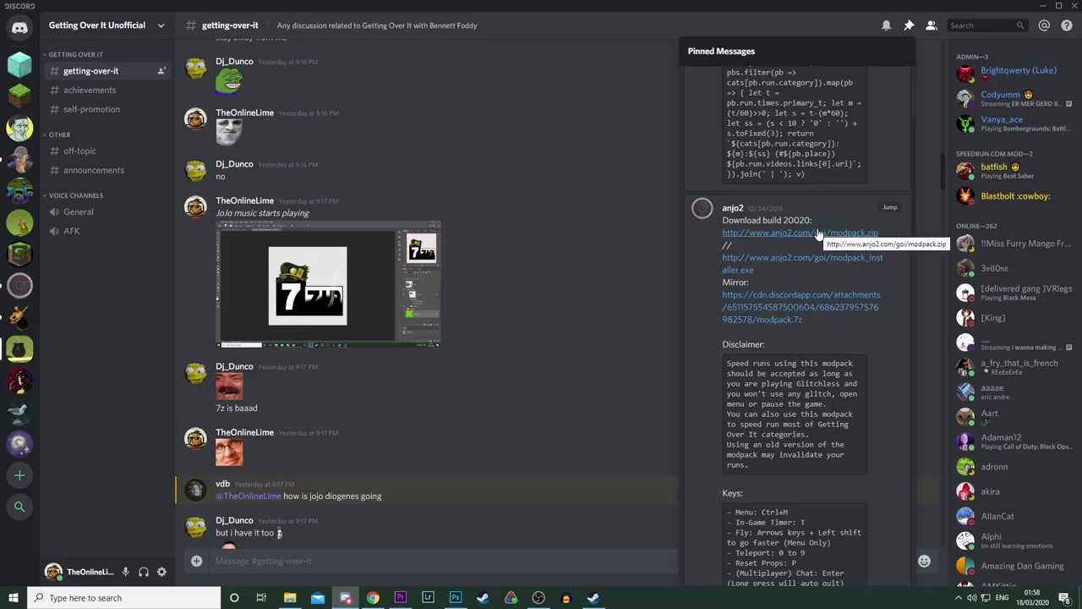
scroll("down", 3)
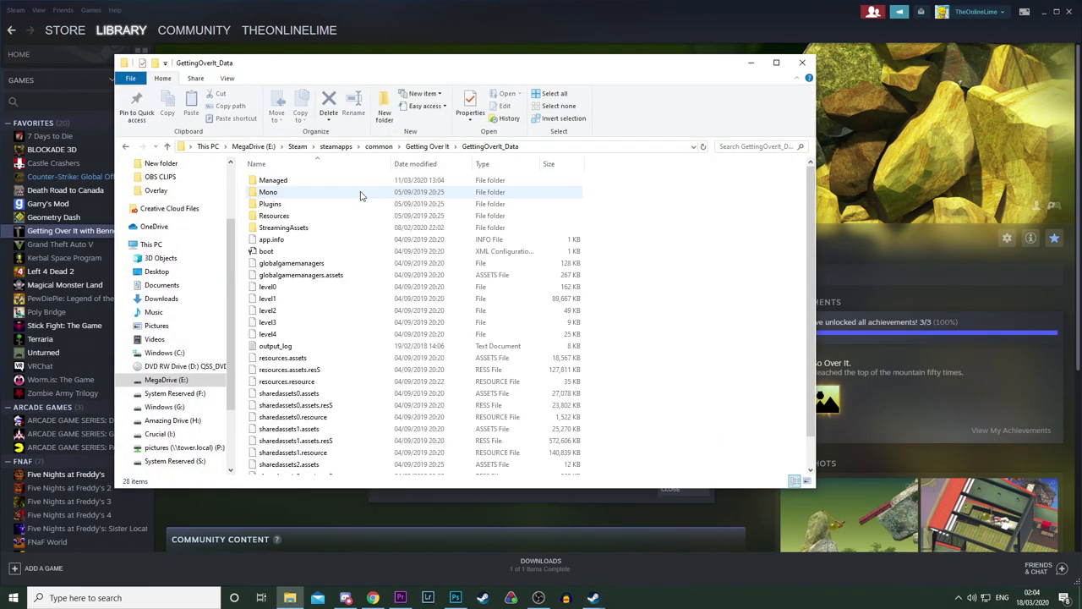
Browse into GettingOverIt_Data's Managed folder, then open the empty Back Up folder
double_click(269, 192)
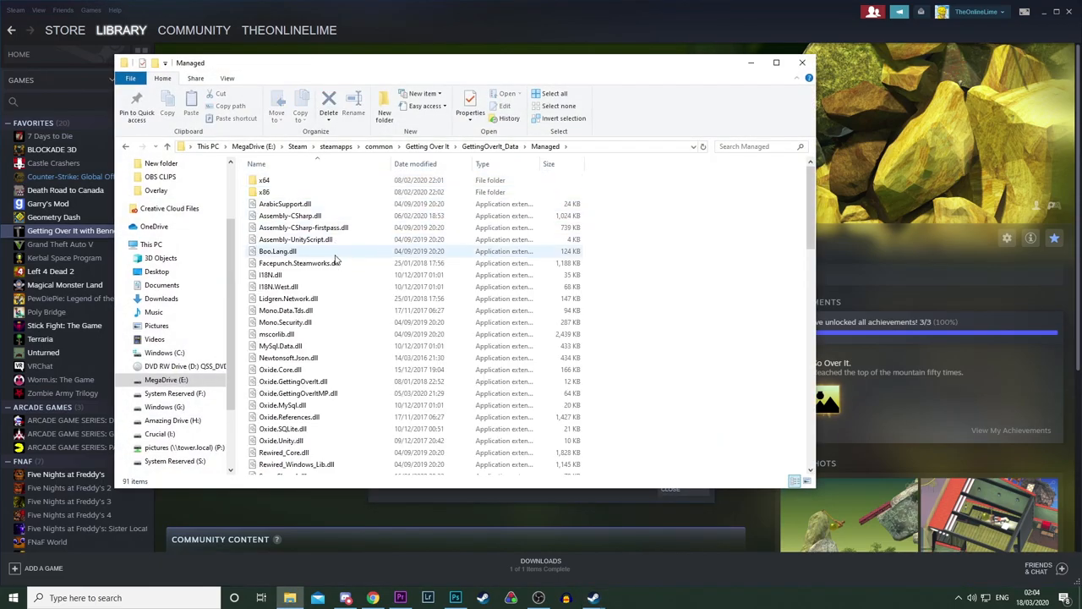
left_click(298, 263)
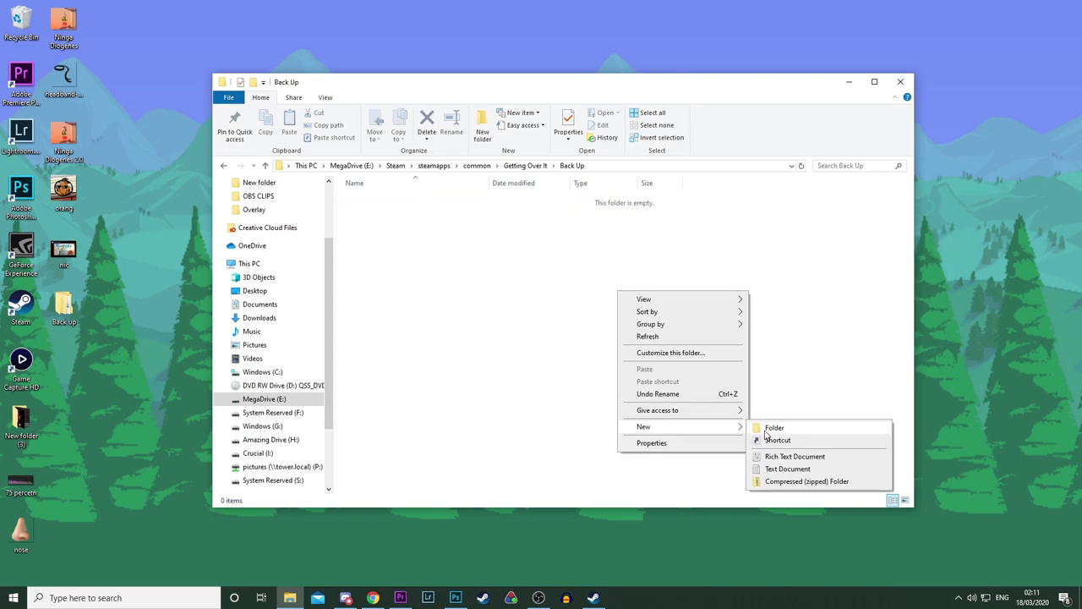
Back up Assembly-CSharp.dll into a new Original C-sharp folder, then reopen the Getting Over It folder
left_click(773, 427)
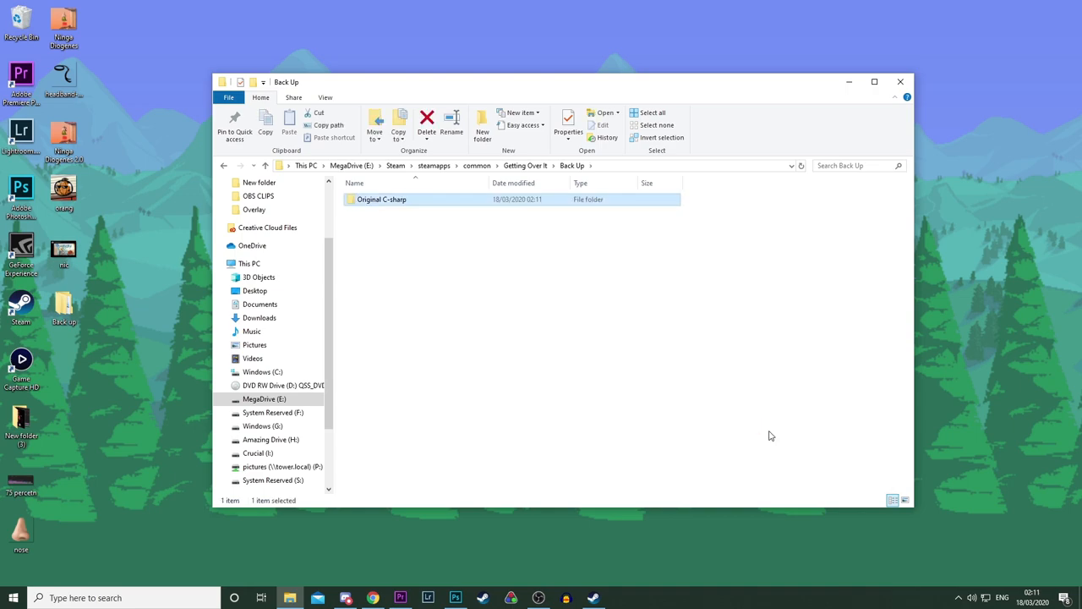
double_click(382, 198)
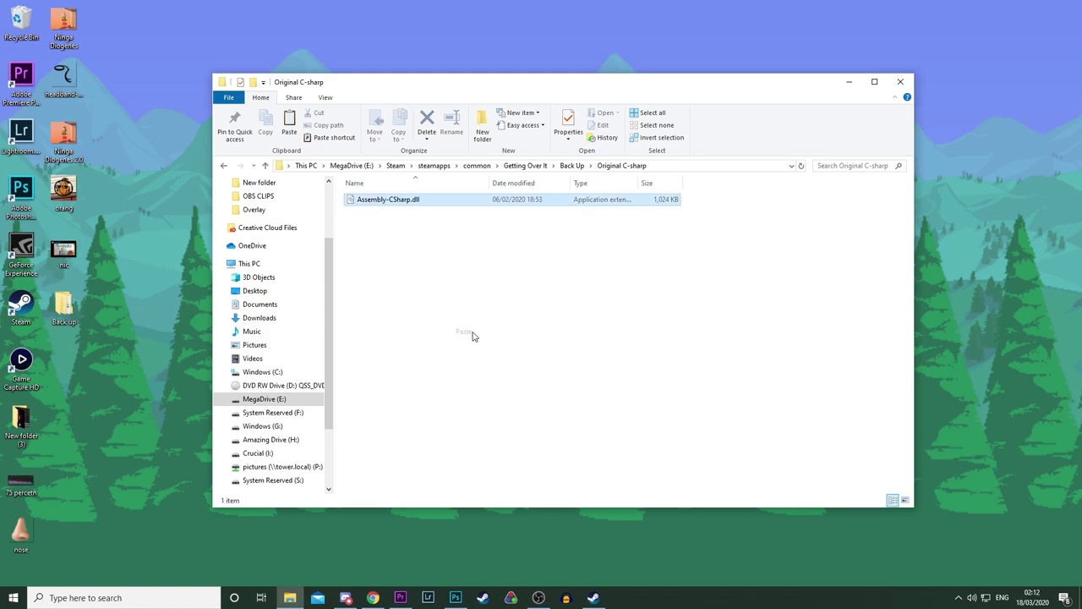
left_click(592, 597)
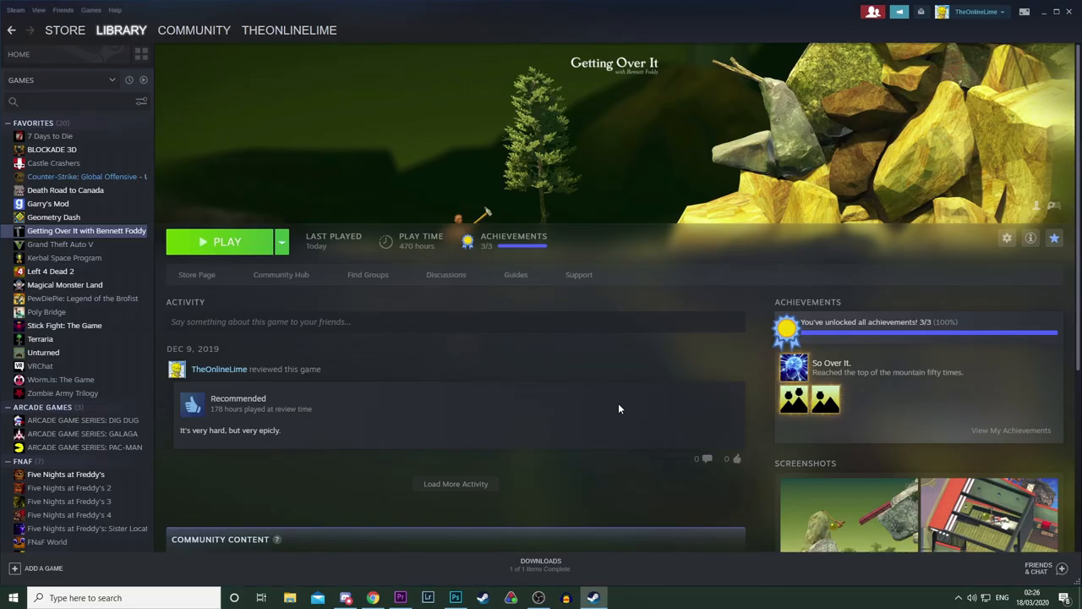
left_click(227, 241)
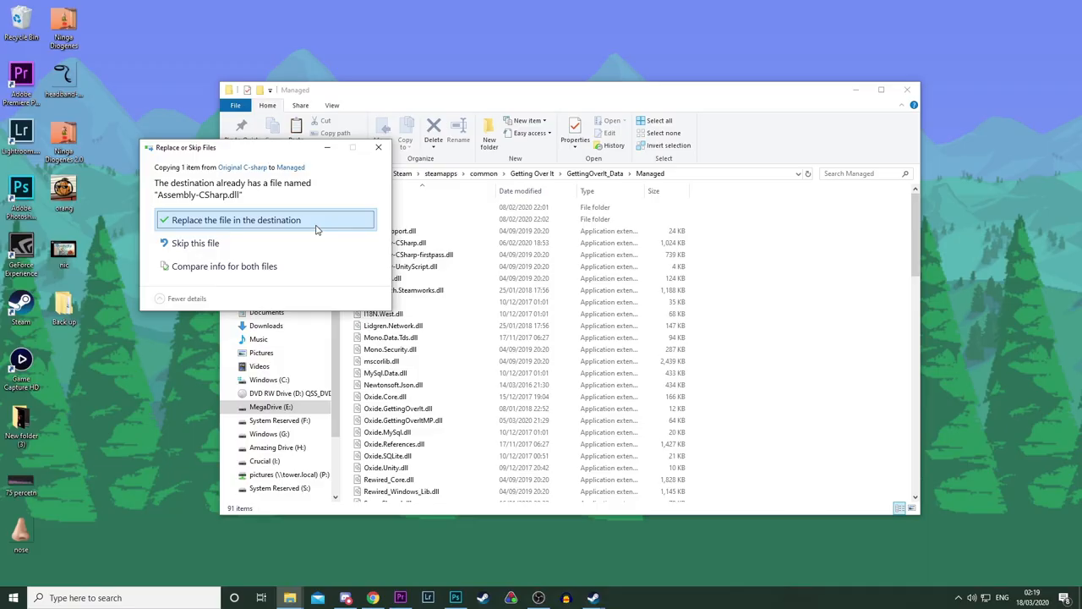
left_click(237, 220)
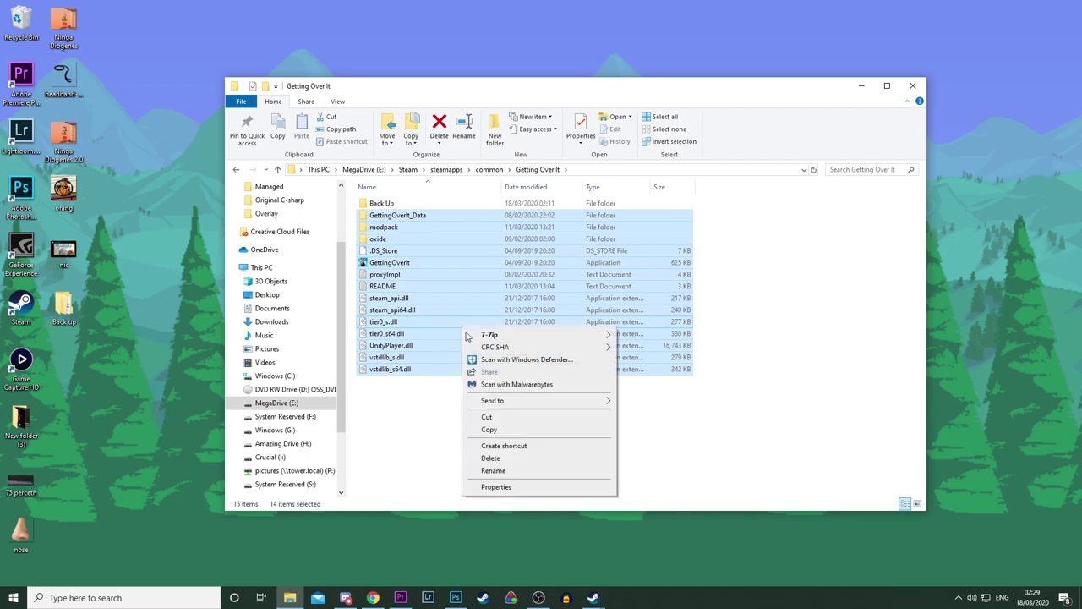
left_click(382, 203)
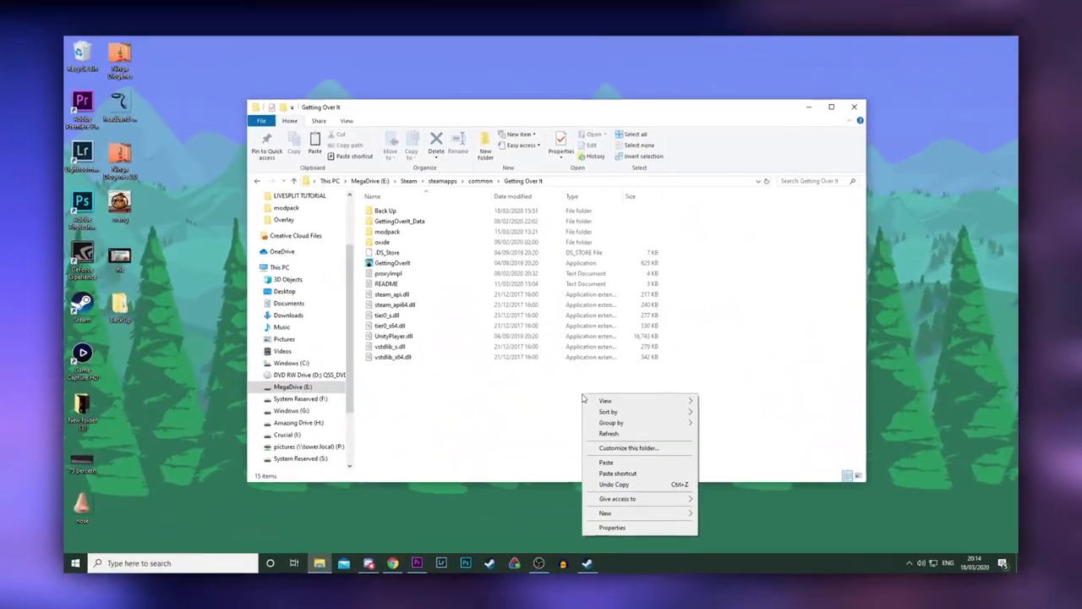
Paste the copied modpack files into the Getting Over It install folder
left_click(606, 461)
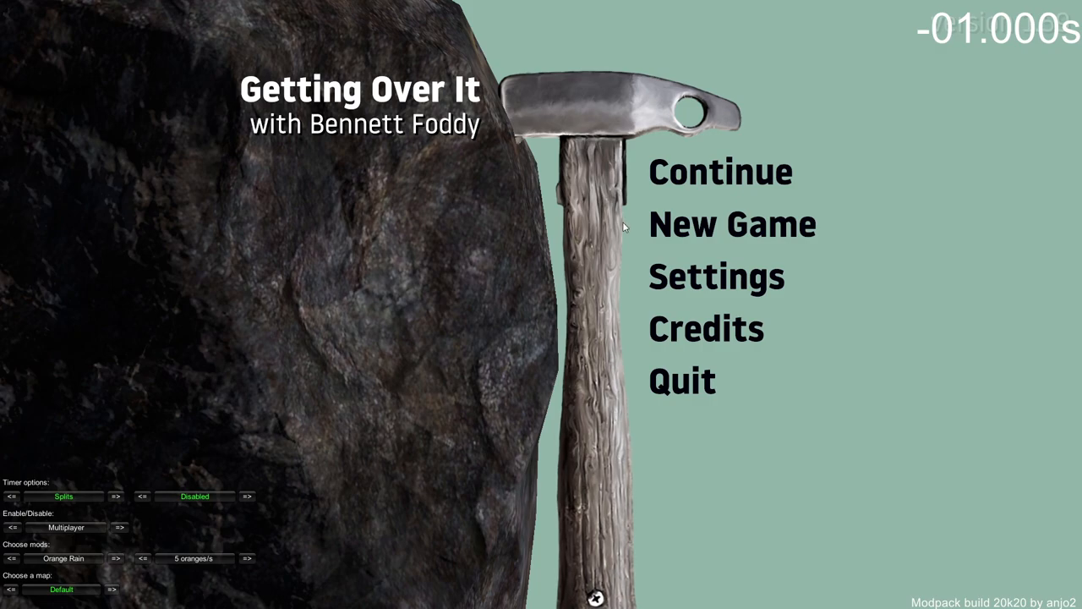
mouse_move(880, 605)
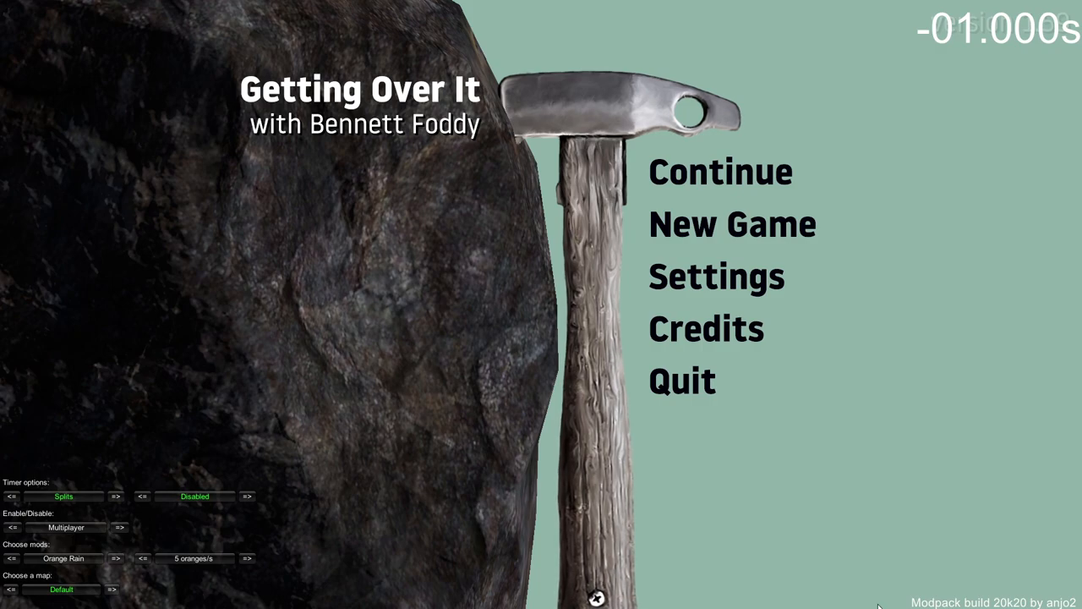
mouse_move(626, 226)
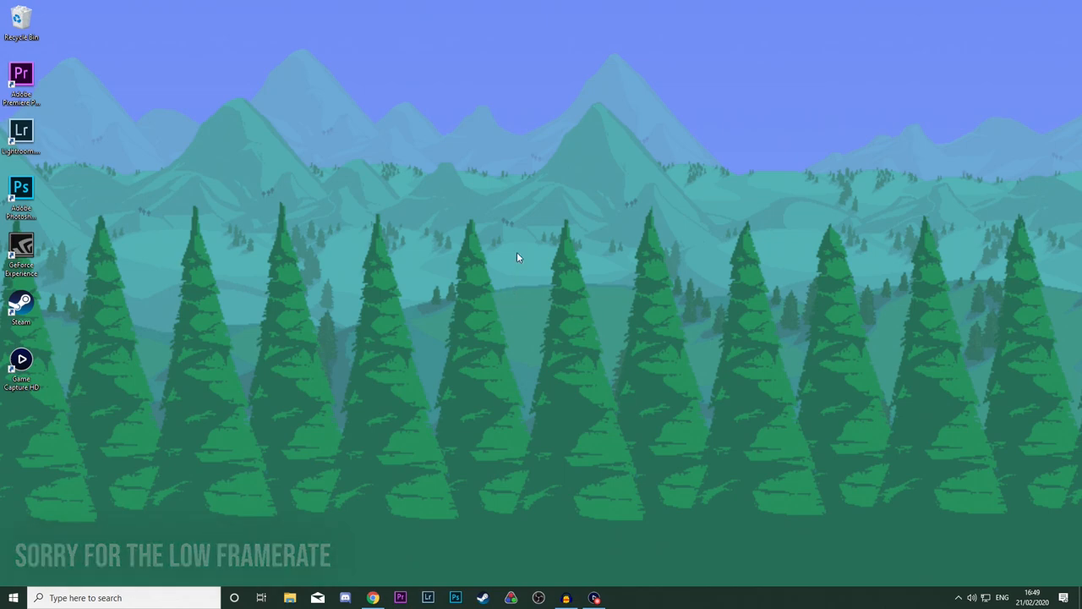
mouse_move(524, 257)
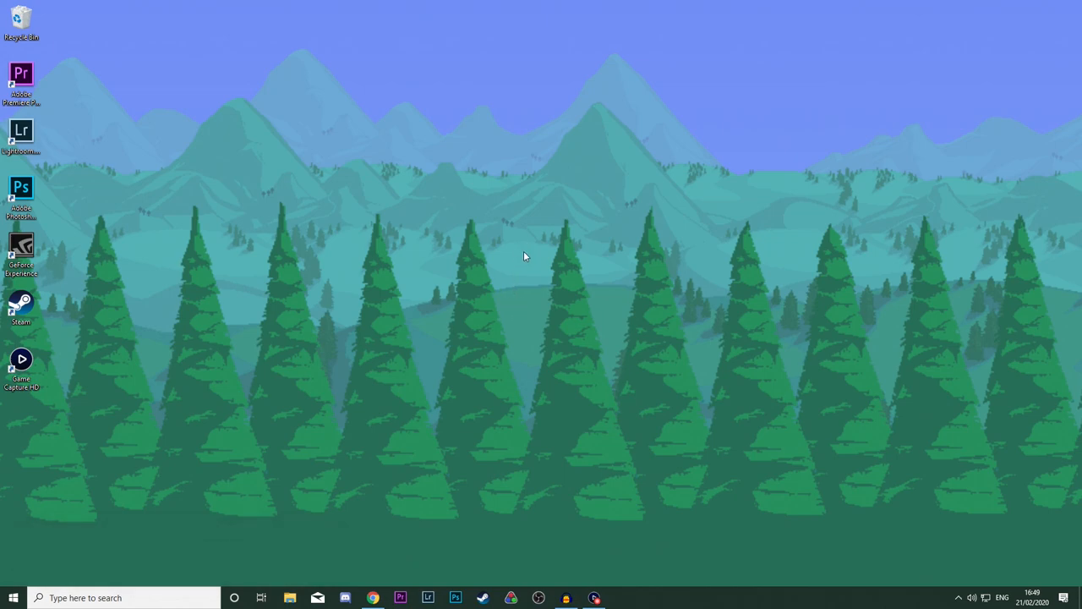
mouse_move(584, 156)
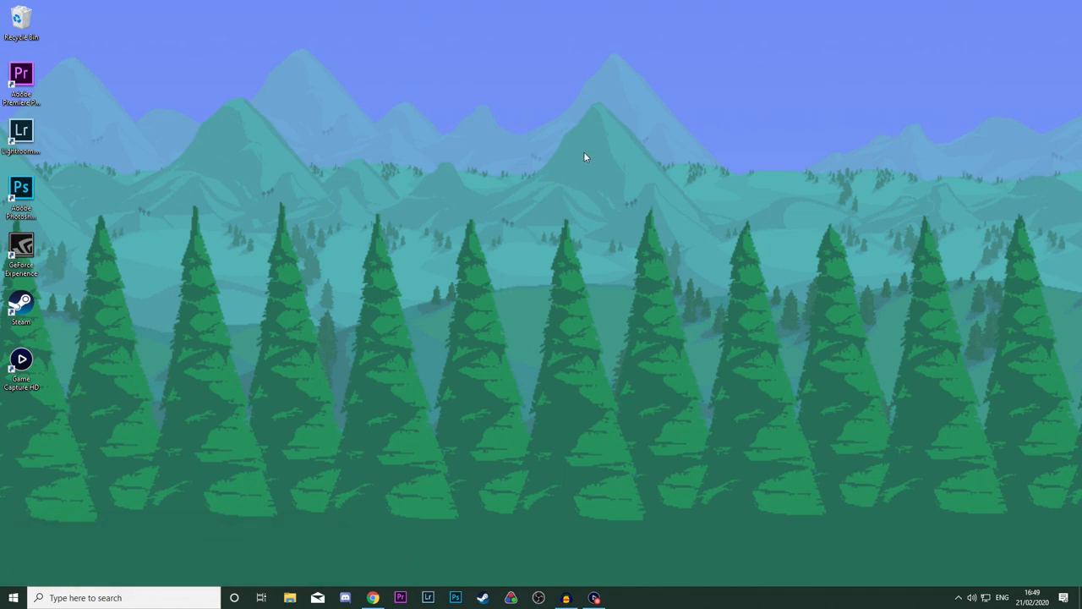
mouse_move(701, 141)
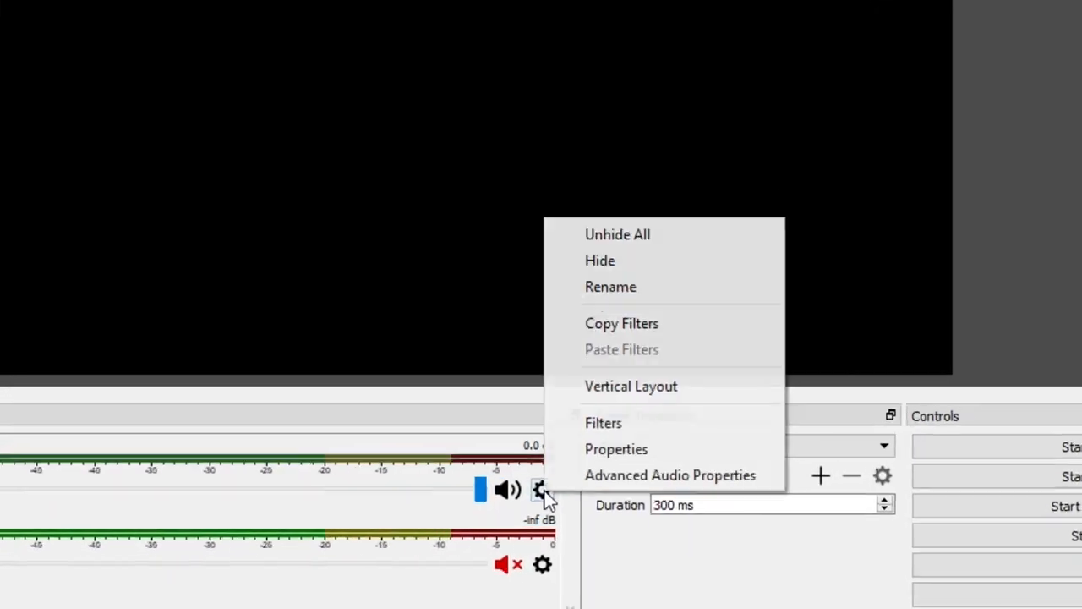
Open OBS Studio and check that Desktop Audio's Device is set to Default
left_click(616, 449)
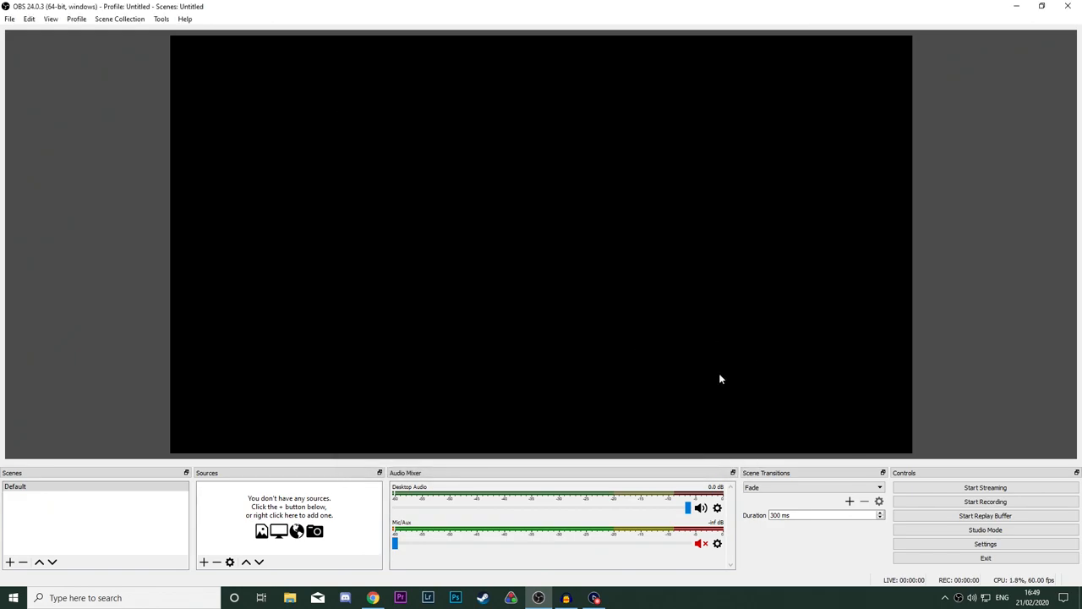
mouse_move(792, 243)
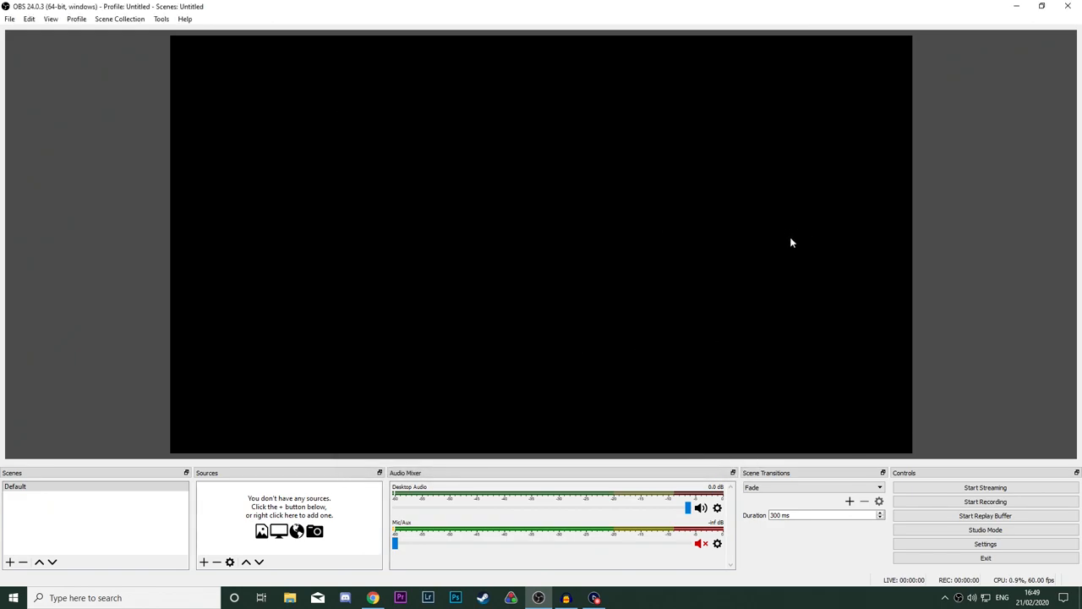
mouse_move(803, 223)
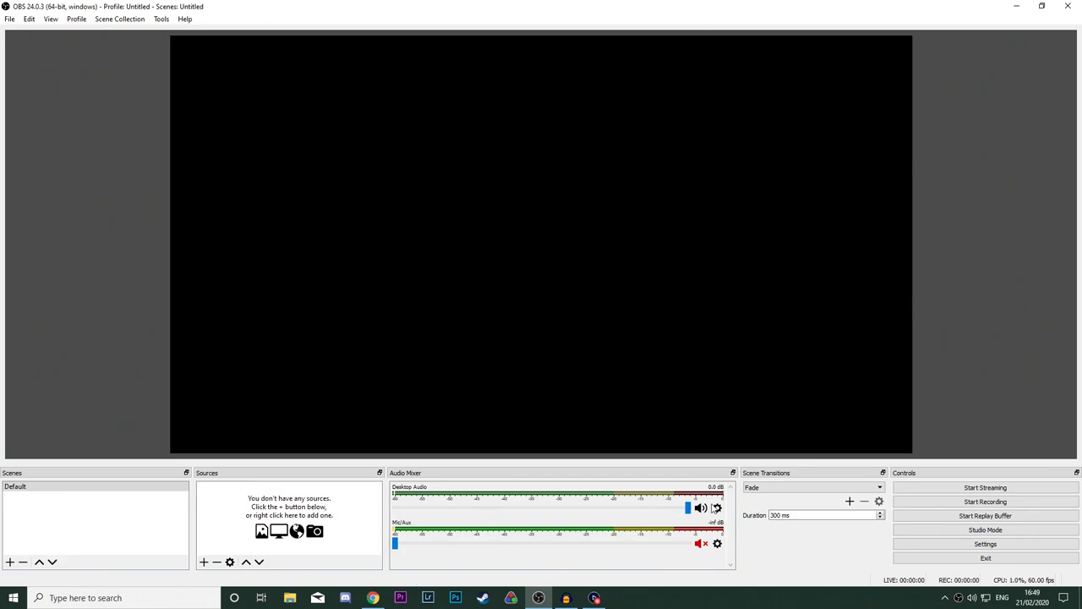
left_click(716, 508)
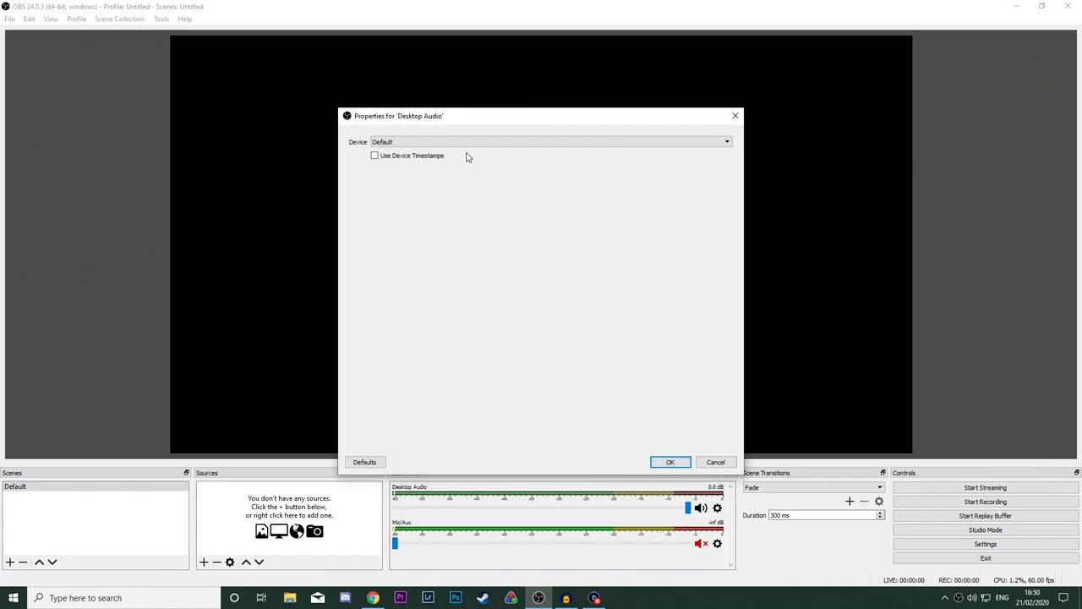
left_click(670, 462)
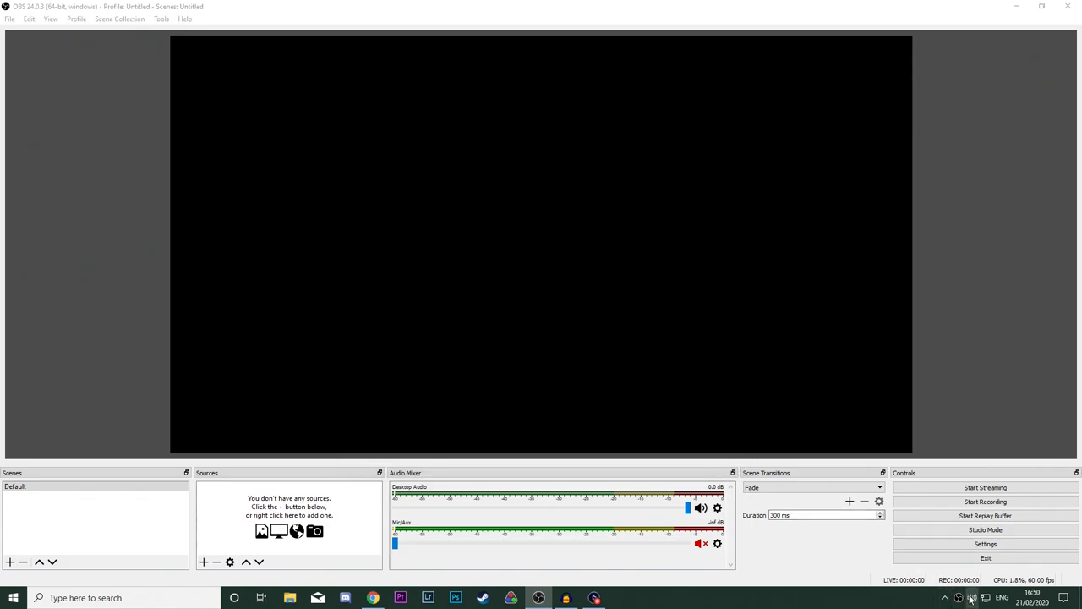
left_click(971, 597)
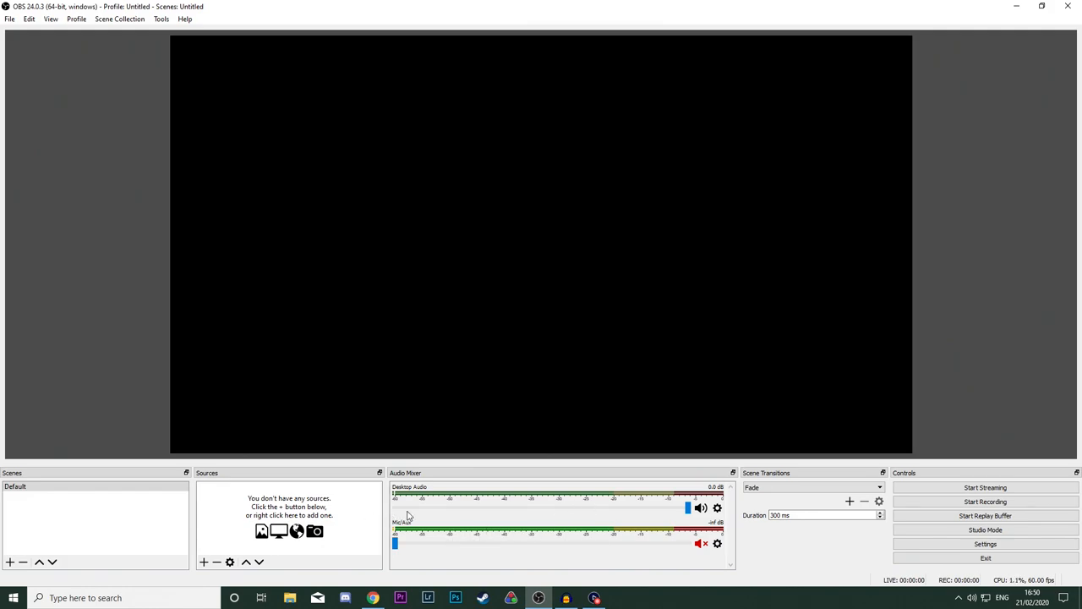
mouse_move(608, 518)
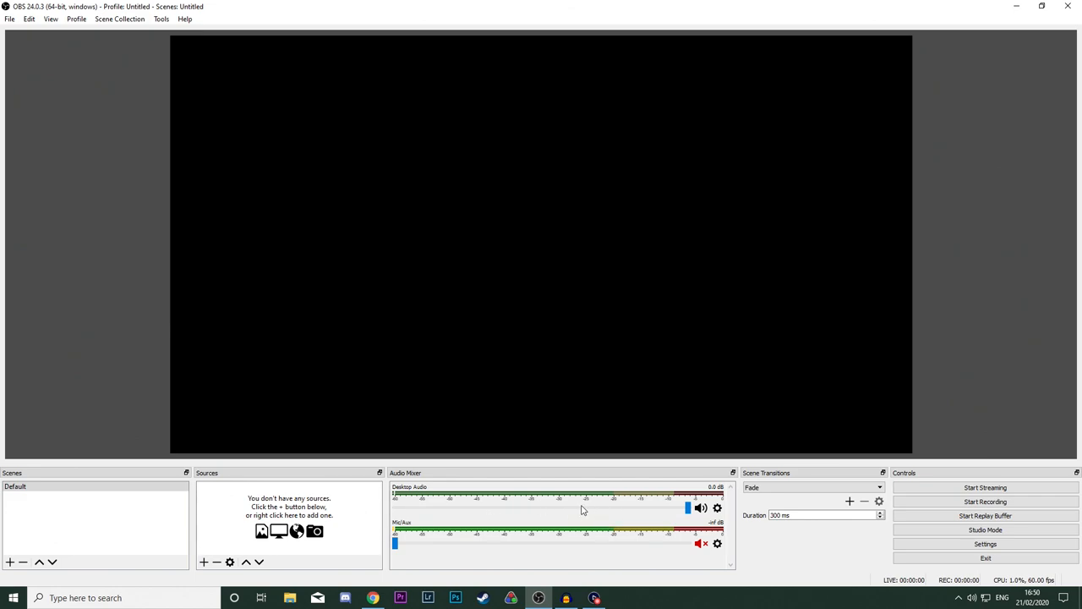
mouse_move(571, 509)
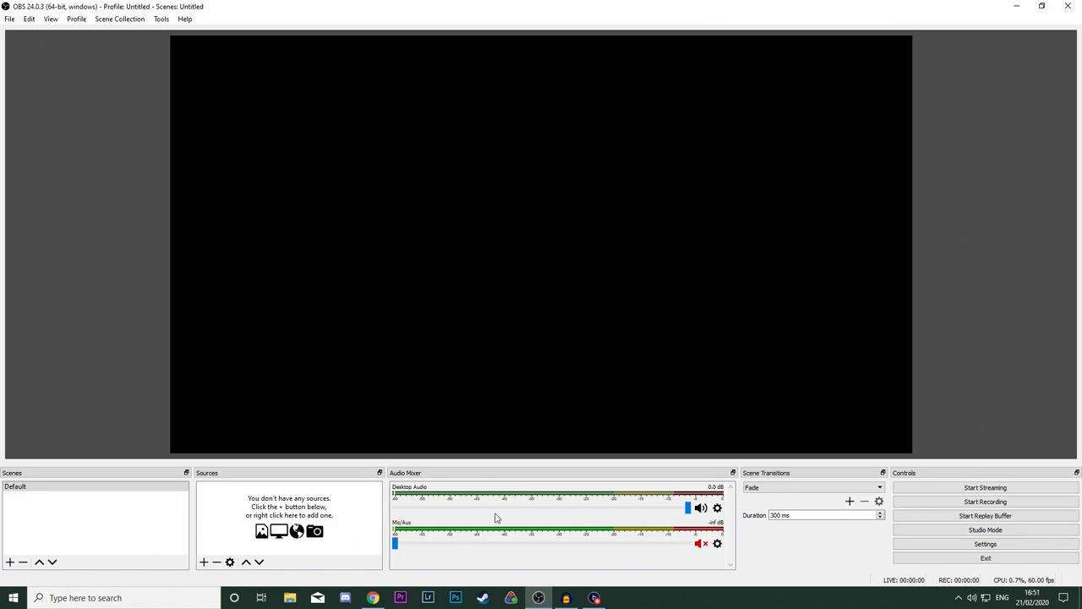
mouse_move(895, 341)
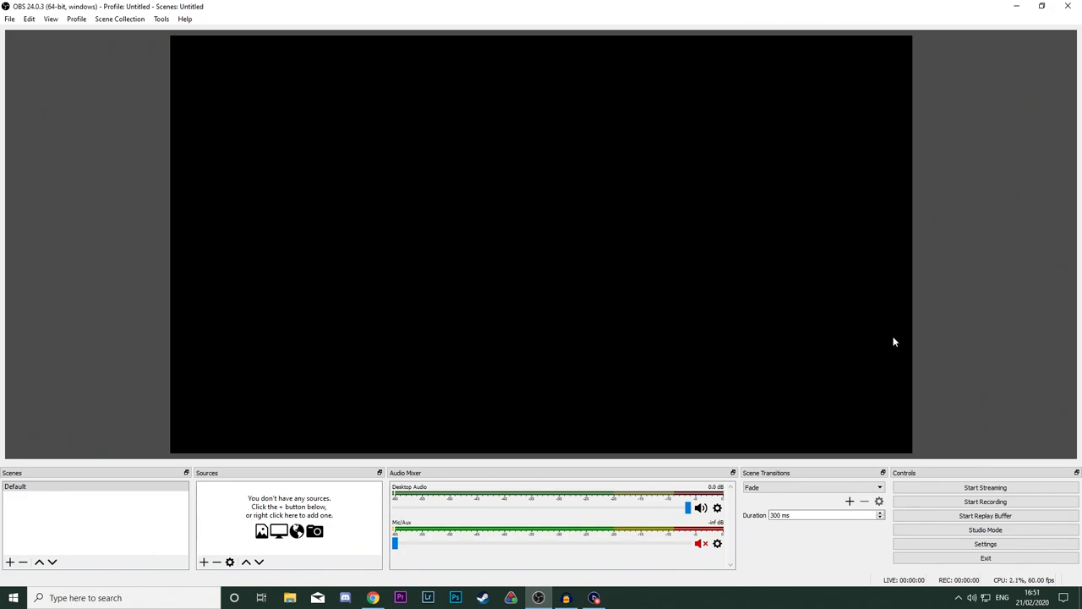
mouse_move(683, 333)
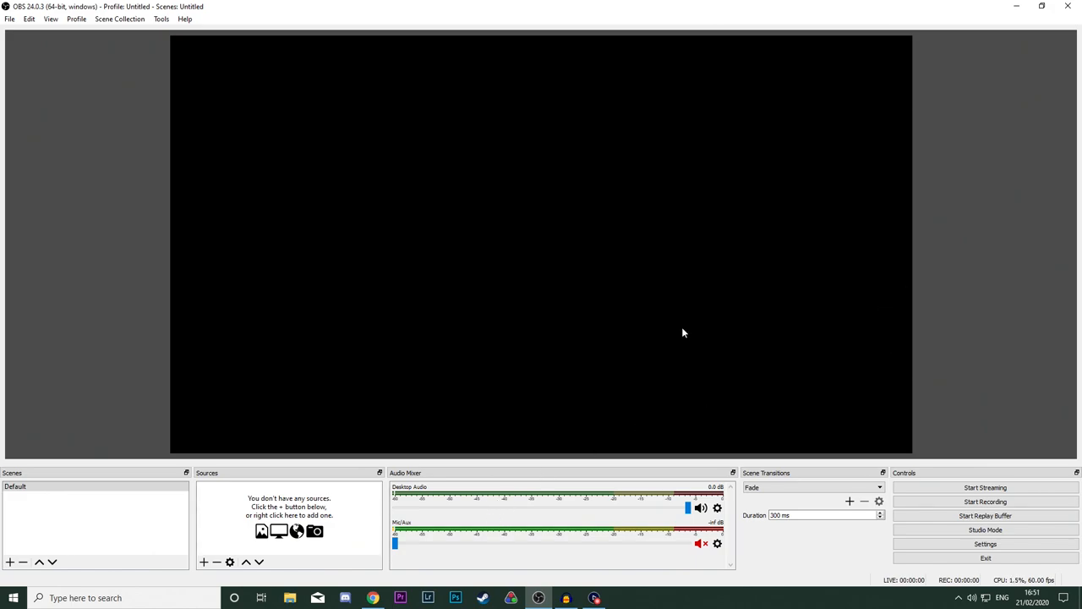
mouse_move(714, 217)
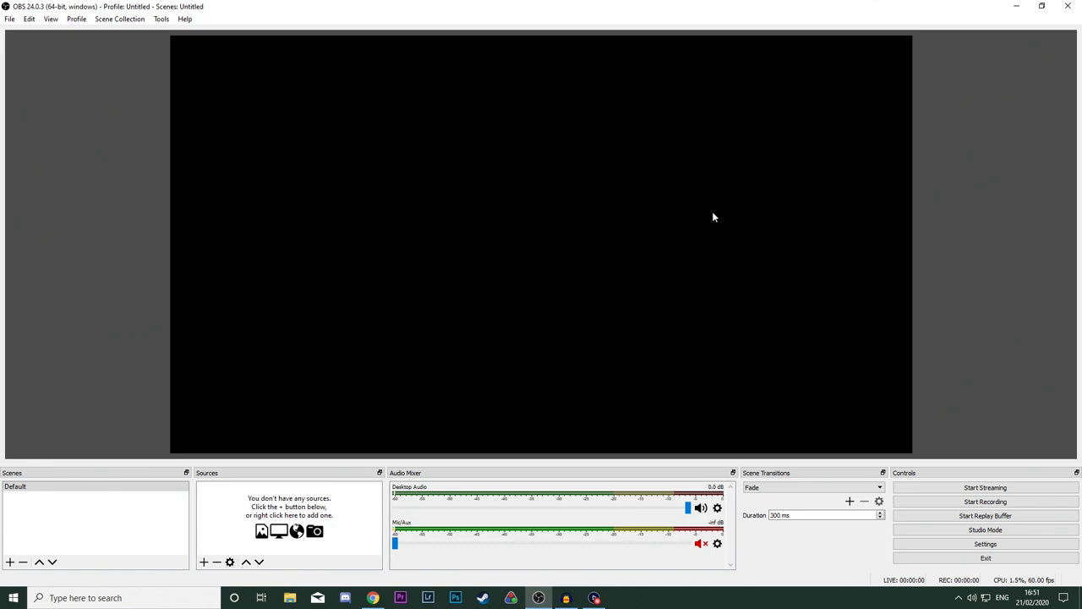
Switch the Mic/Aux device to Microphone (Fast Track), then mute it again
left_click(699, 544)
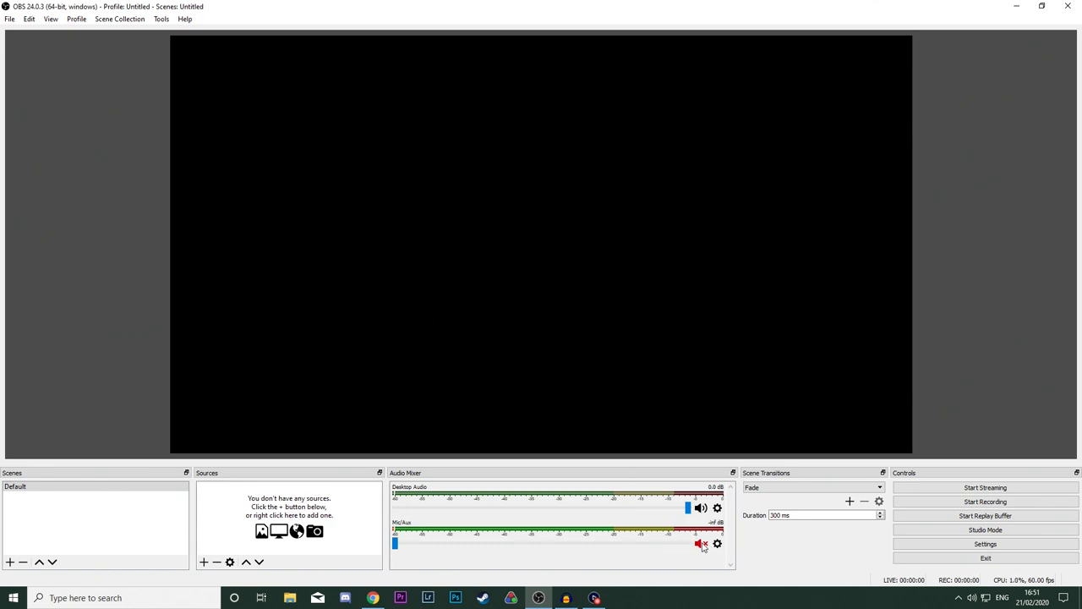
left_click(702, 543)
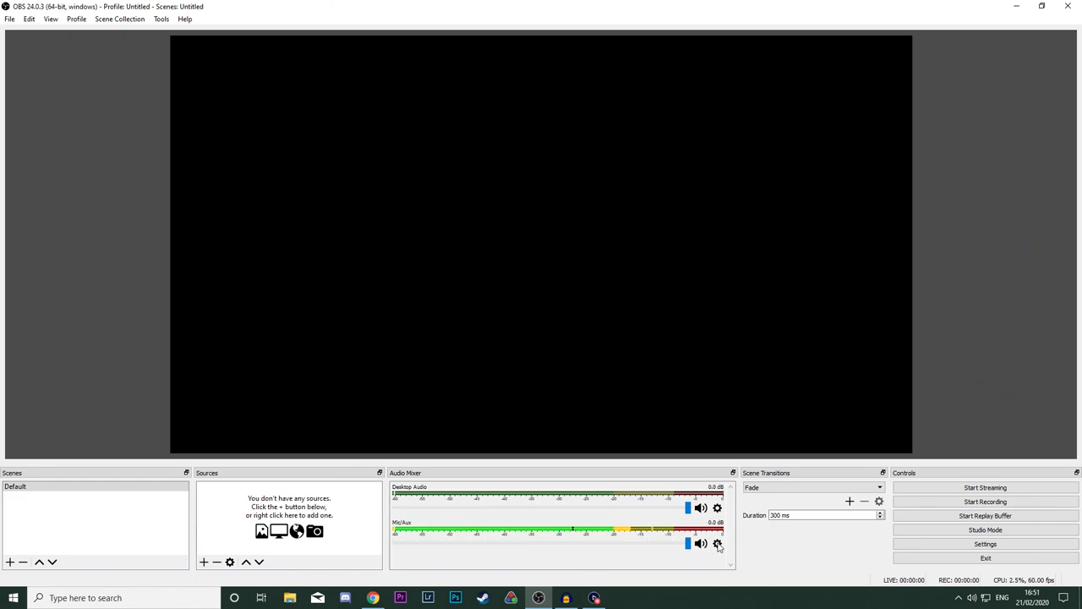
left_click(718, 543)
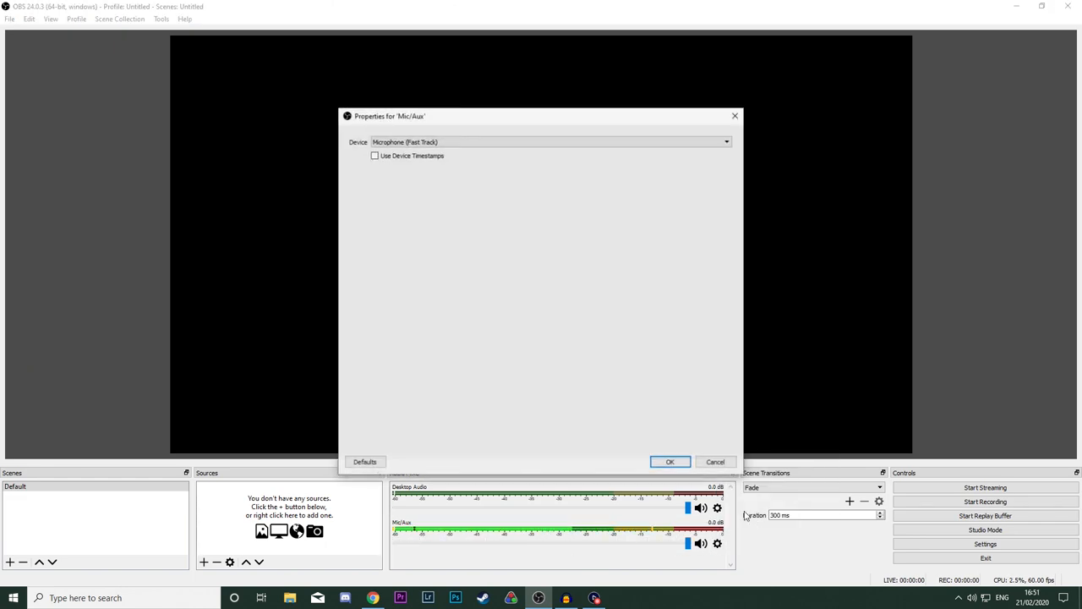
left_click(549, 141)
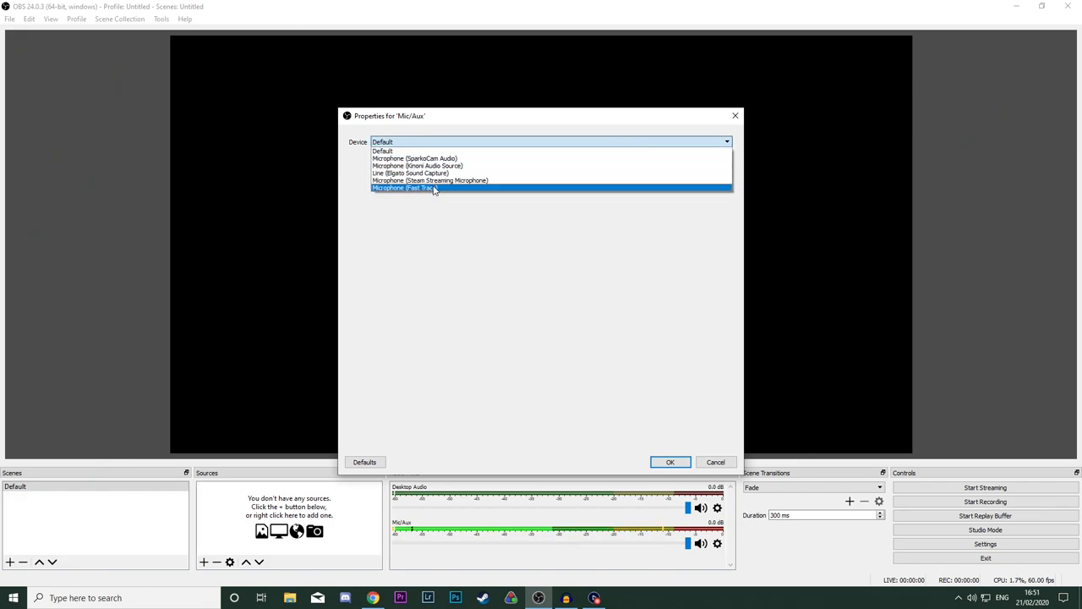
left_click(404, 187)
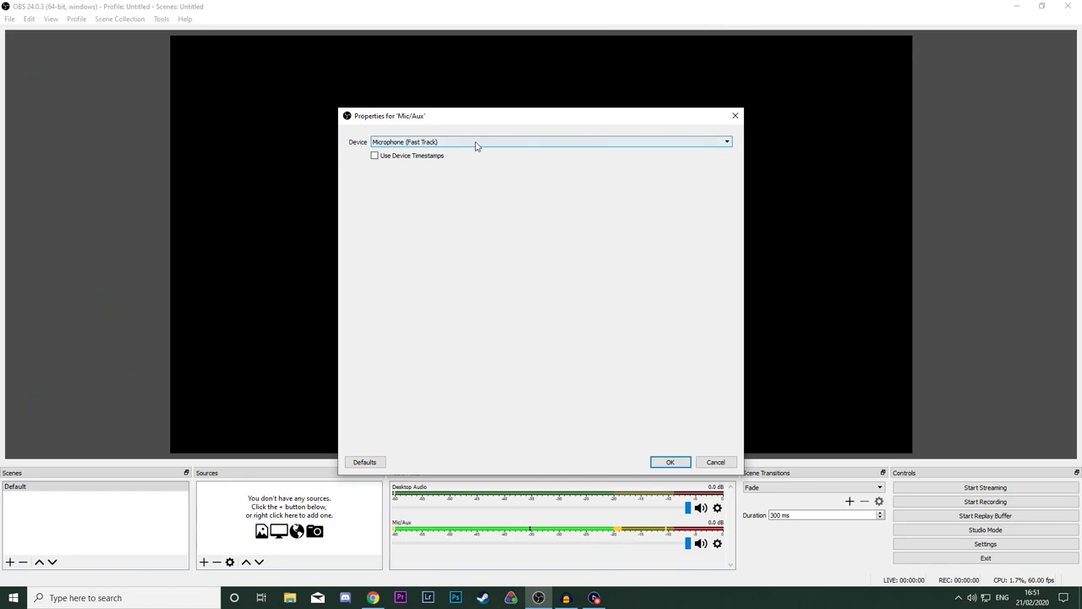
left_click(669, 462)
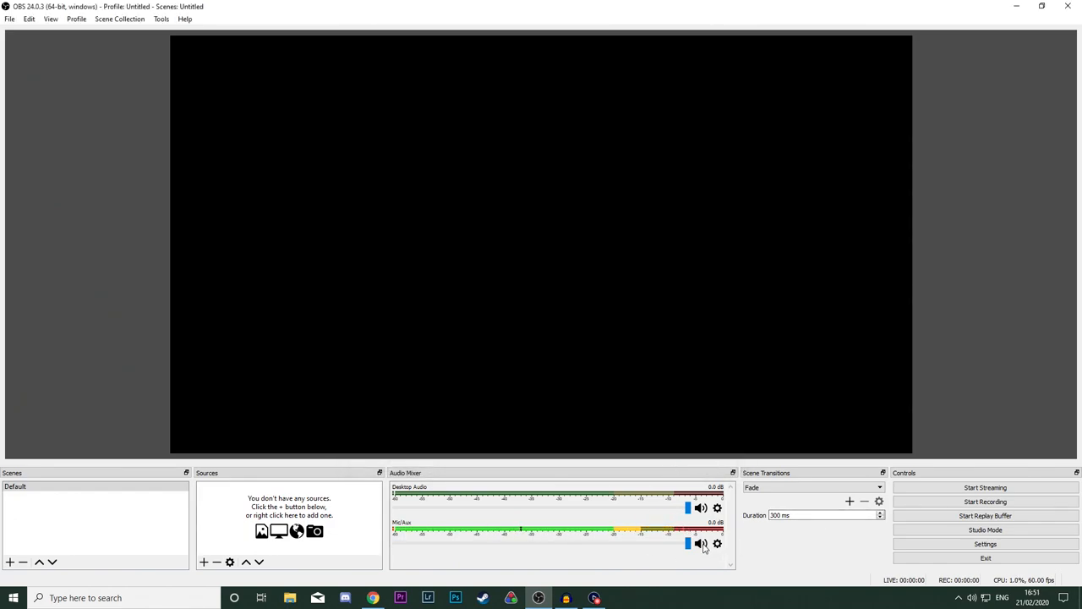
left_click(703, 543)
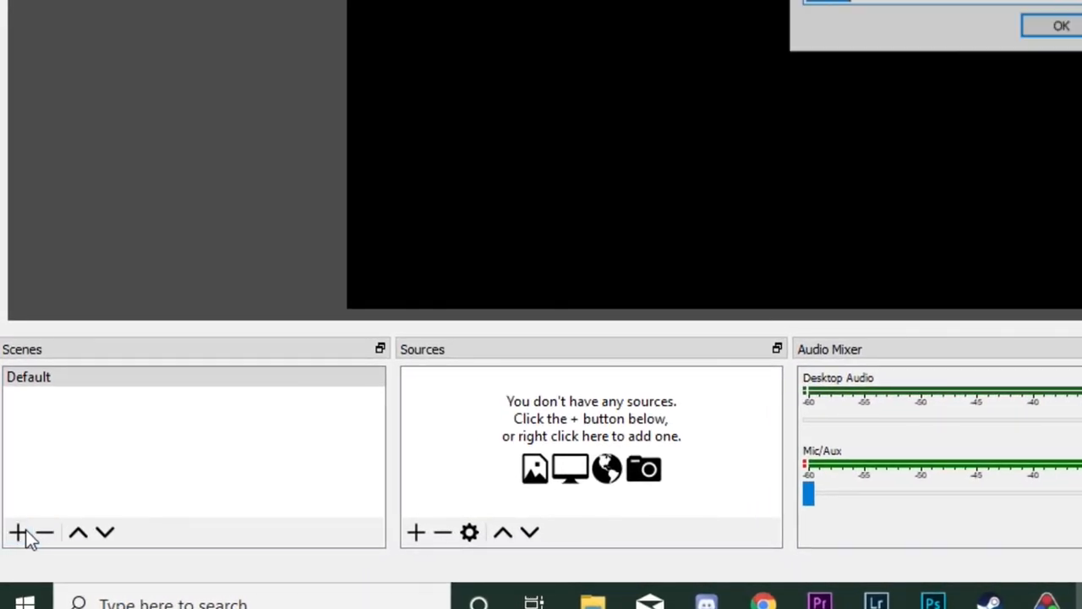
Create a 'getting over it' scene and start adding a Game Capture source
left_click(16, 532)
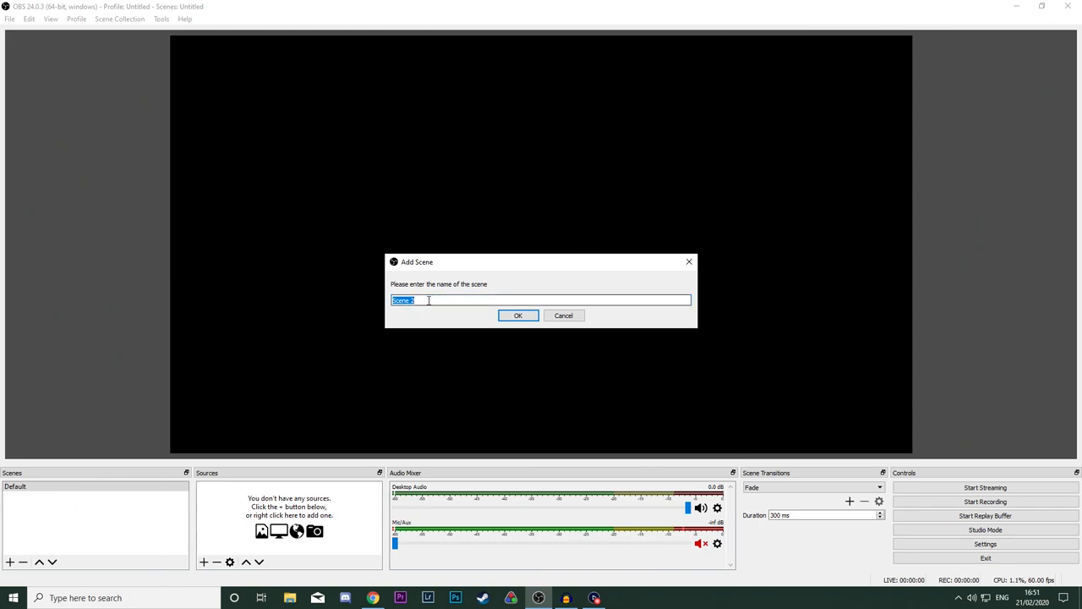
type("getting over it")
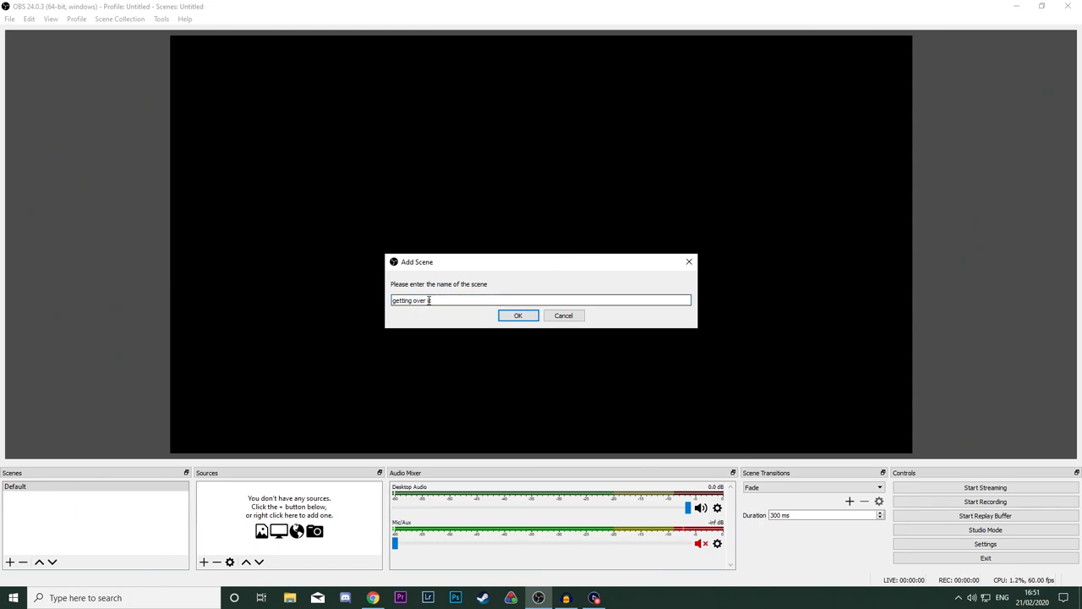
left_click(518, 314)
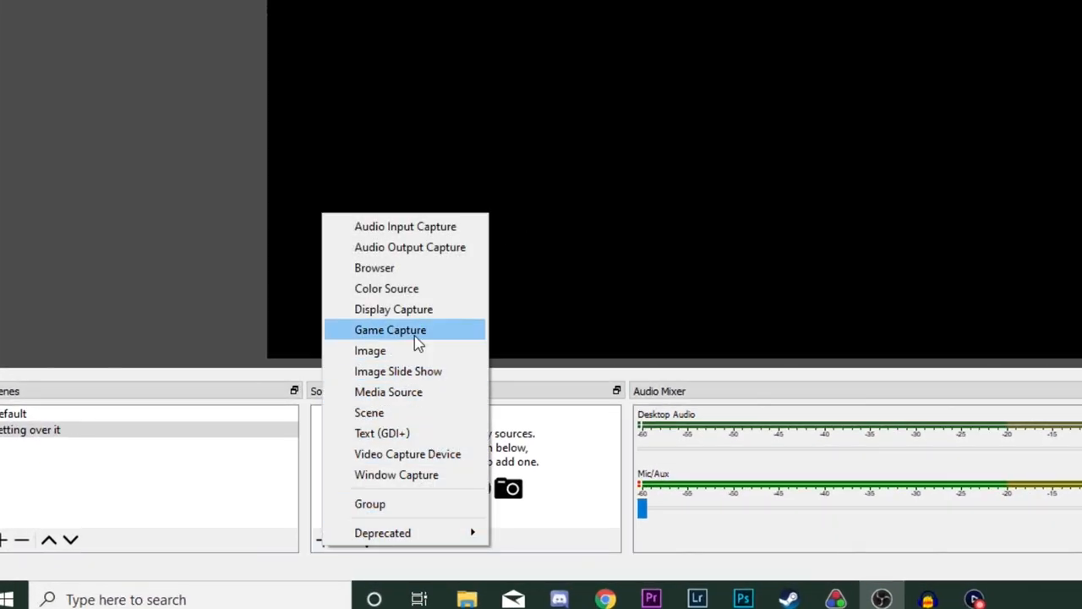
left_click(389, 330)
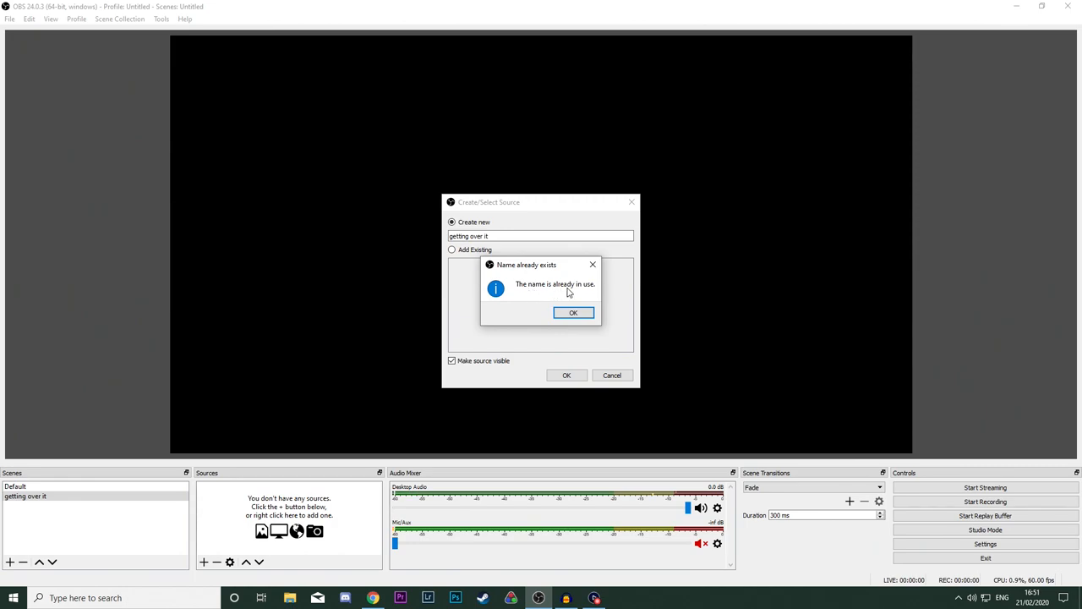
Name the Game Capture source '1', capturing a specific window without the cursor
left_click(574, 312)
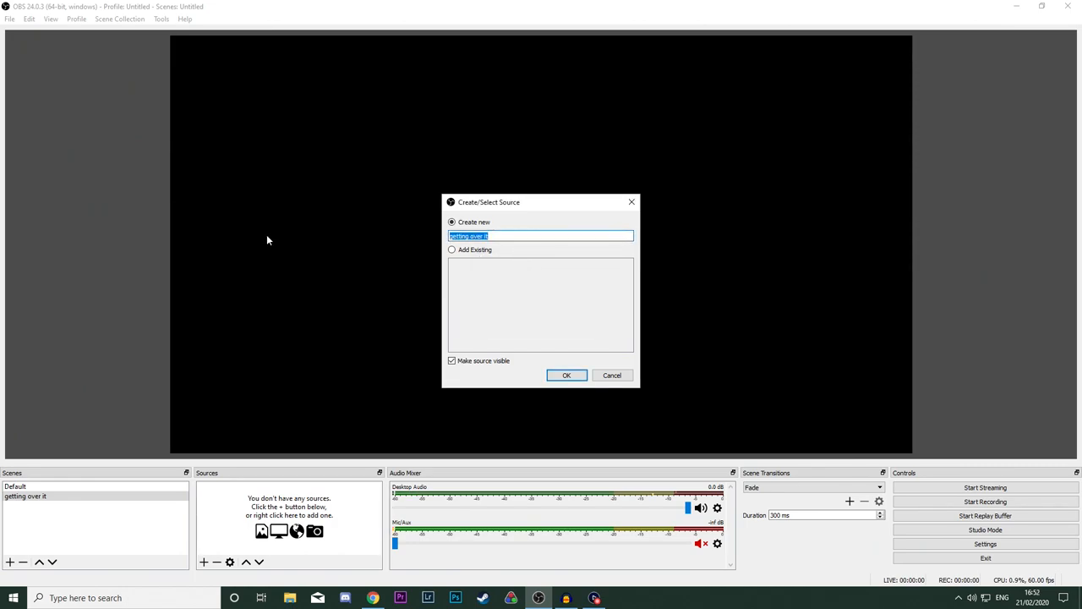
left_click(567, 375)
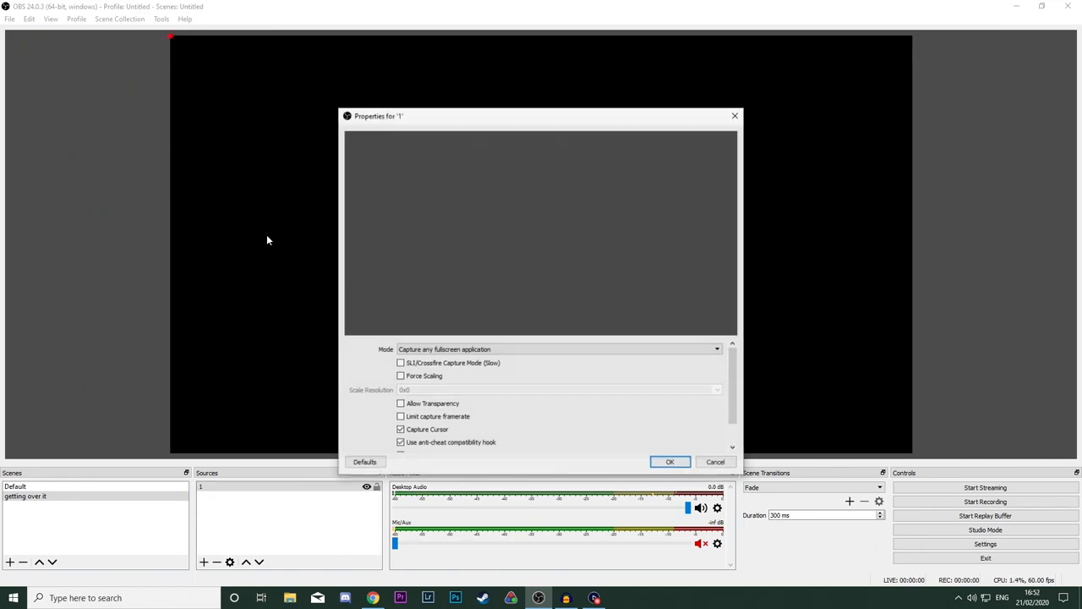
left_click(558, 348)
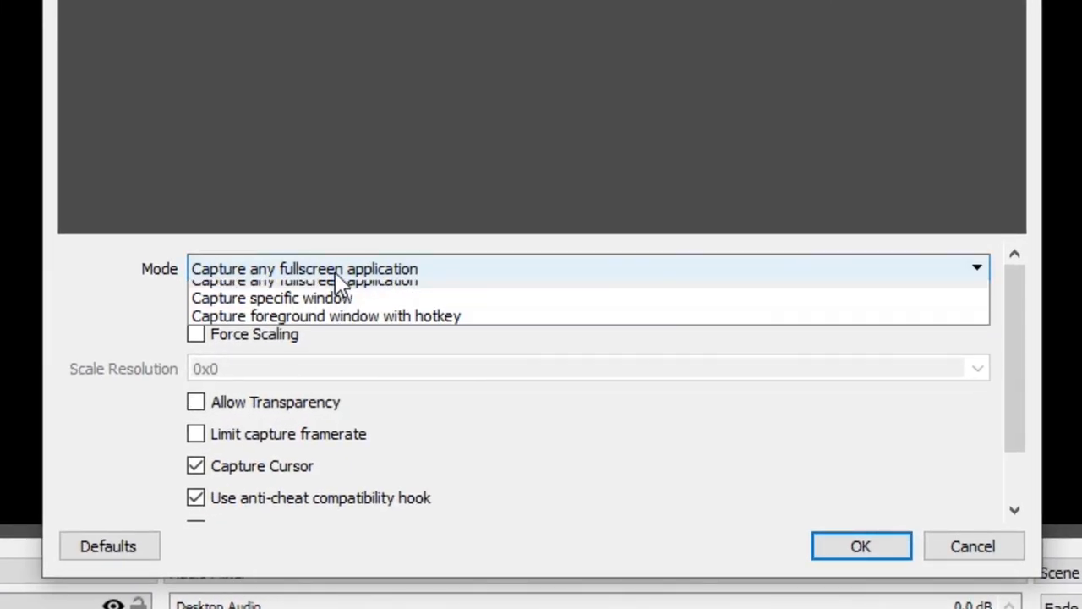
mouse_move(271, 309)
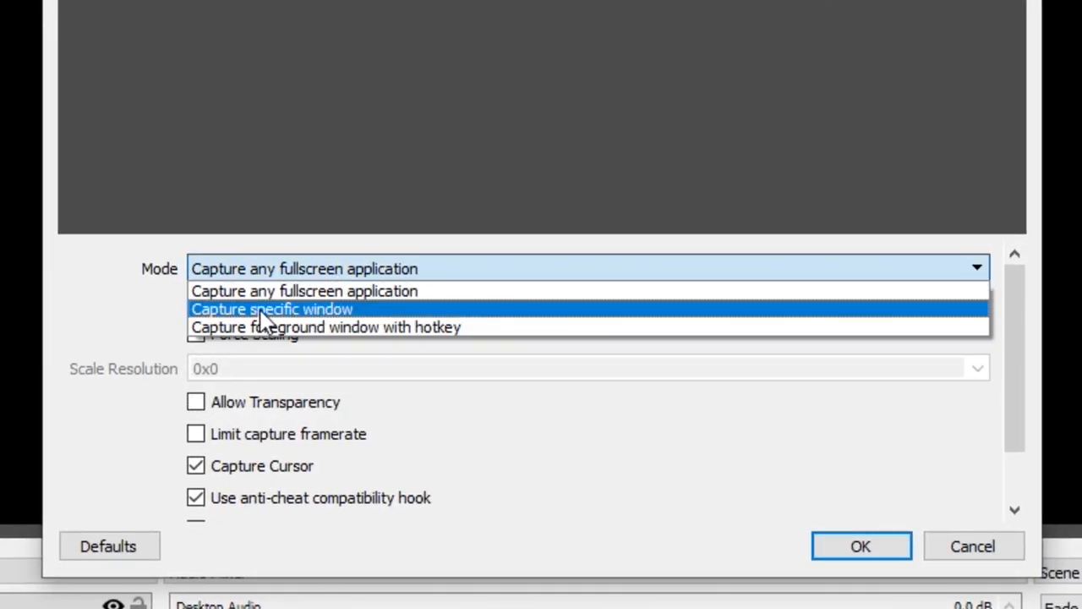
left_click(271, 308)
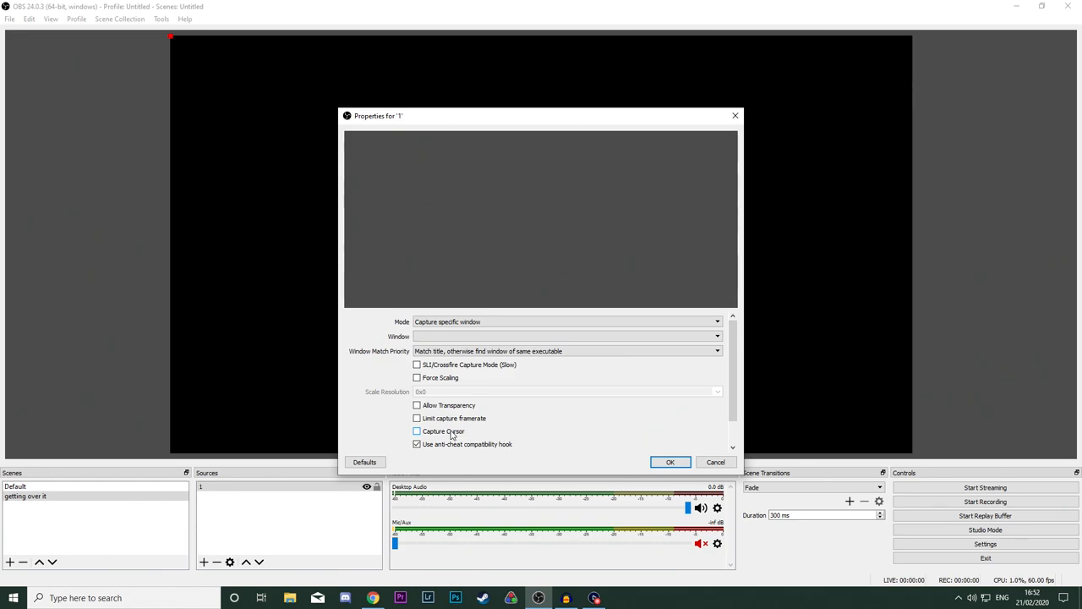
left_click(417, 431)
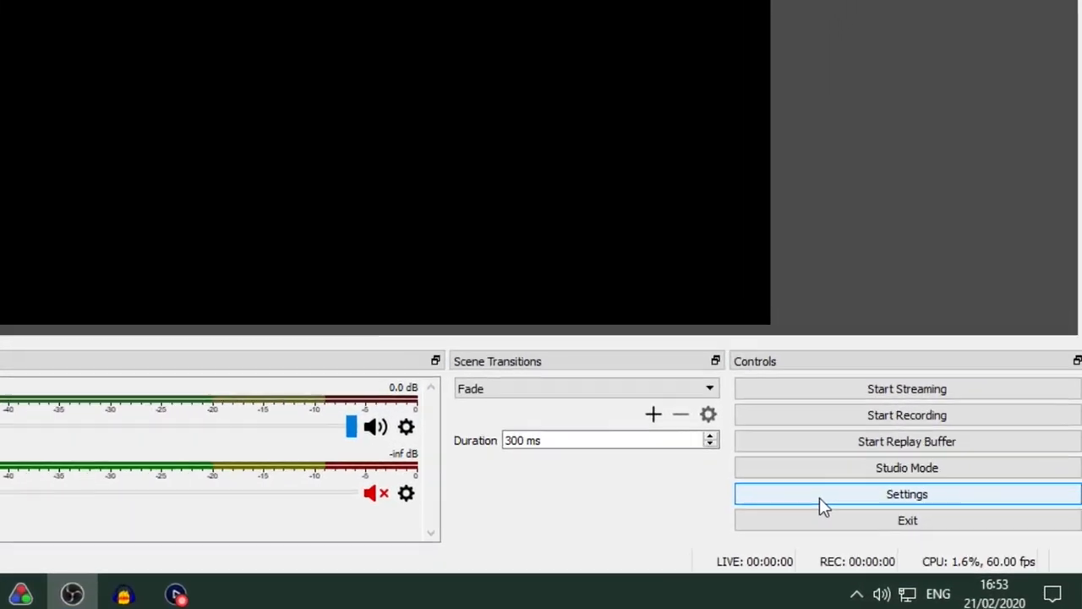
In Settings, set the video frame rate to 60 FPS at 1920x1080
left_click(907, 494)
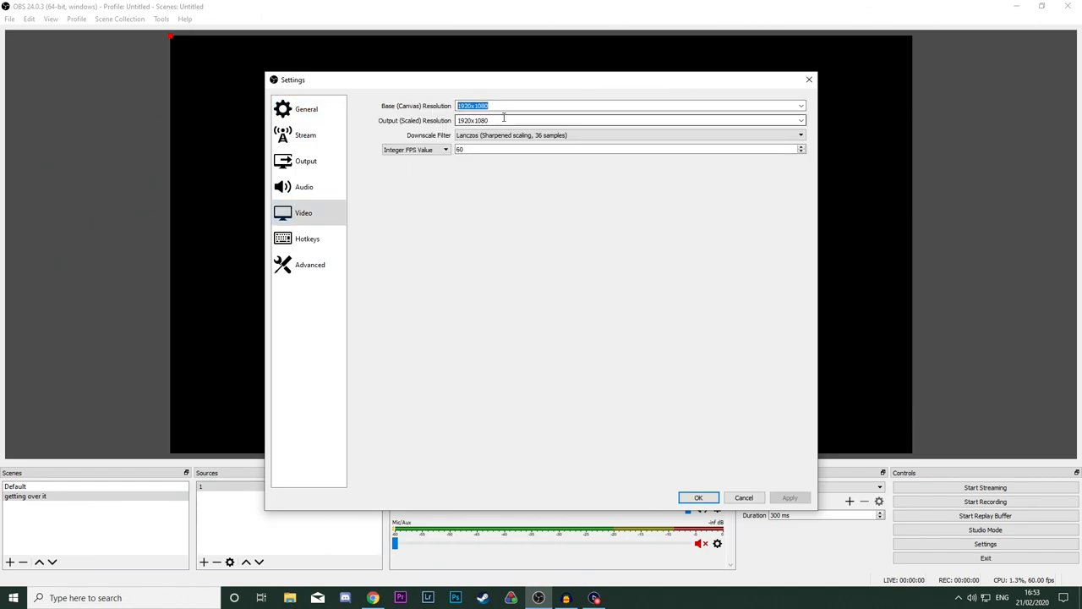
left_click(626, 150)
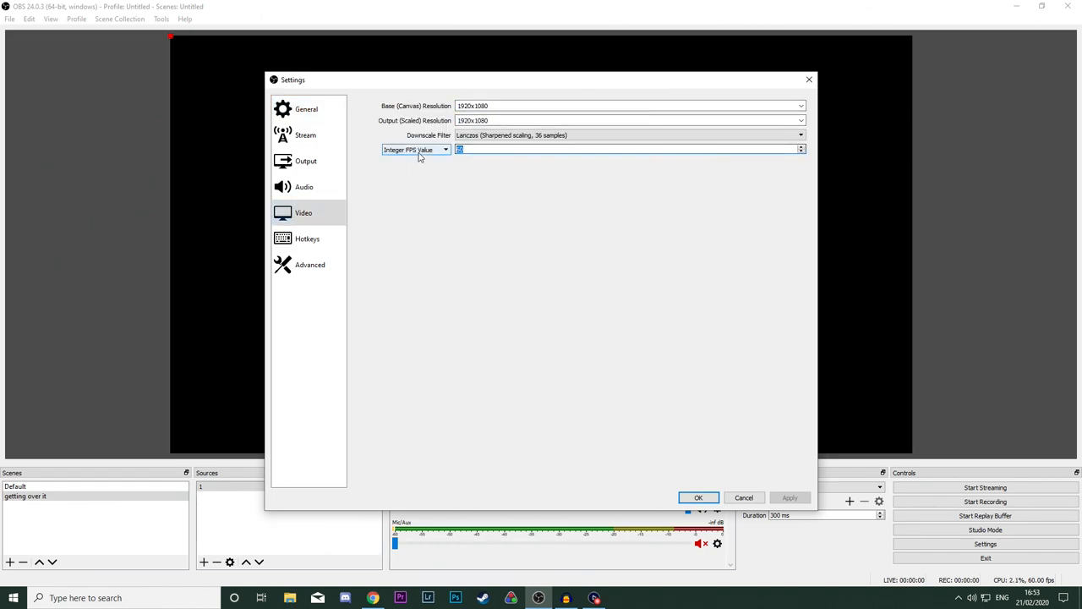
type("60")
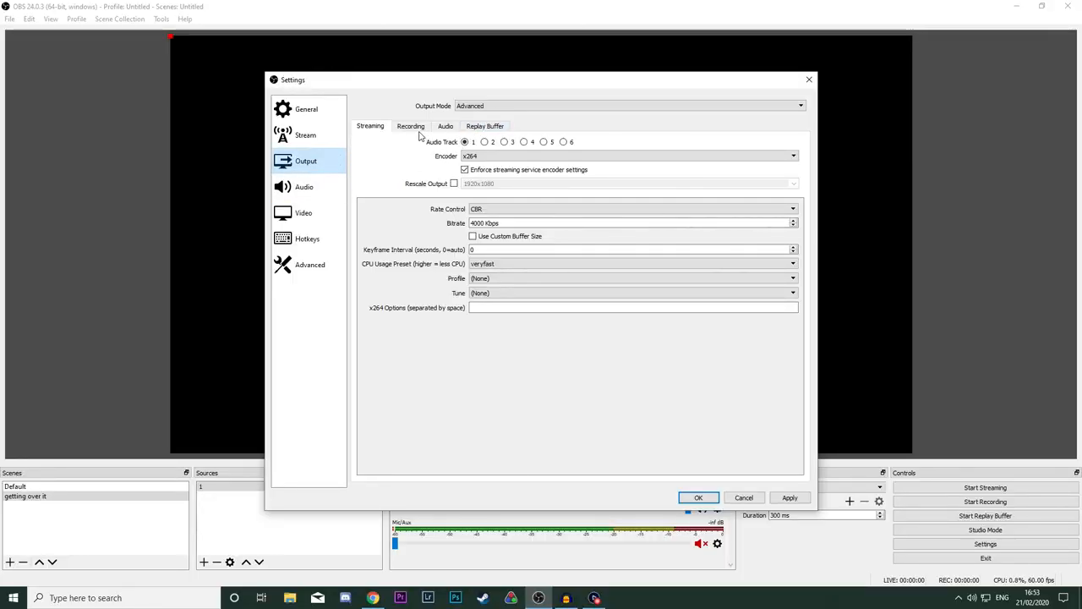
Show the Recording tab: mp4, NVENC H.264 at 20000 Kbps CBR
left_click(410, 126)
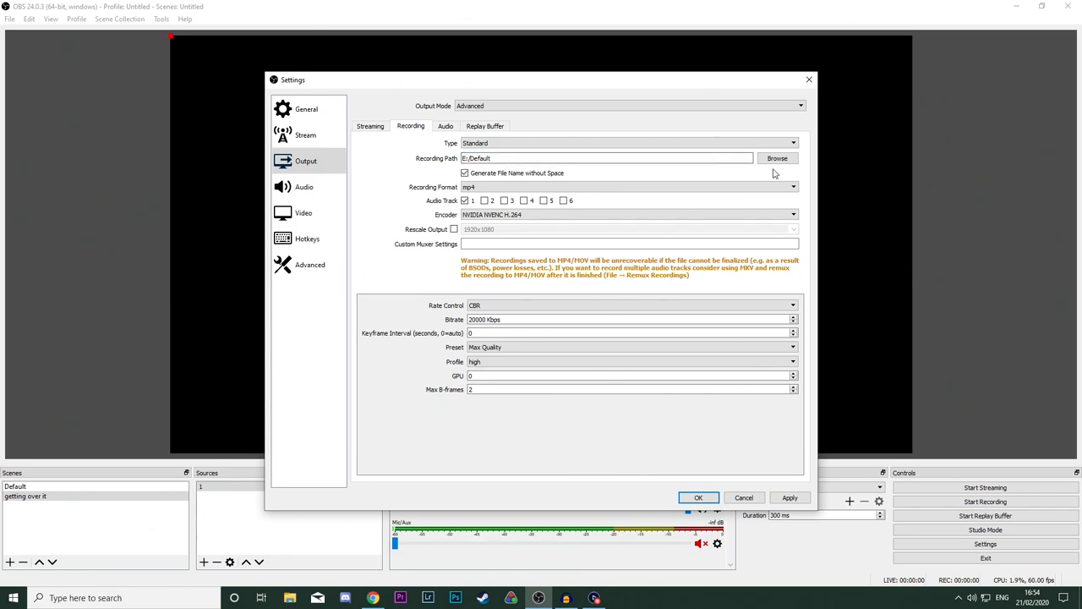
Point the recording path to a new 'getting over it' folder on MegaDrive (E:)
left_click(777, 159)
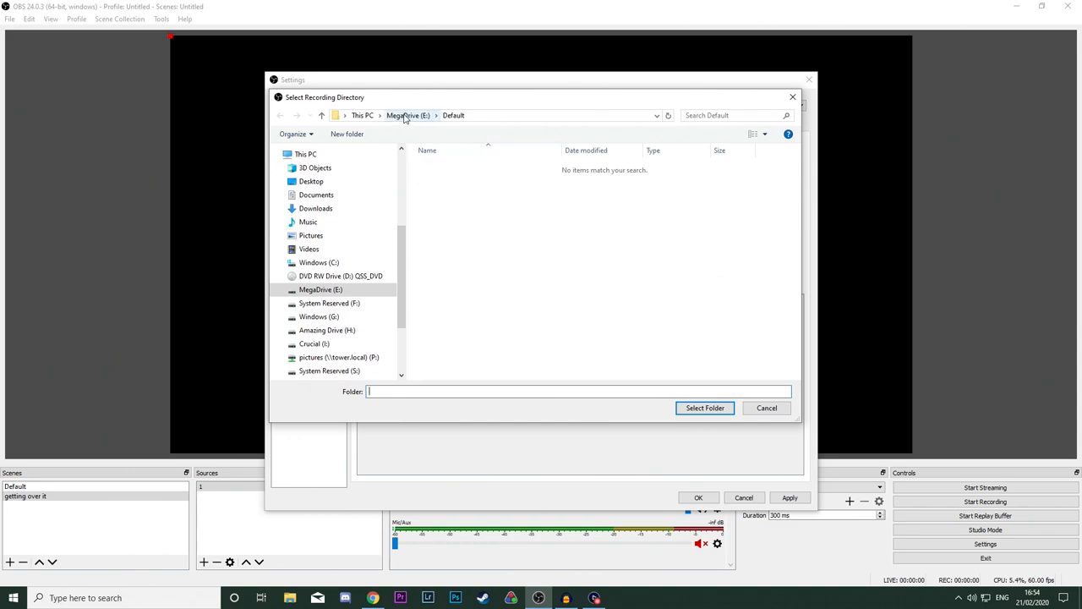
left_click(408, 115)
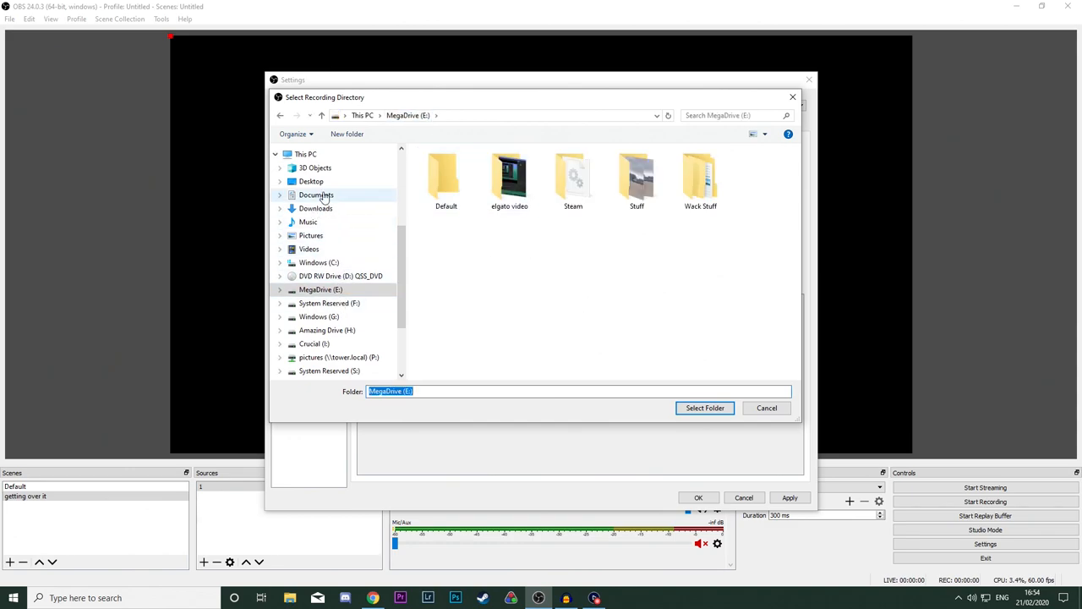
mouse_move(571, 245)
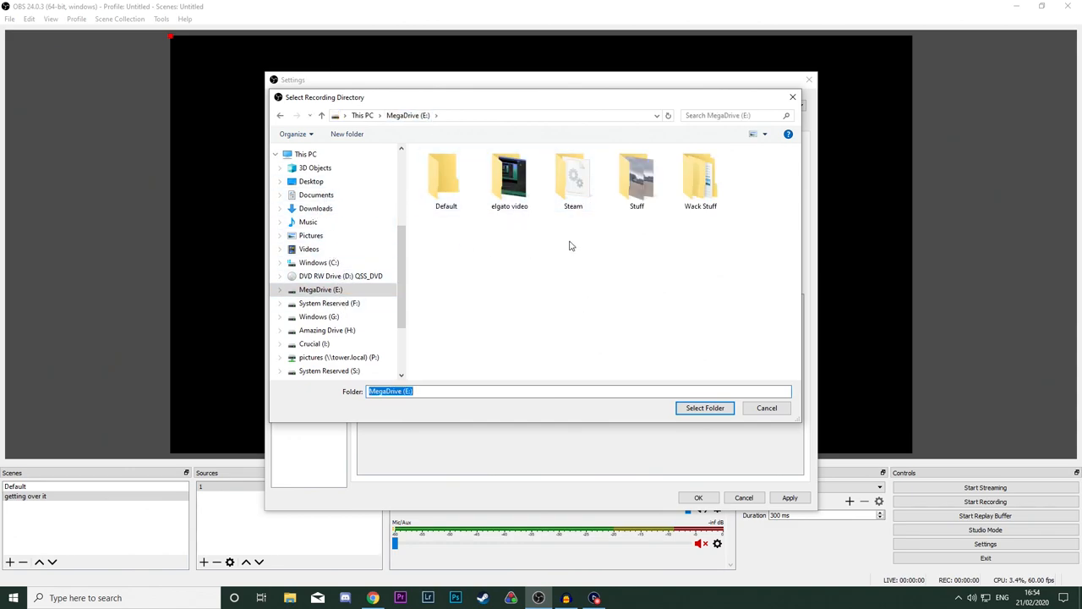
mouse_move(759, 227)
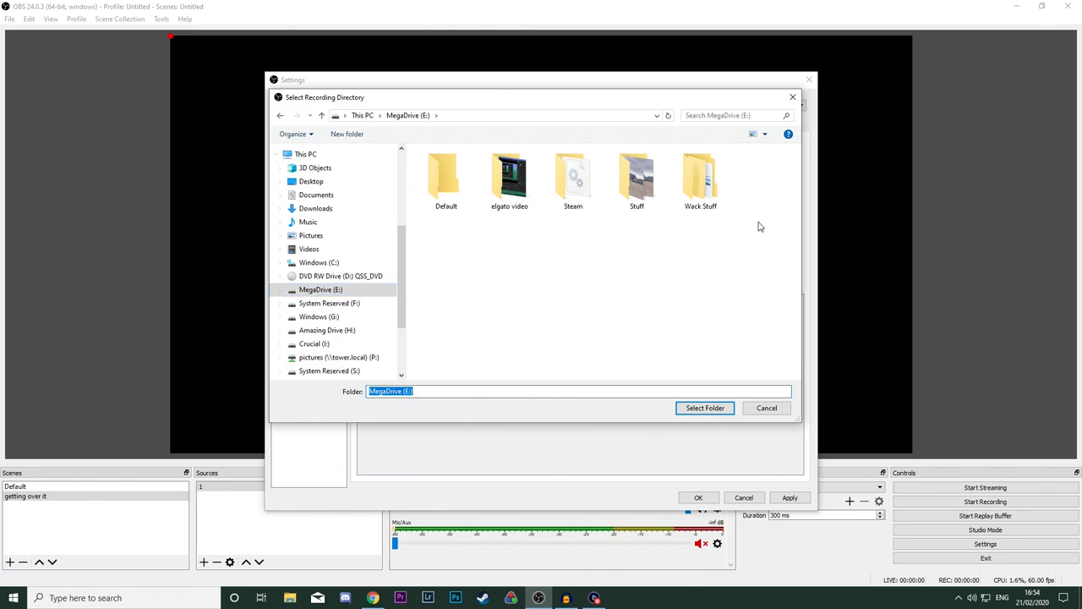
mouse_move(565, 269)
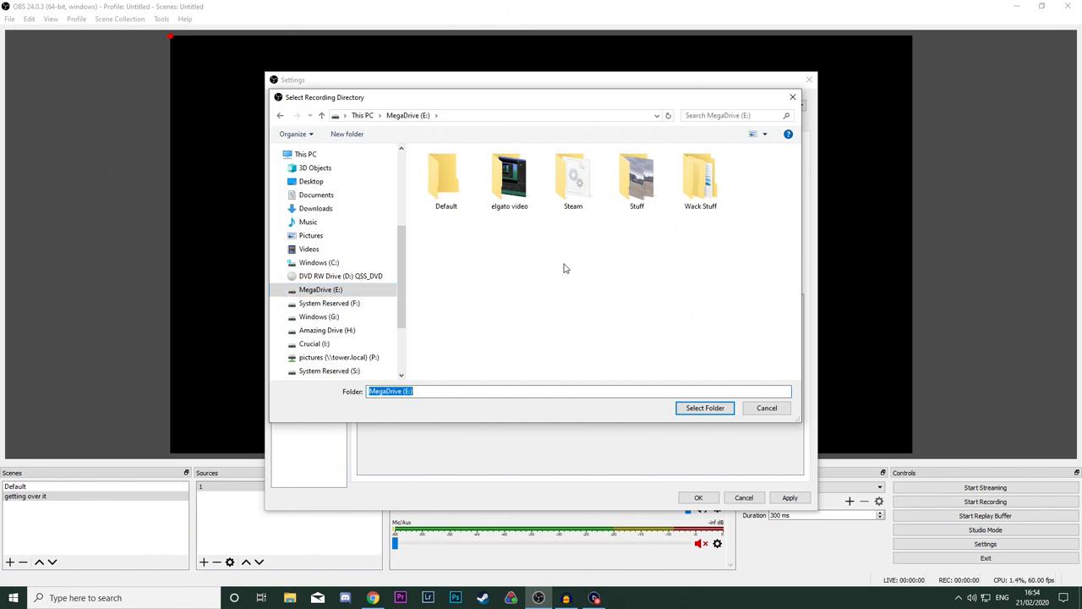
mouse_move(664, 225)
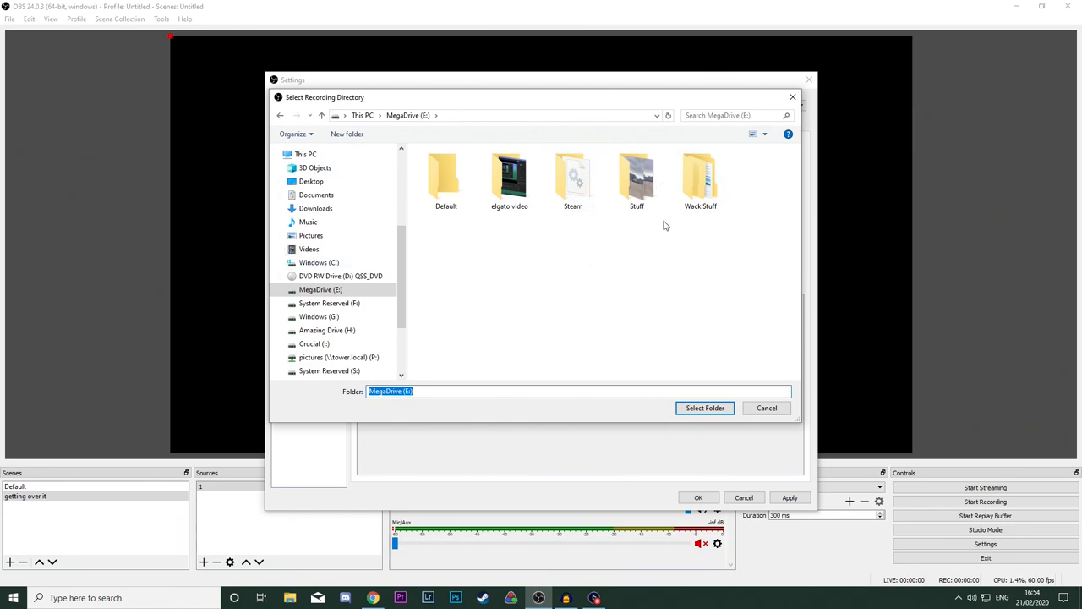
mouse_move(600, 242)
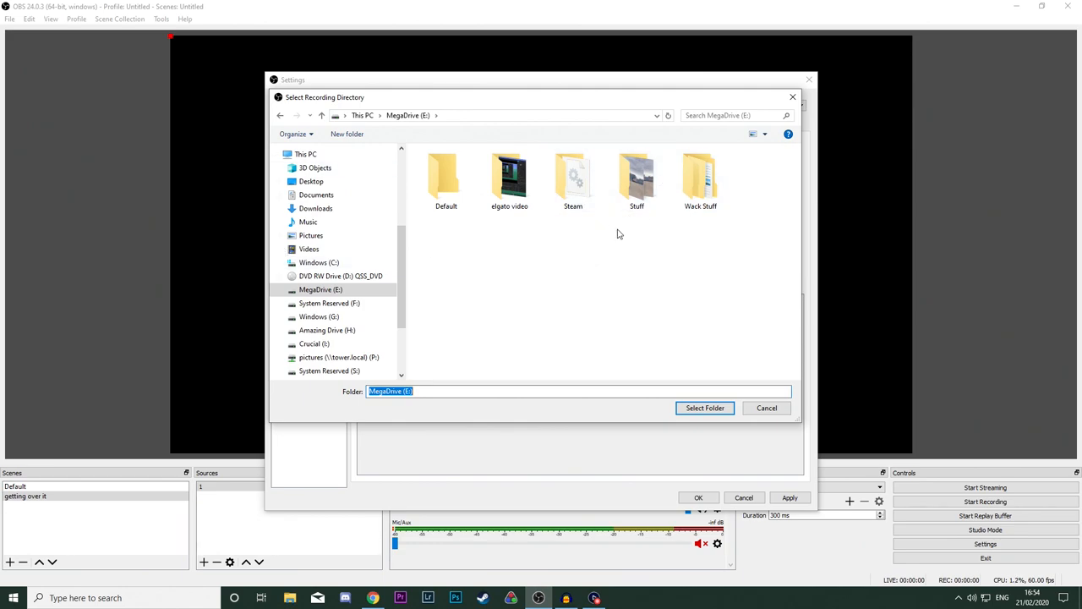
mouse_move(526, 260)
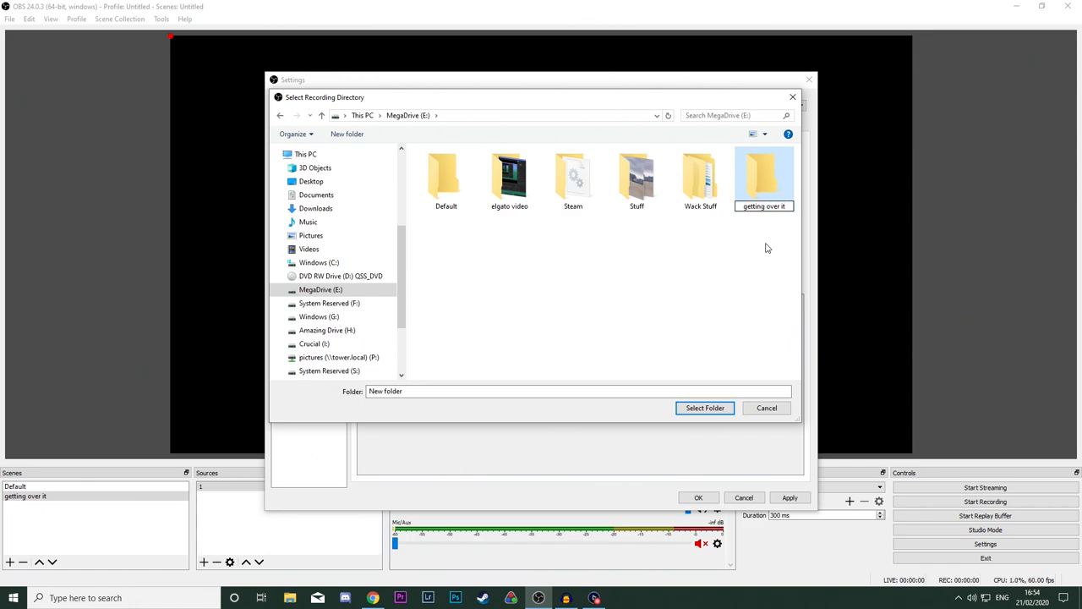
left_click(764, 178)
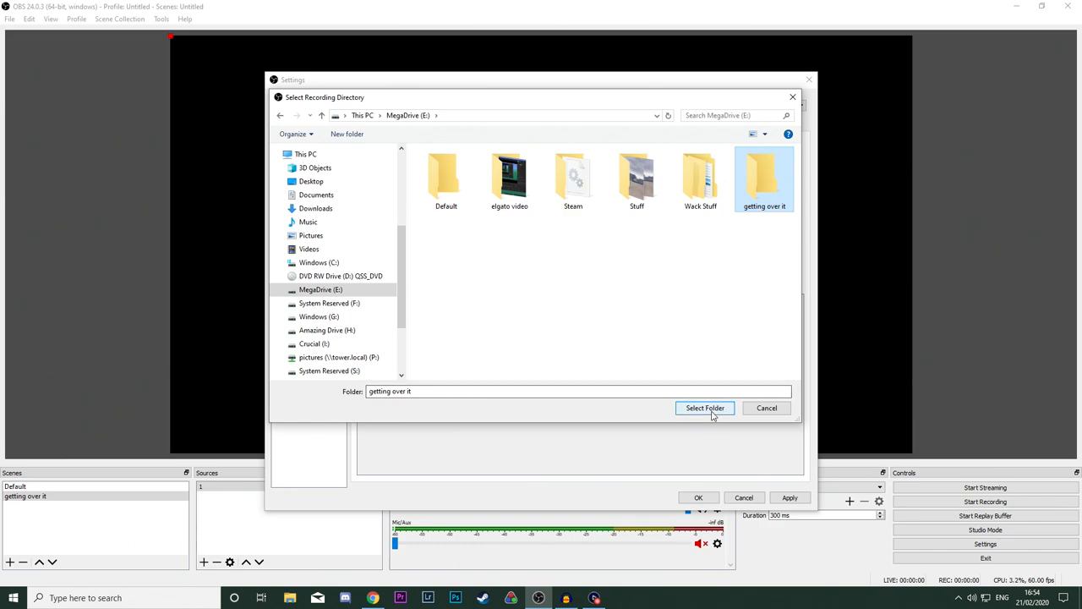
left_click(705, 408)
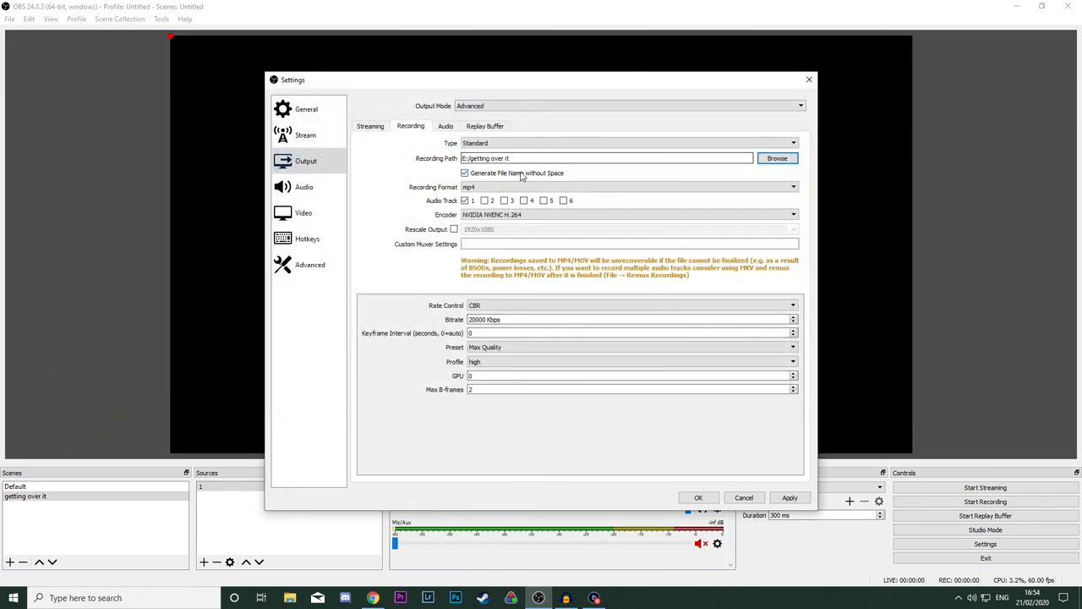
Review the Audio tab: Track 1 'Game' and Track 2 'Mic' at 320 bitrate
left_click(463, 173)
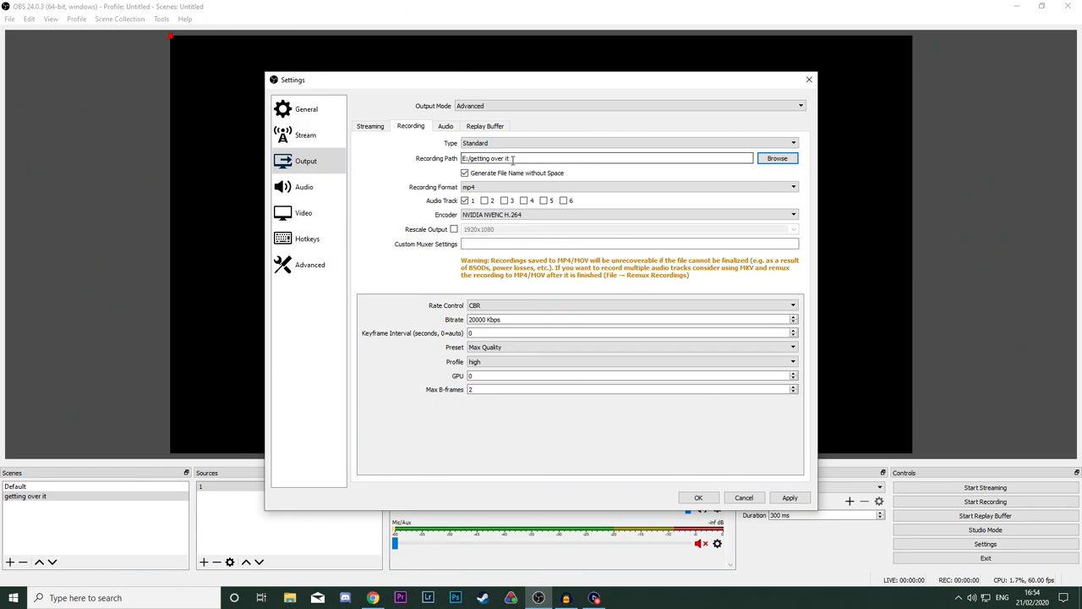
left_click(446, 126)
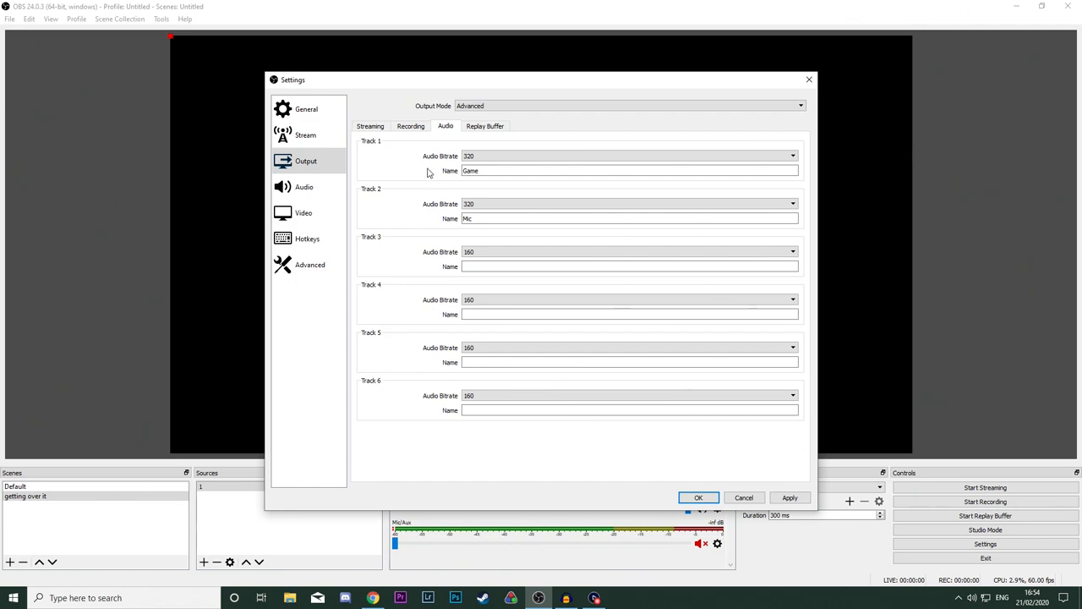
mouse_move(434, 172)
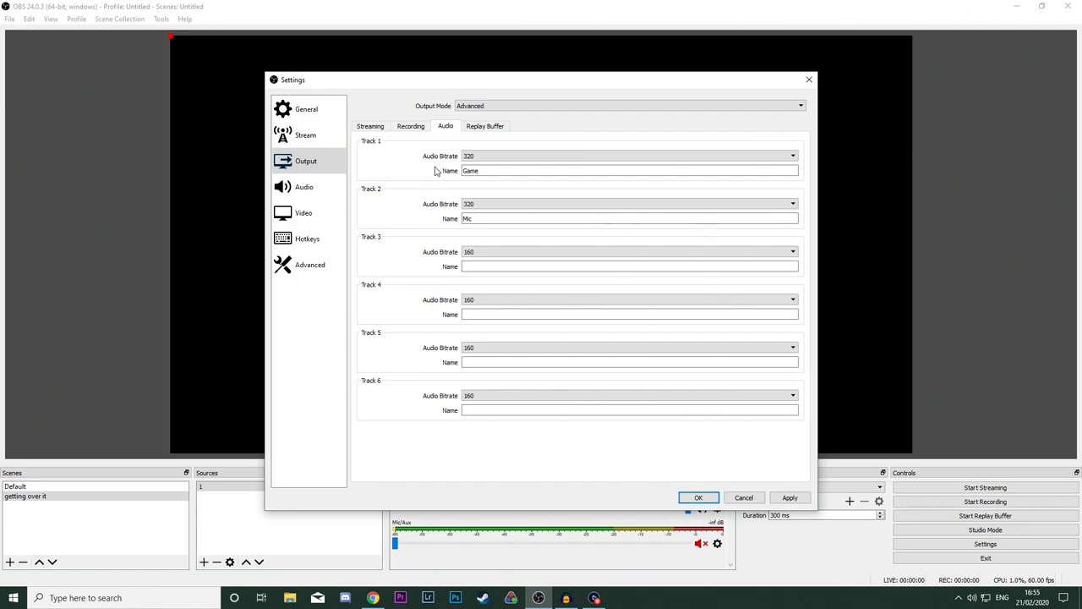
left_click(485, 126)
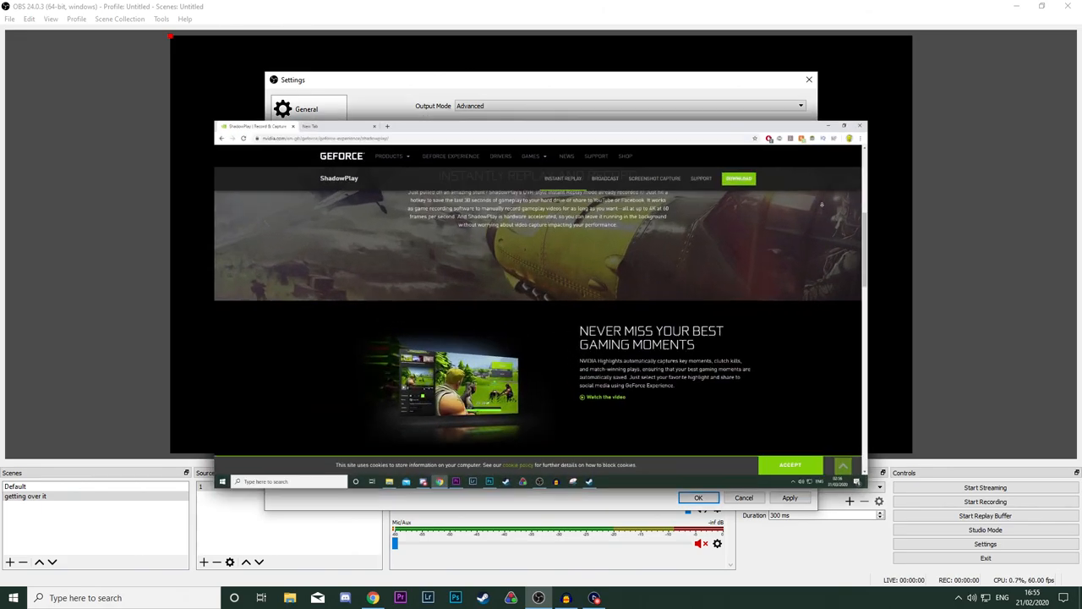
Show the Replay Buffer tab, enabled with a 200 s maximum replay time
left_click(306, 161)
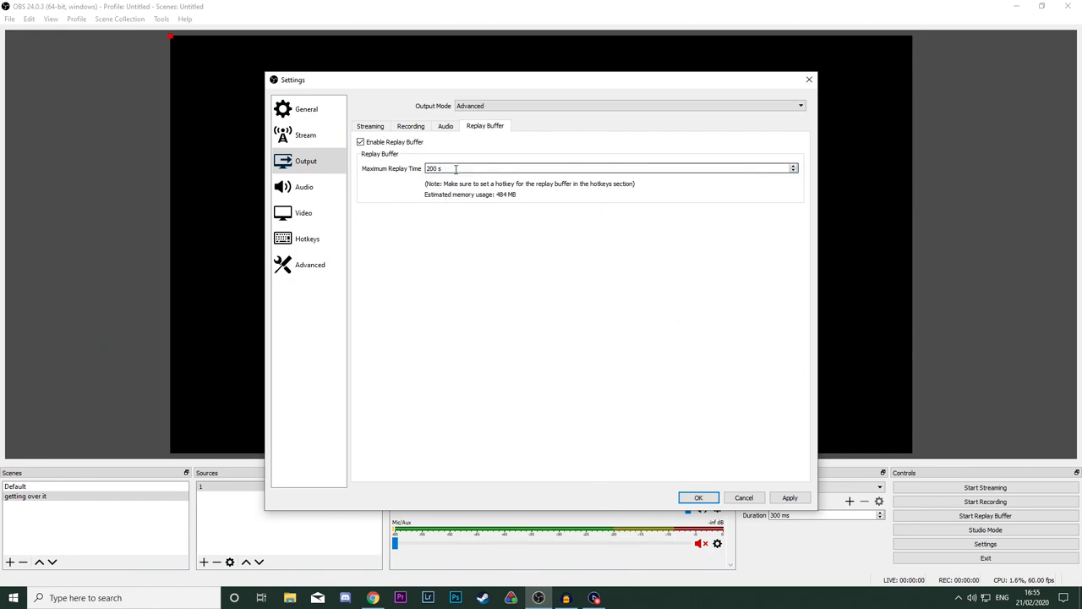
Lower the maximum replay time from 200 s to 175 s, reducing memory to 423 MB
triple_click(440, 168)
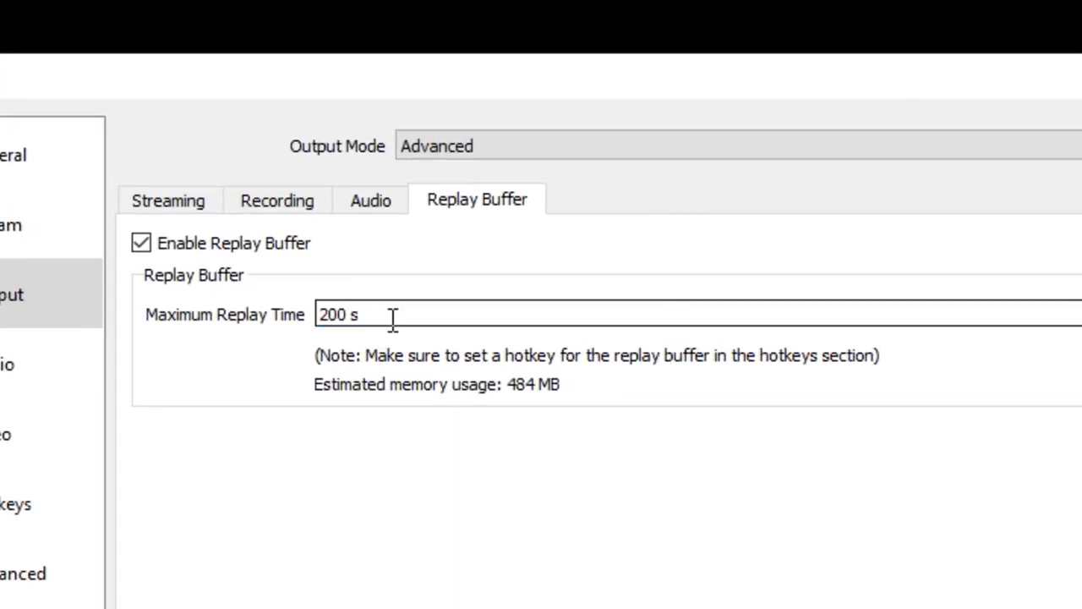
left_click(355, 315)
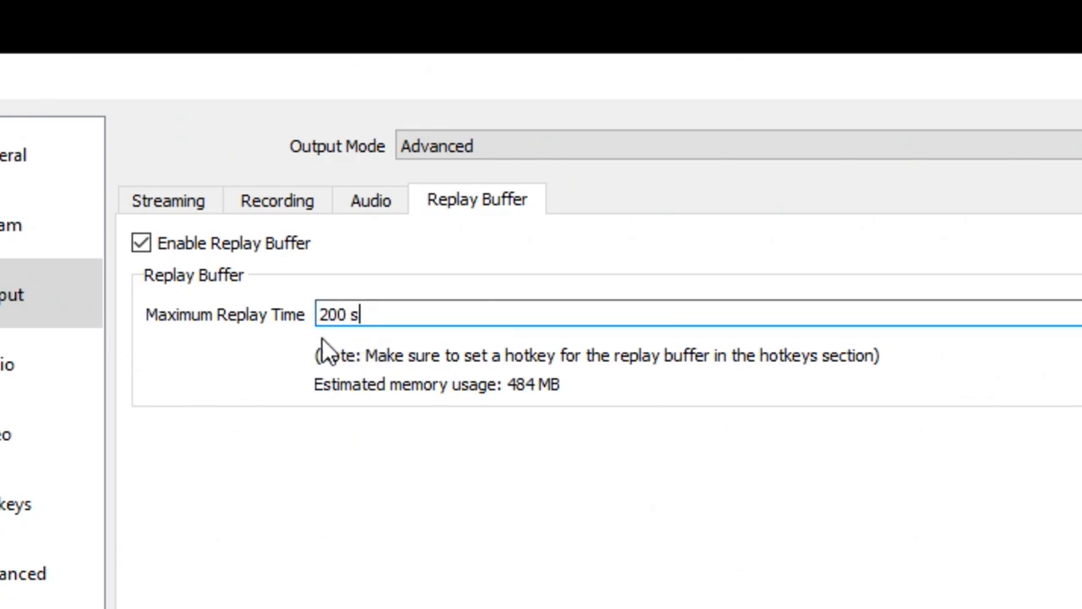
mouse_move(419, 338)
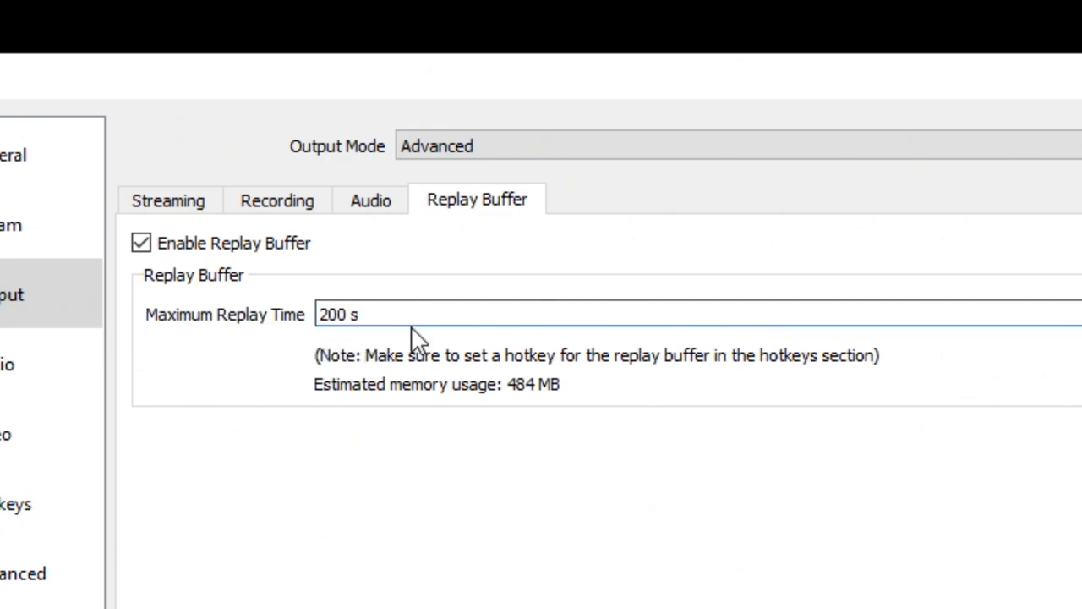
mouse_move(422, 338)
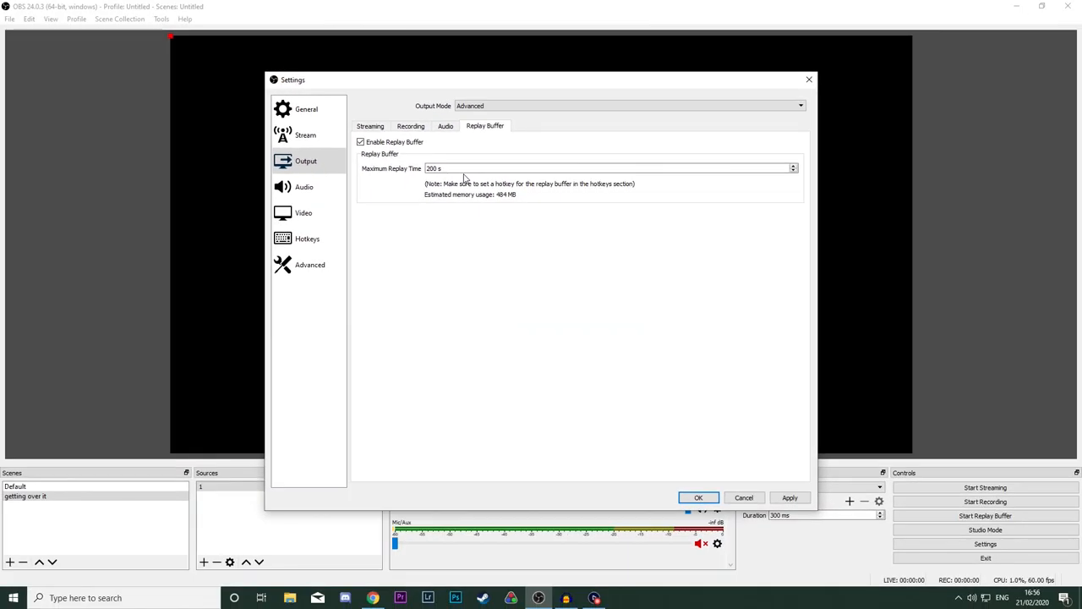
type("175 s")
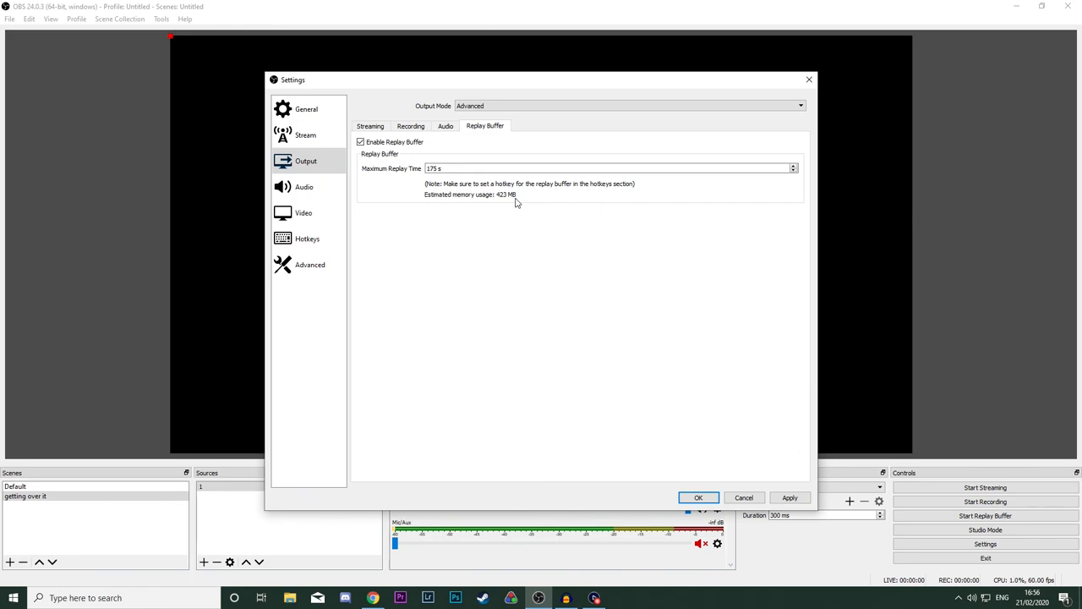
mouse_move(337, 246)
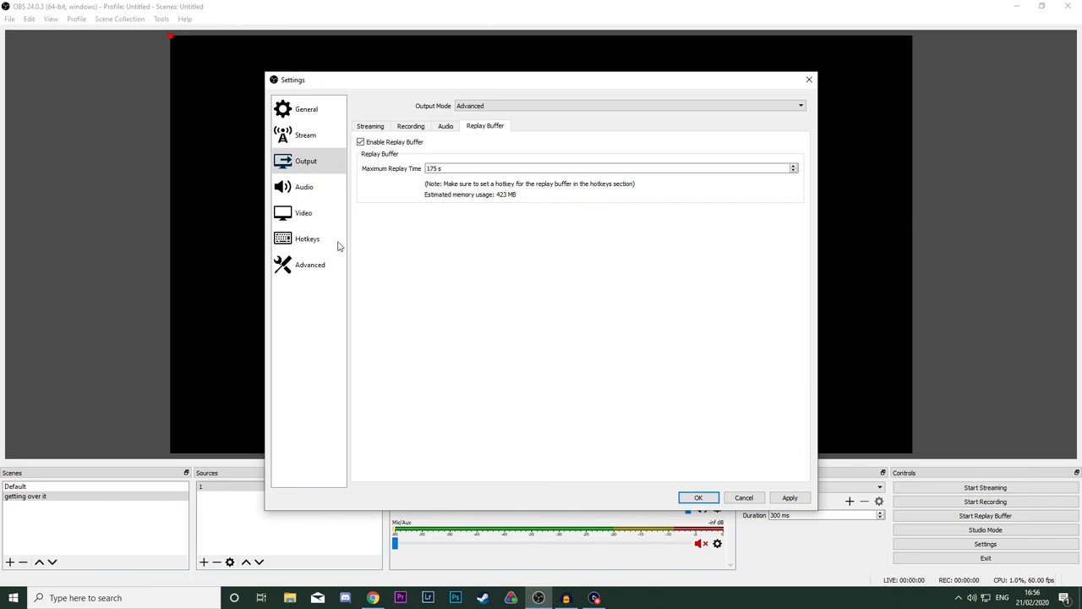
mouse_move(475, 186)
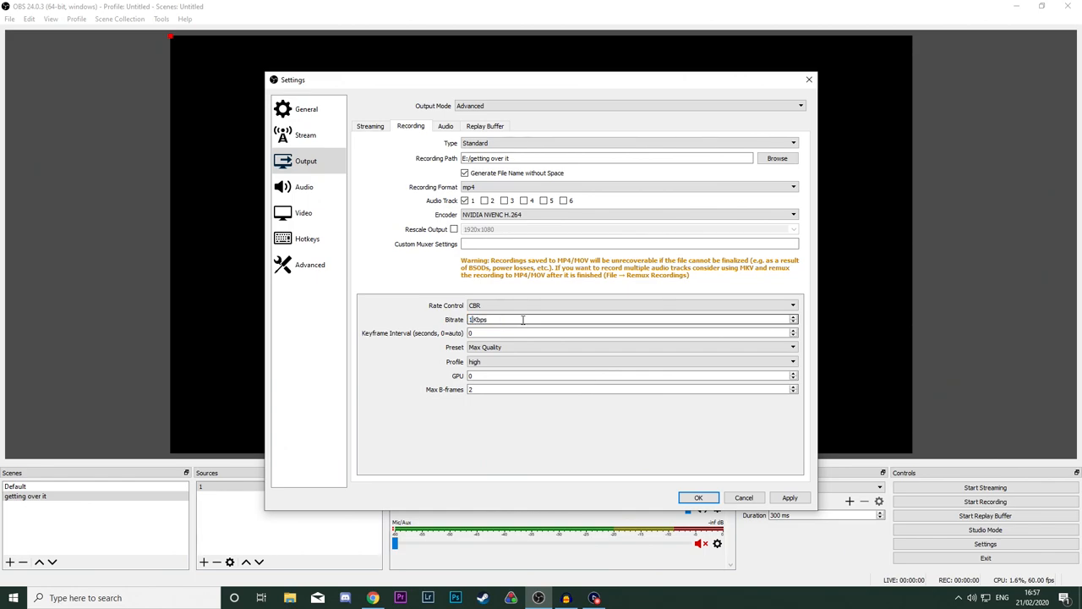
Restore the recording bitrate to 20000 Kbps, recheck the Replay Buffer estimate, and view Hotkeys
type("1000 Kbps")
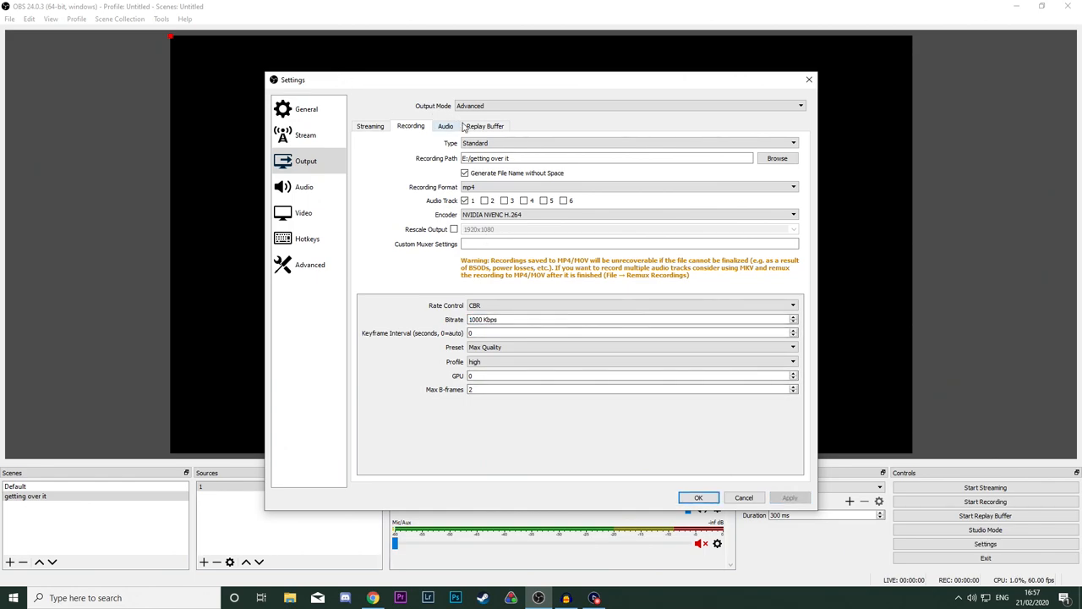
left_click(485, 126)
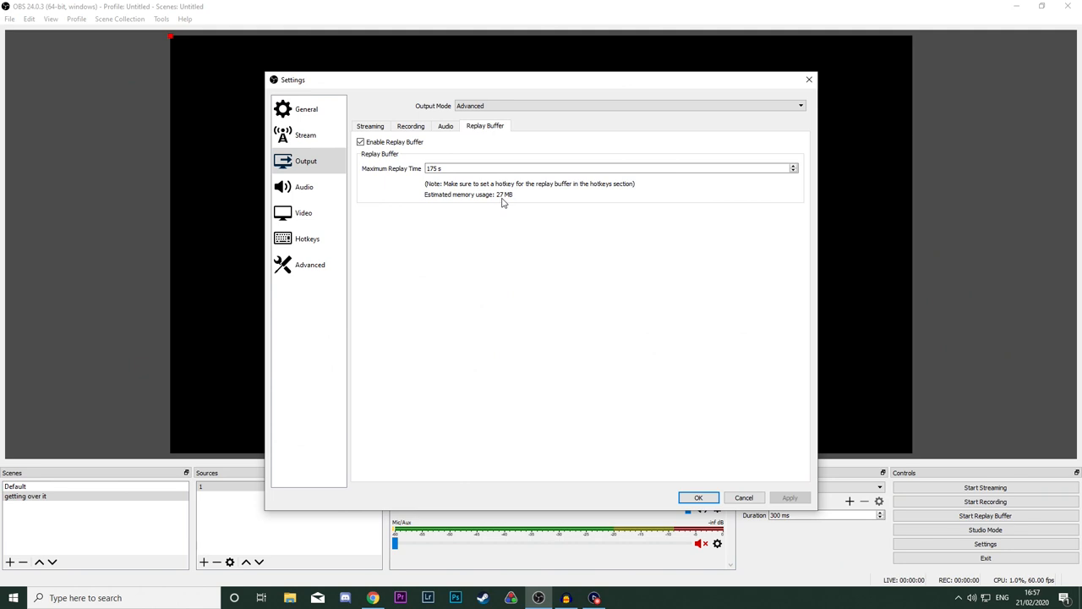
left_click(411, 126)
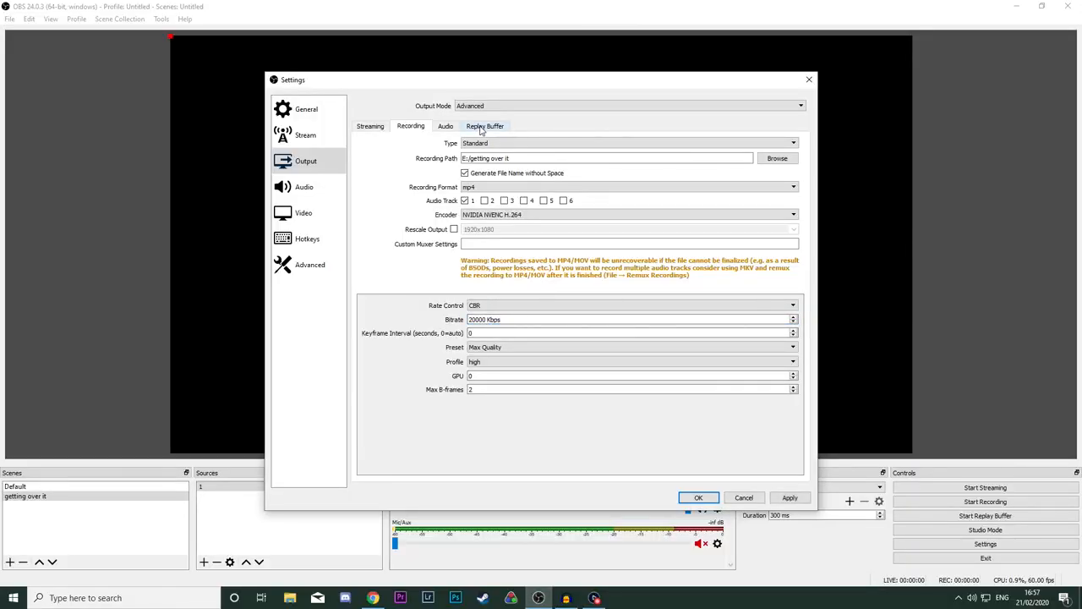
mouse_move(509, 125)
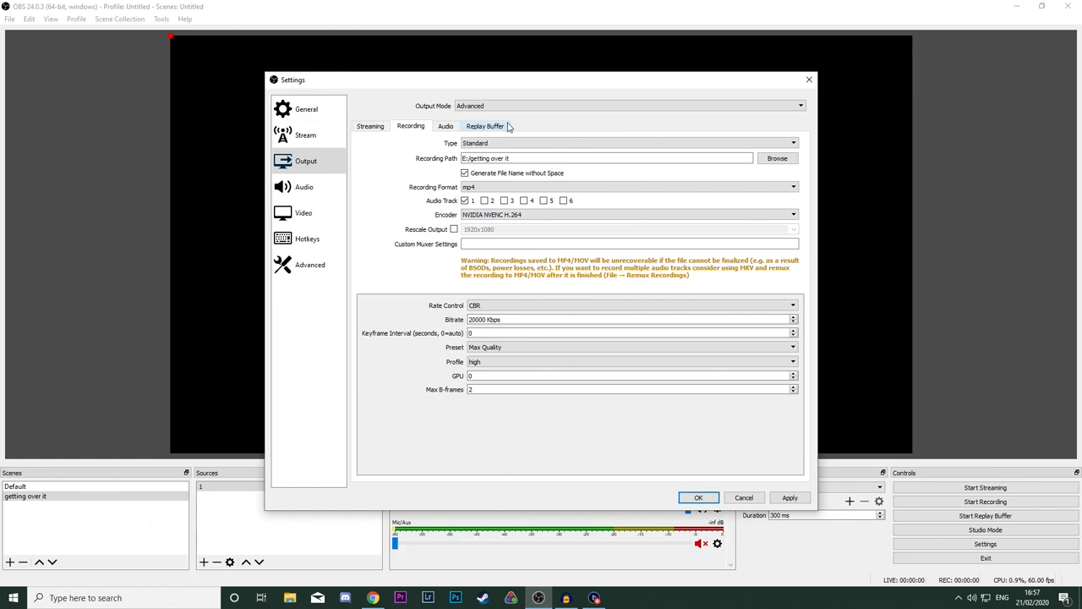
left_click(485, 125)
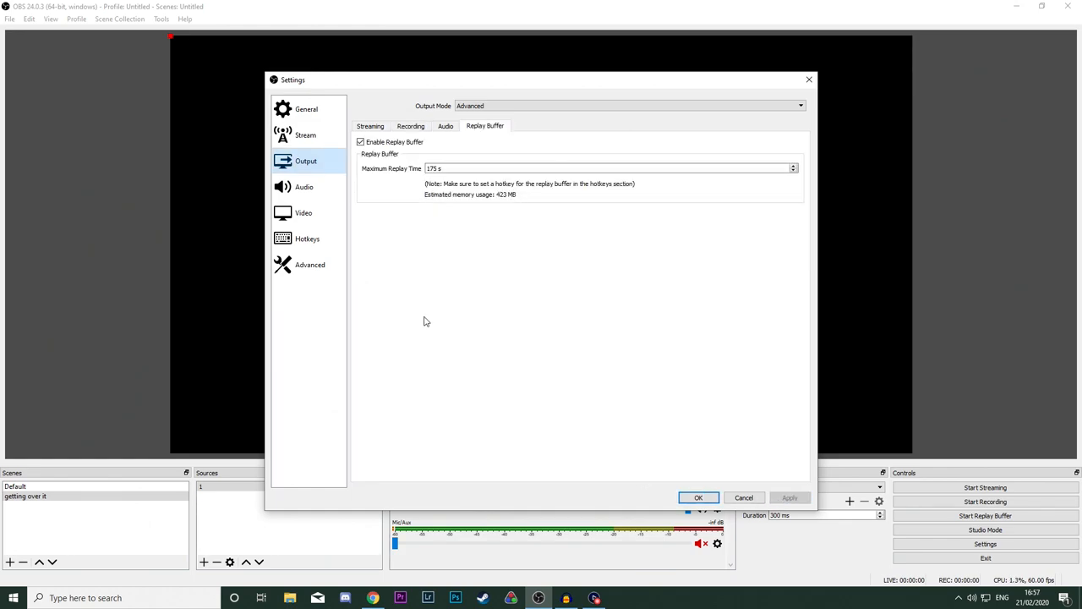
mouse_move(386, 167)
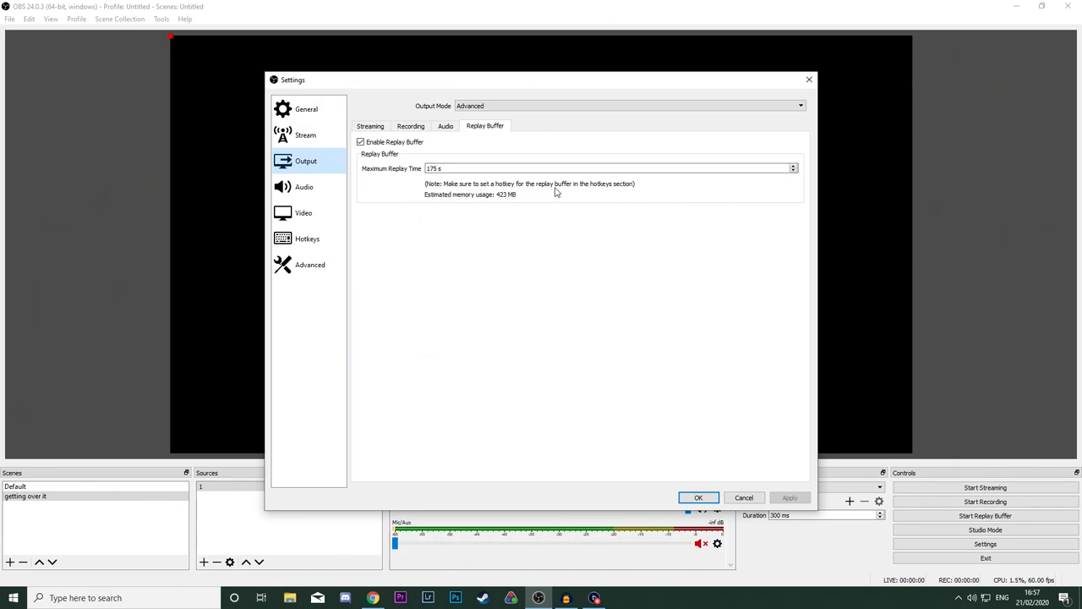
left_click(307, 239)
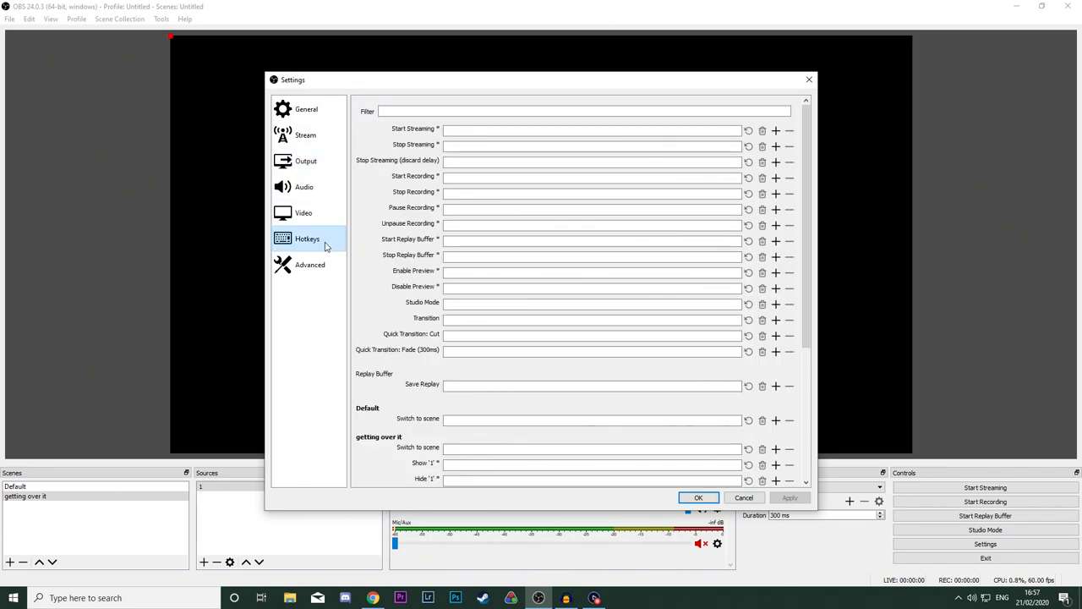
Assign NUM 3 to Save Replay, NUM 1 to Start Replay Buffer, NUM 2 to Stop
left_click(592, 385)
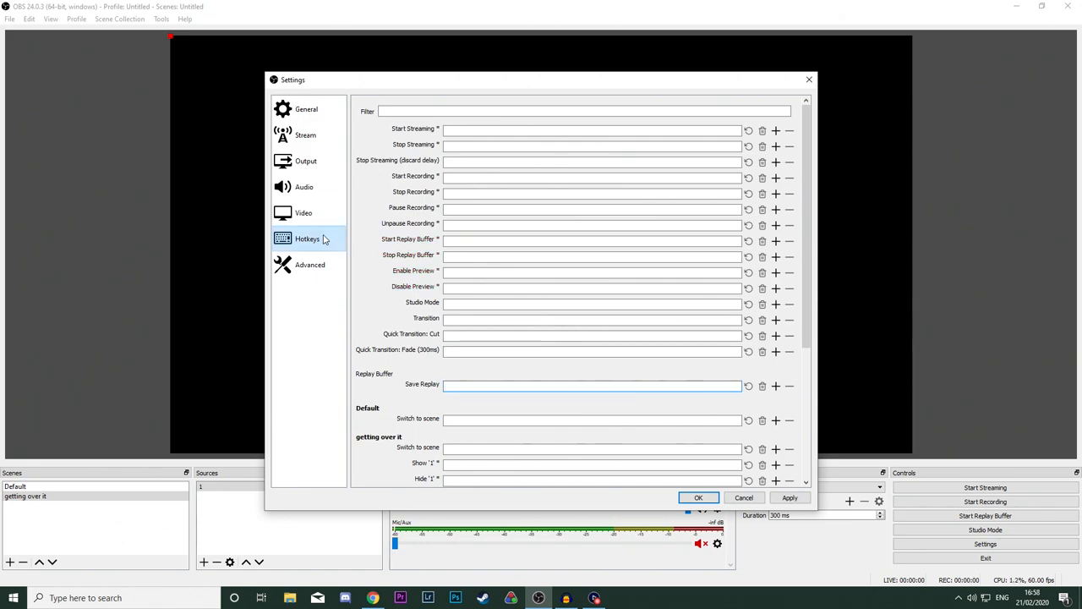
mouse_move(503, 399)
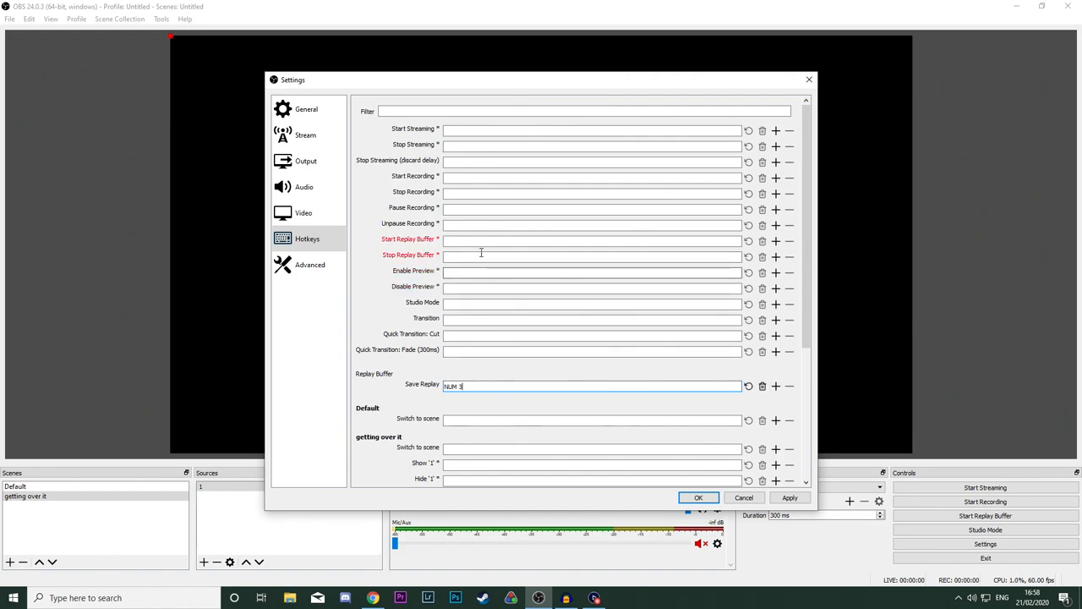
mouse_move(480, 240)
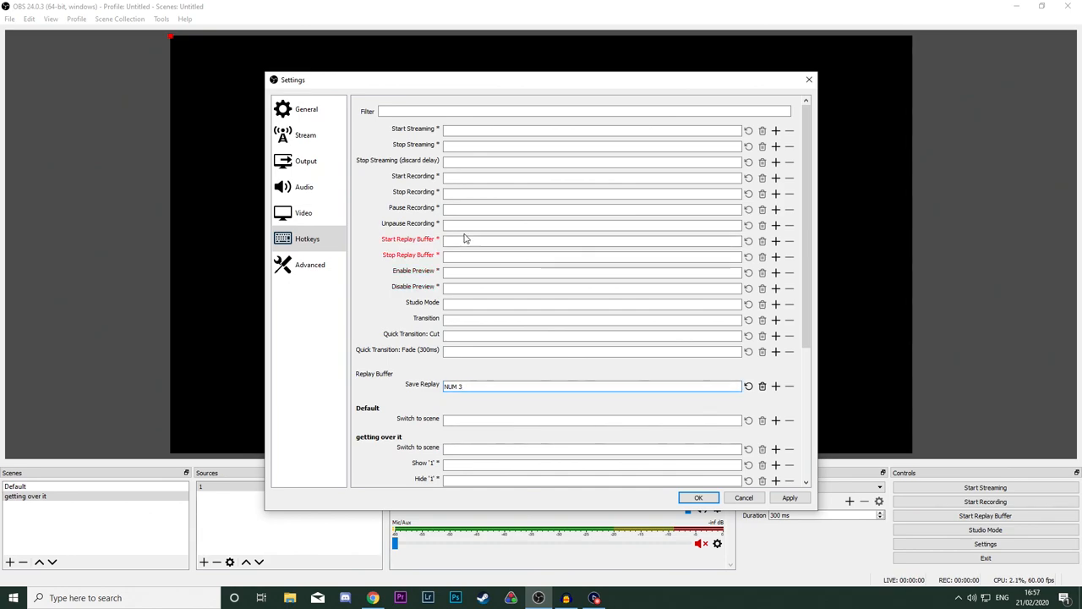
left_click(592, 241)
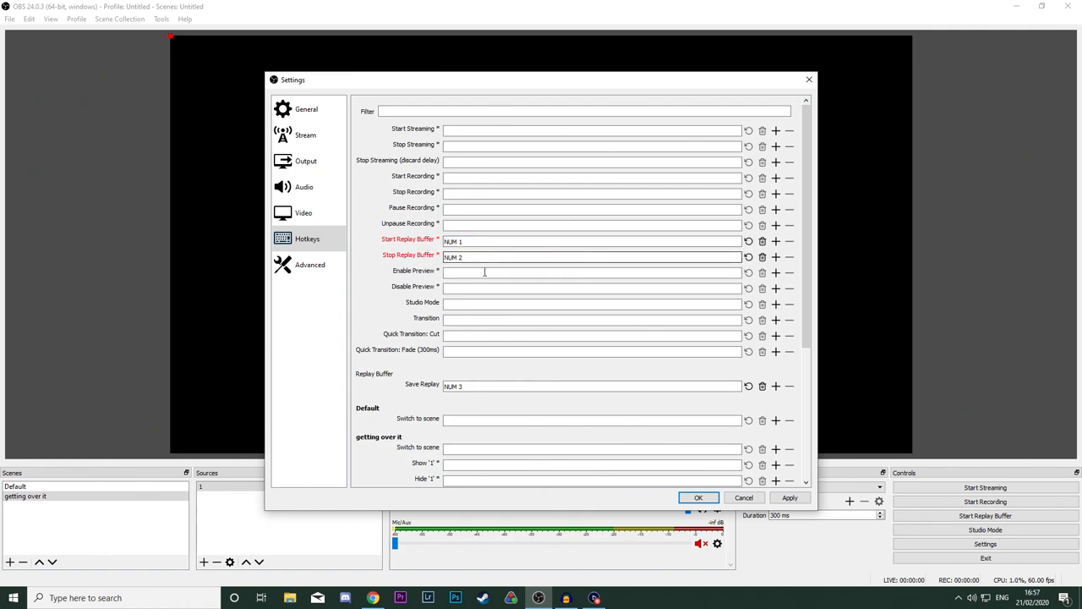
left_click(586, 111)
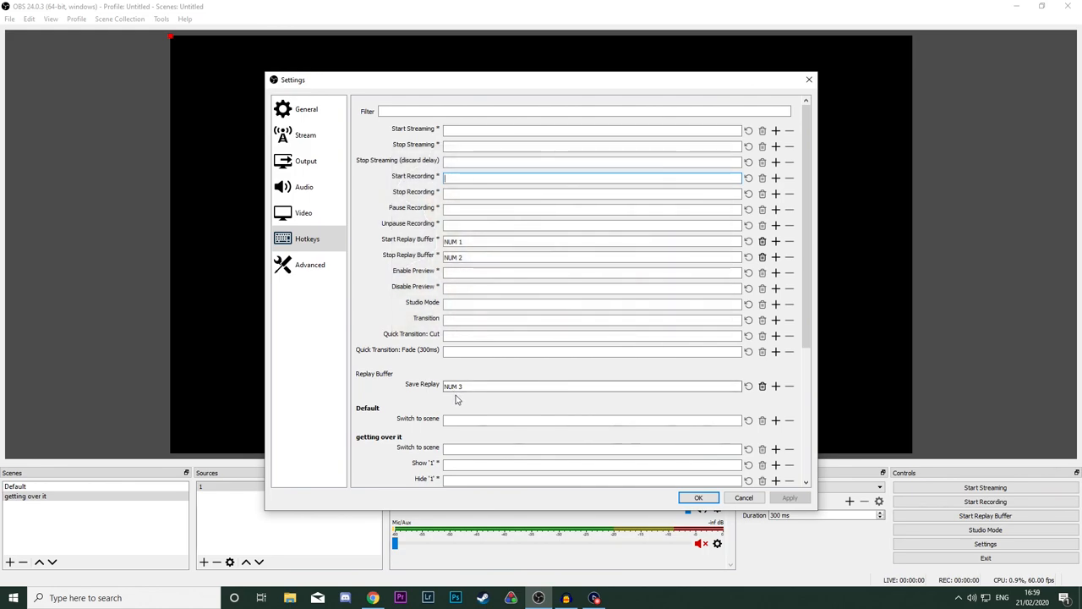
Bind NUM 4 to Start Recording and NUM 5 to Stop Recording, then apply and close settings
left_click(592, 176)
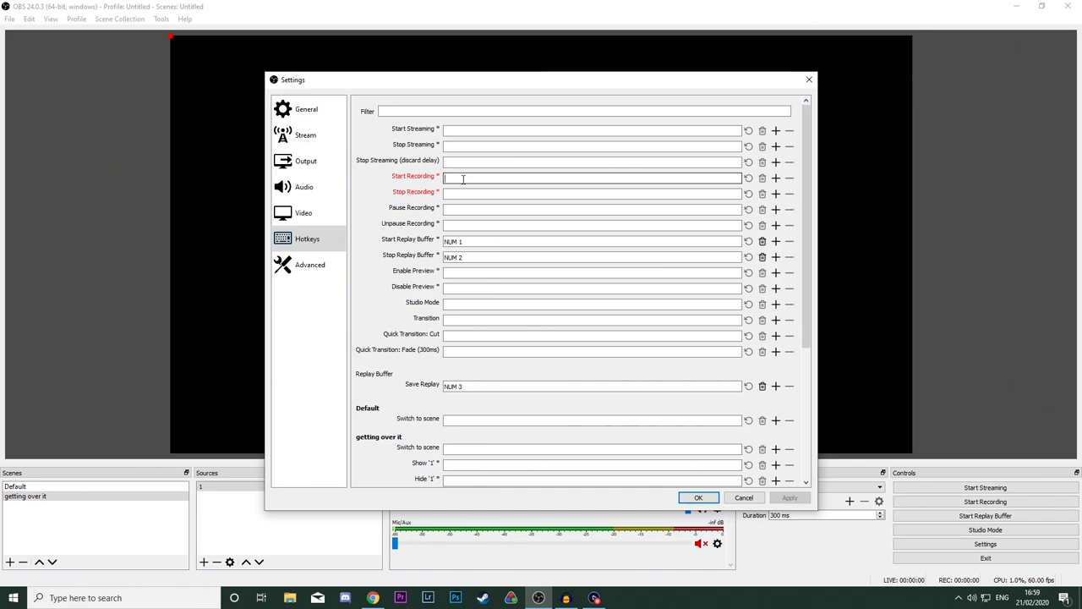
type("NUM 4")
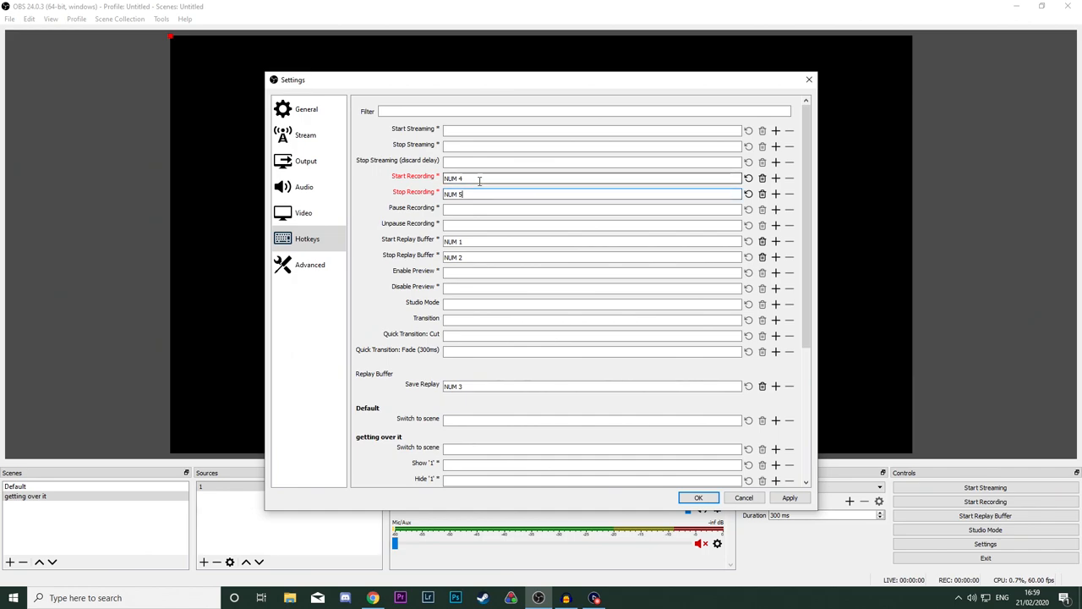
left_click(592, 177)
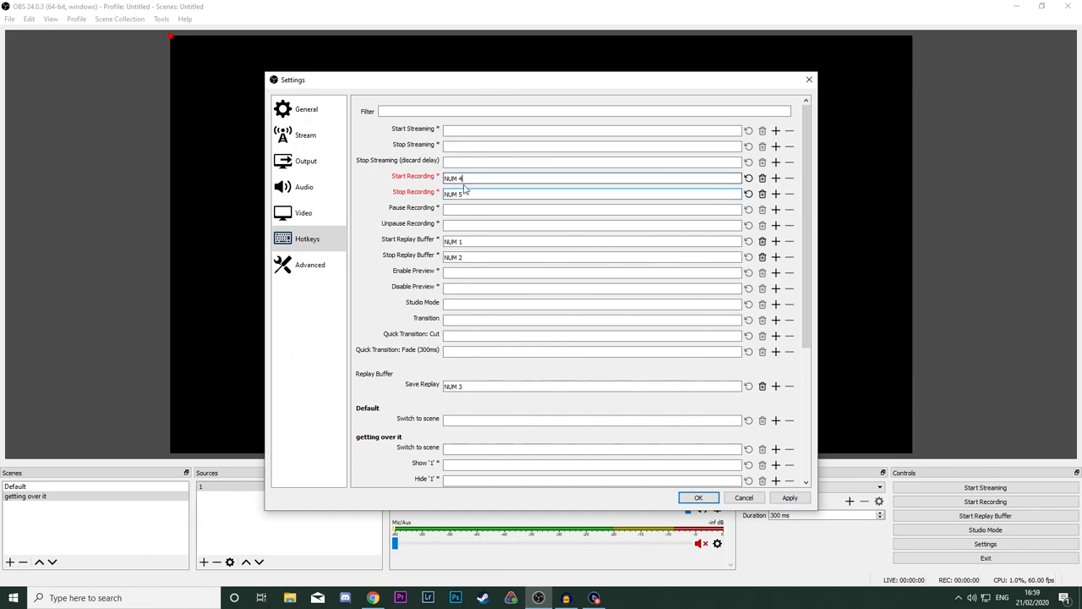
left_click(698, 497)
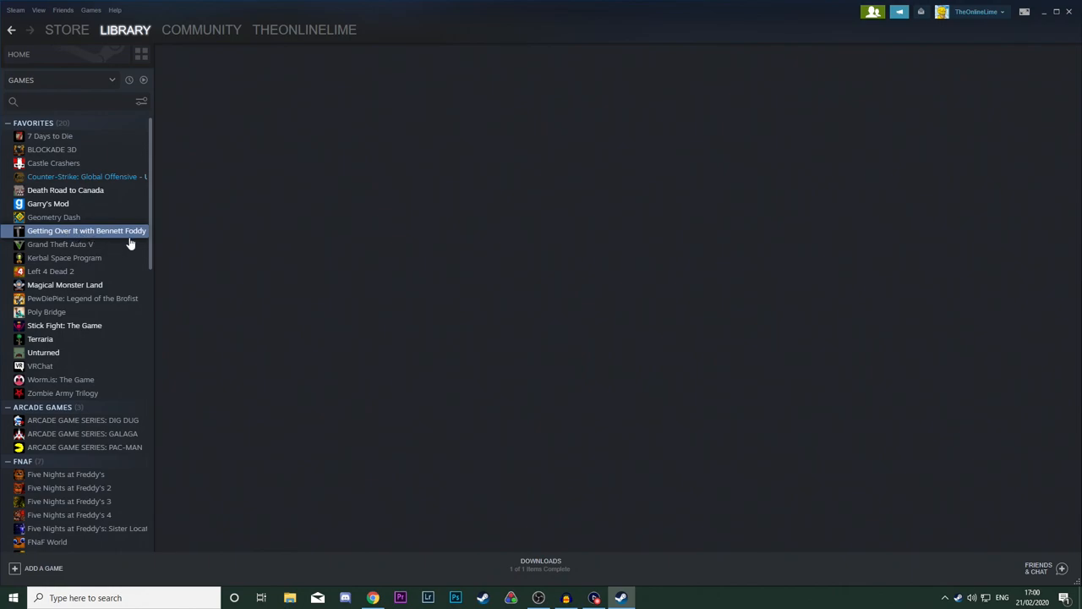
Select Getting Over It with Bennett Foddy in the Steam library and play it
left_click(86, 230)
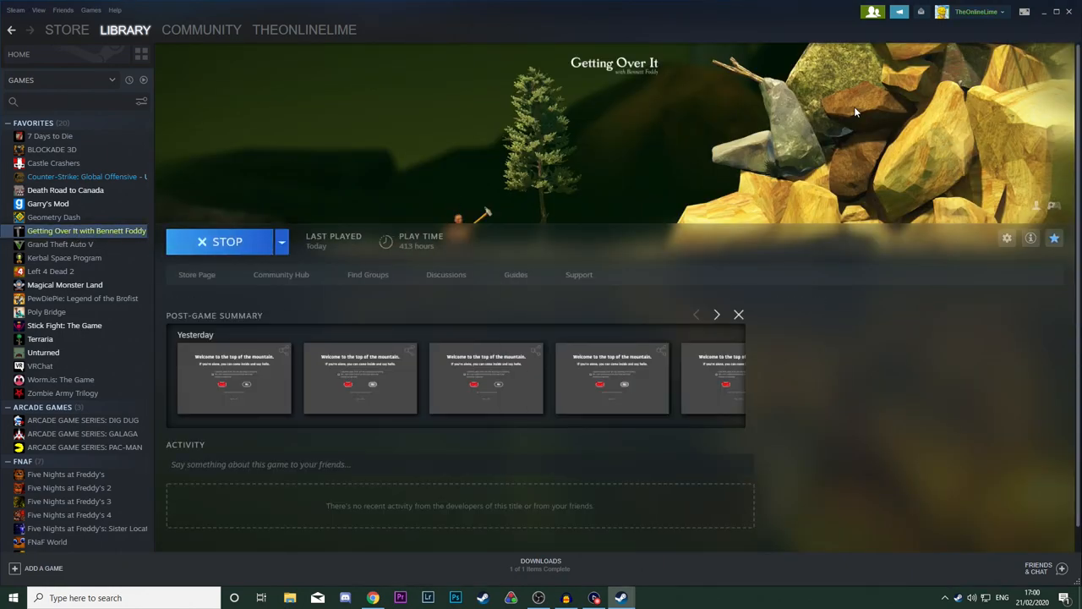
left_click(219, 241)
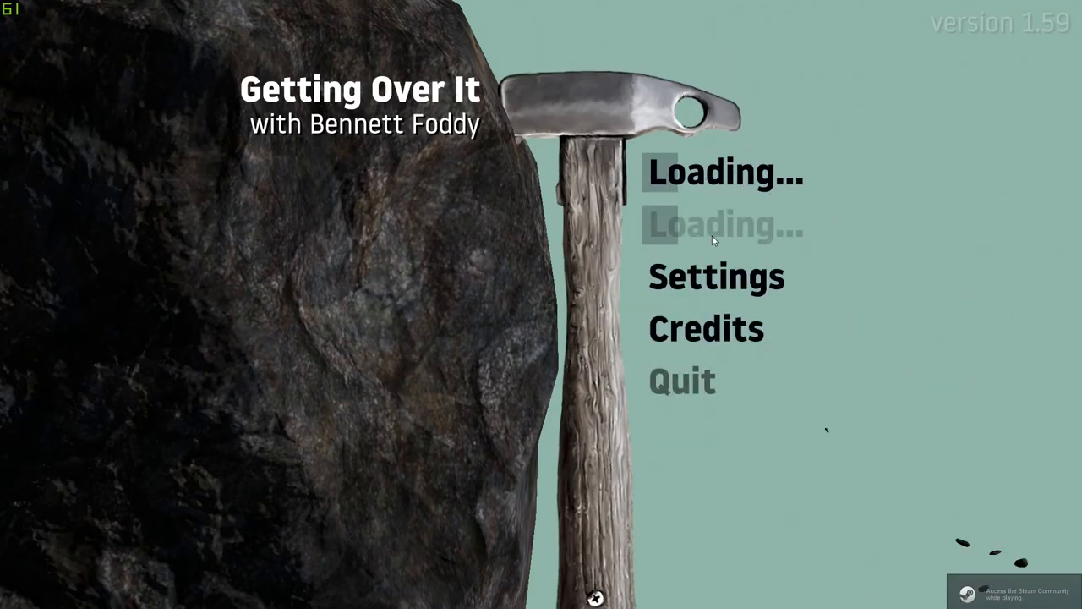
Open the game's Settings showing windowed 1920x1080, Worst quality, Vsync on, muted music and voiceover
left_click(716, 277)
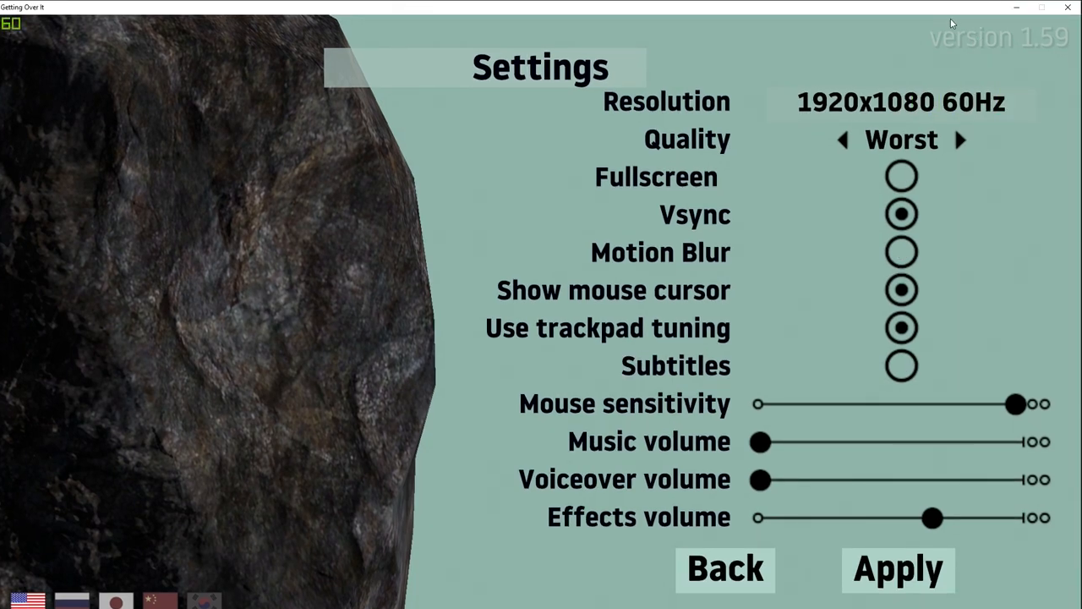
mouse_move(849, 13)
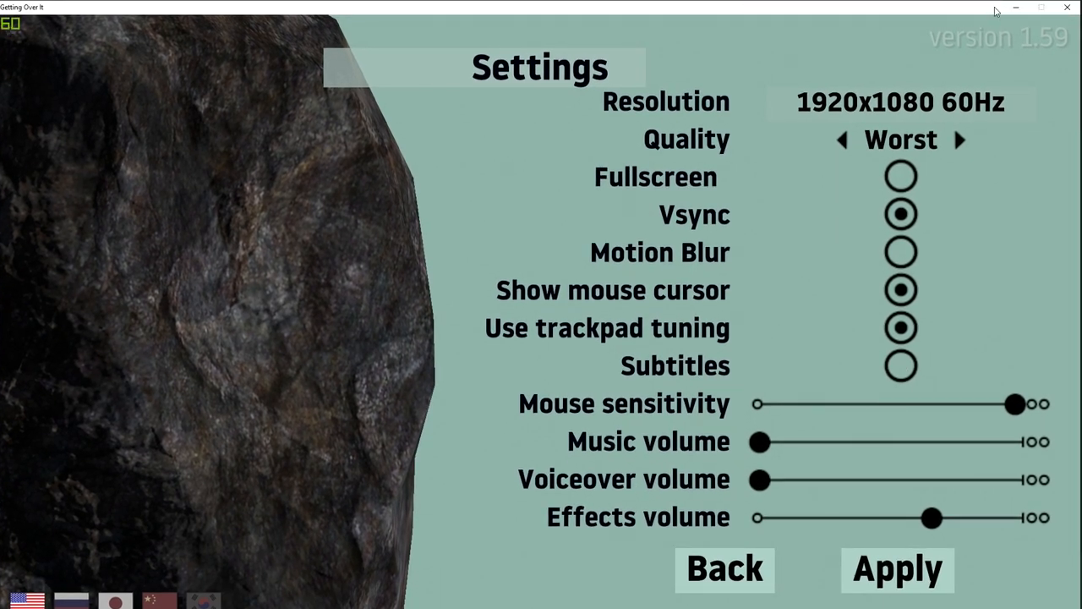
mouse_move(1016, 9)
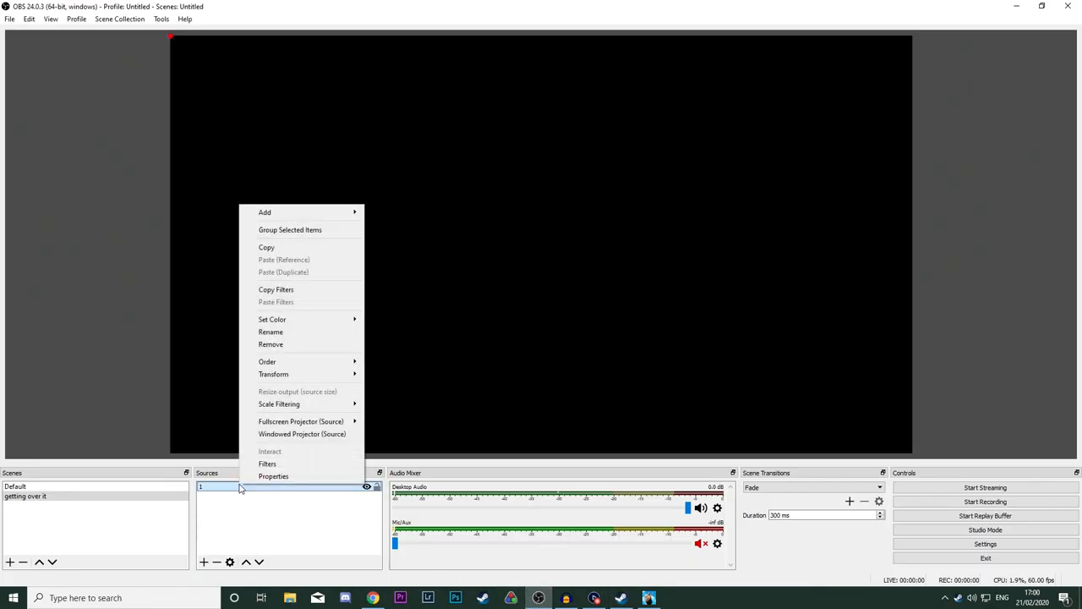
In source 1's properties, pick the [GettingOverIt.exe] Getting Over It window as capture target
left_click(274, 476)
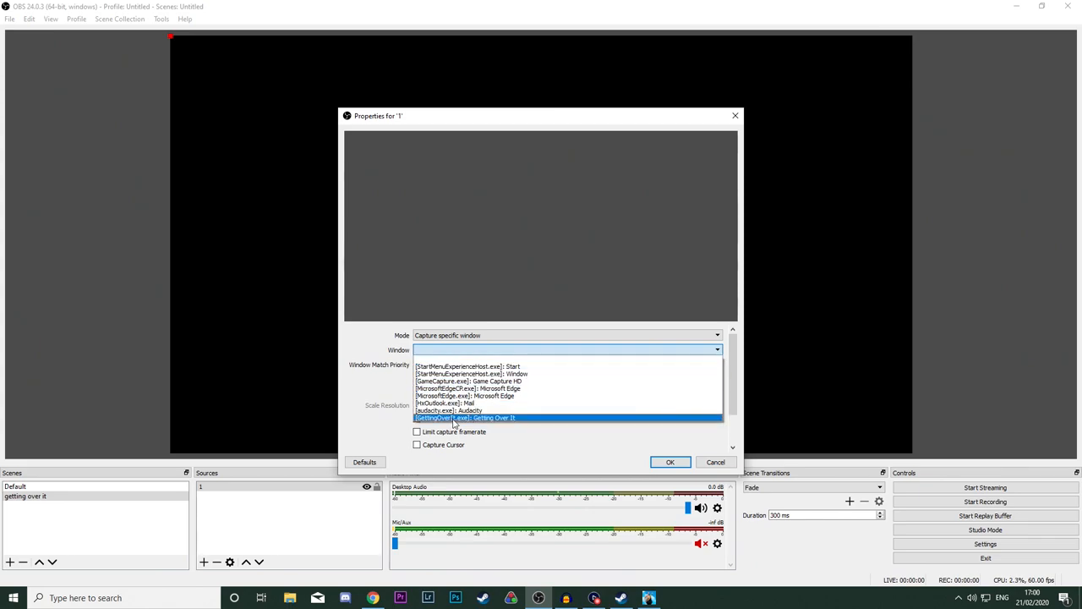
left_click(670, 462)
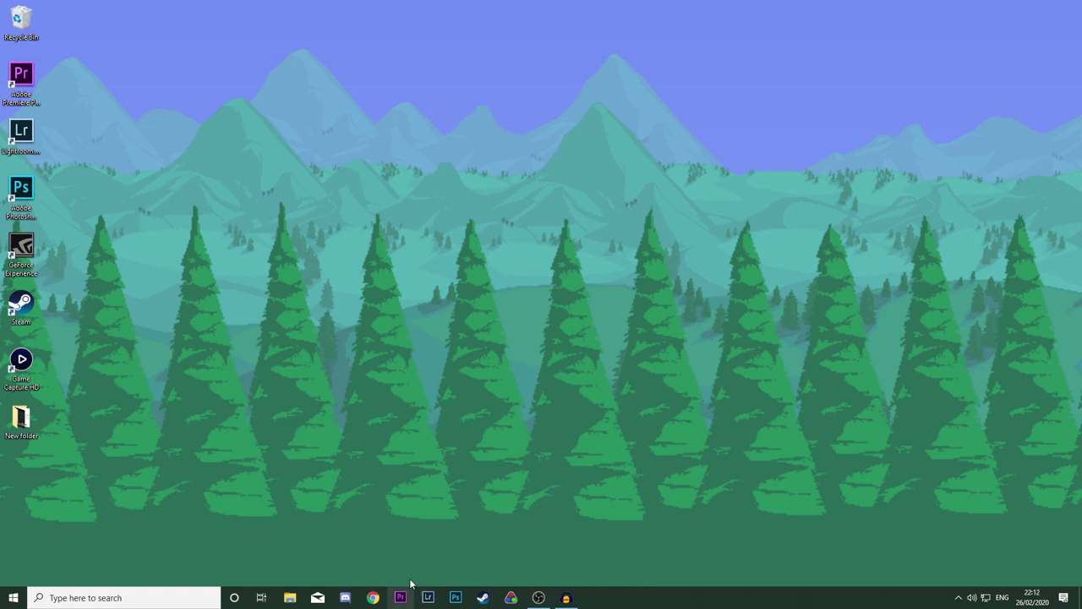
mouse_move(556, 217)
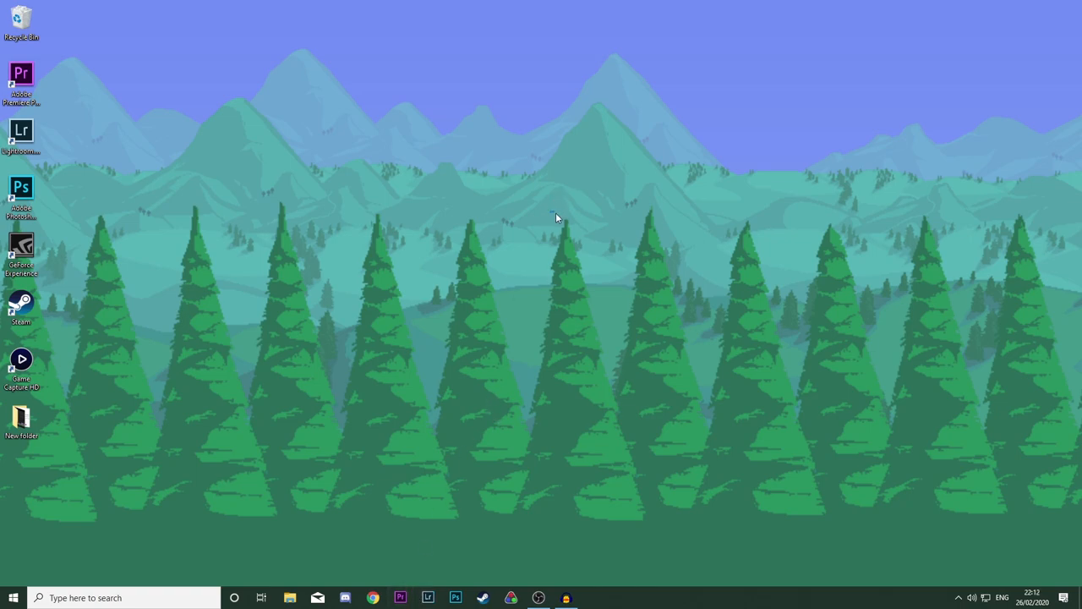
mouse_move(532, 282)
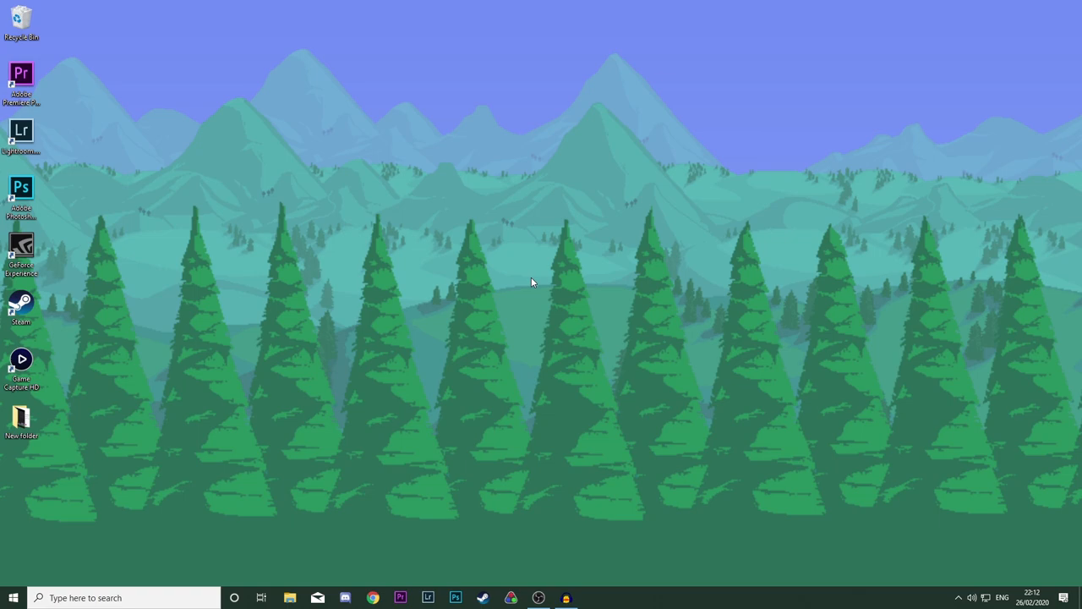
mouse_move(518, 265)
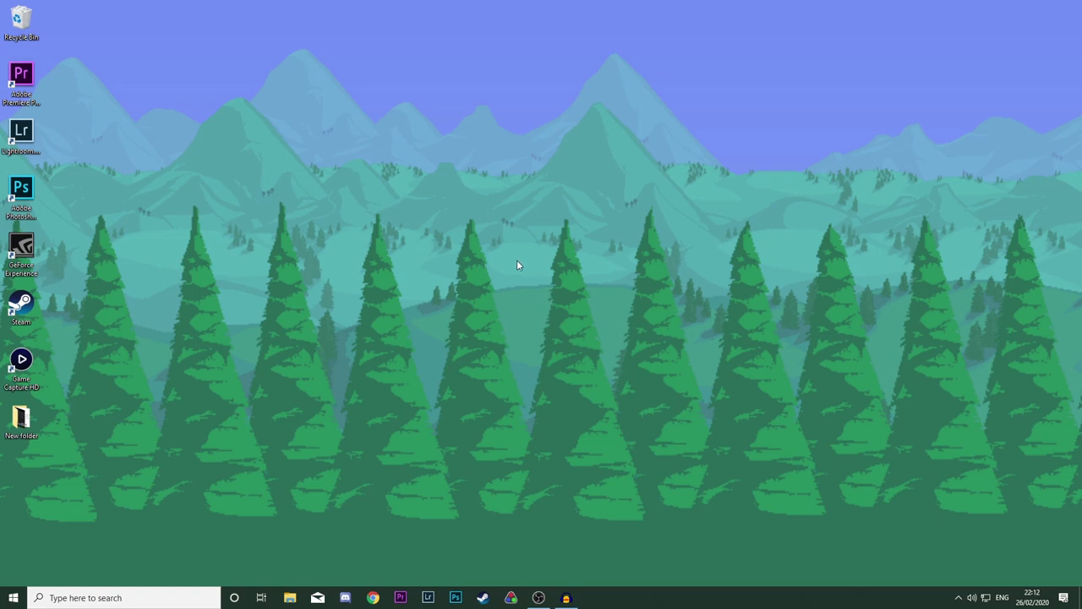
mouse_move(539, 258)
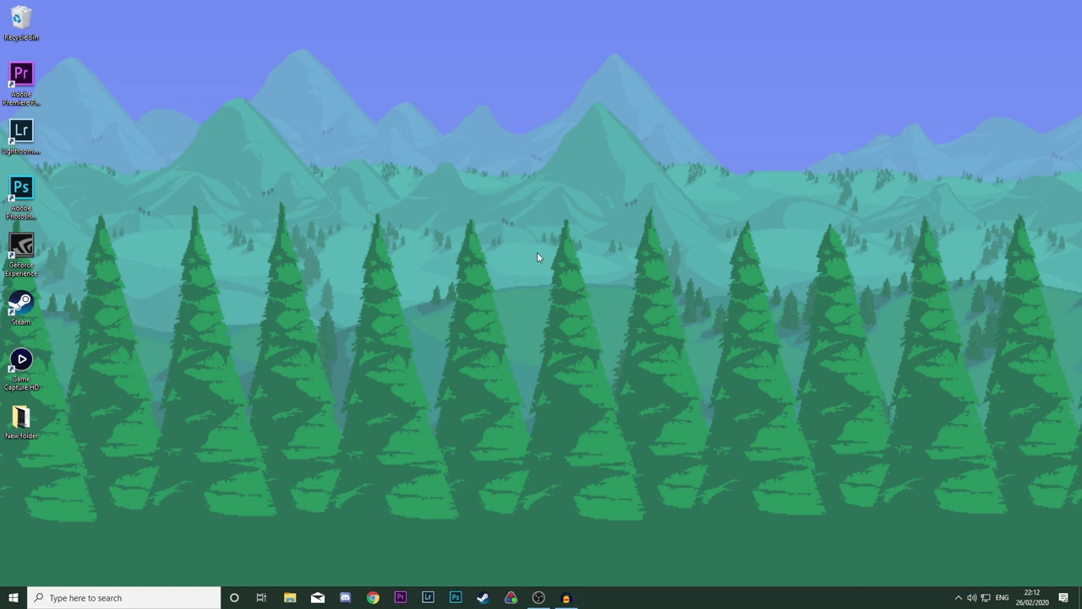
mouse_move(545, 259)
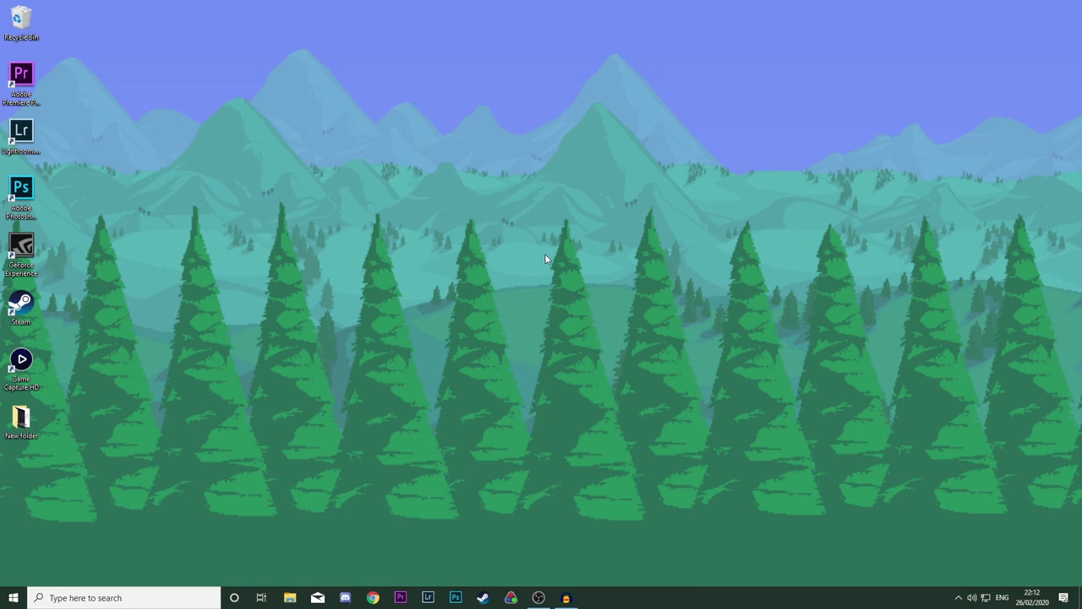
mouse_move(493, 382)
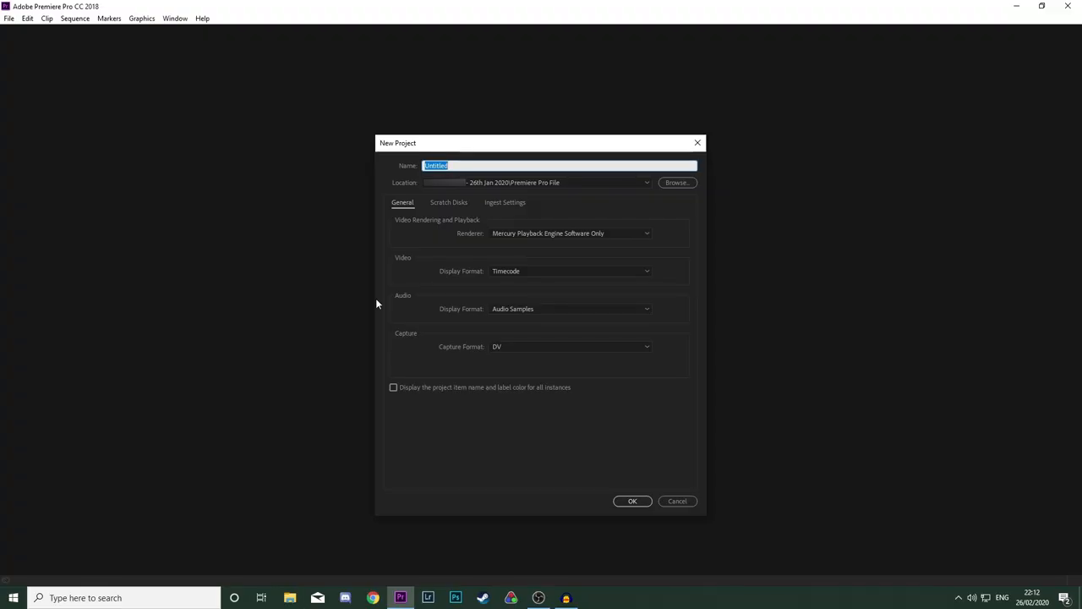
Name the new project 'getting over it speedrun' and confirm it
type("getting over it speedrun")
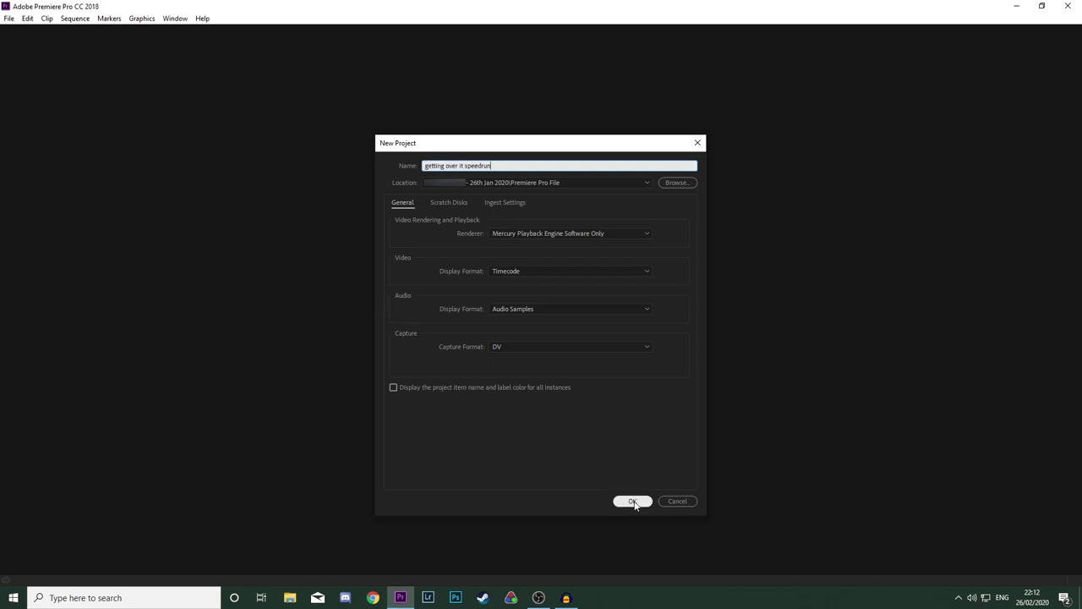
left_click(633, 501)
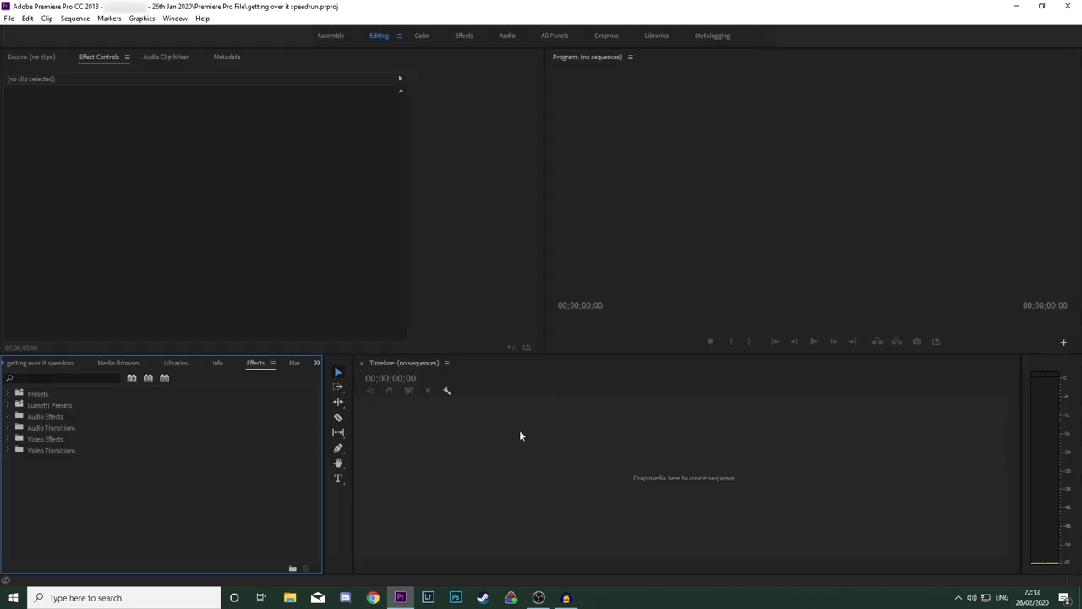
mouse_move(656, 487)
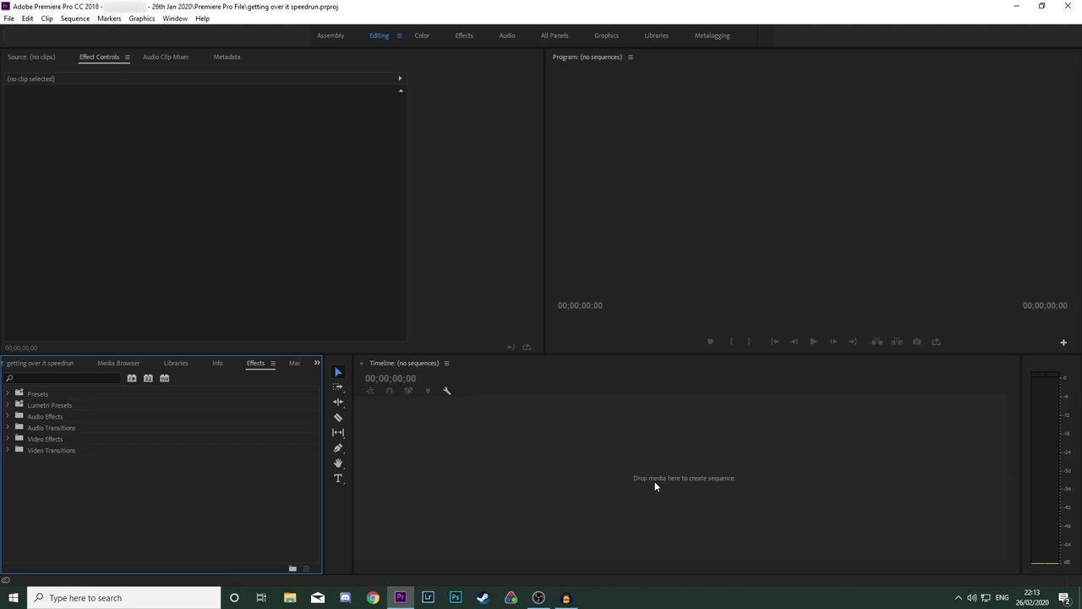
mouse_move(252, 400)
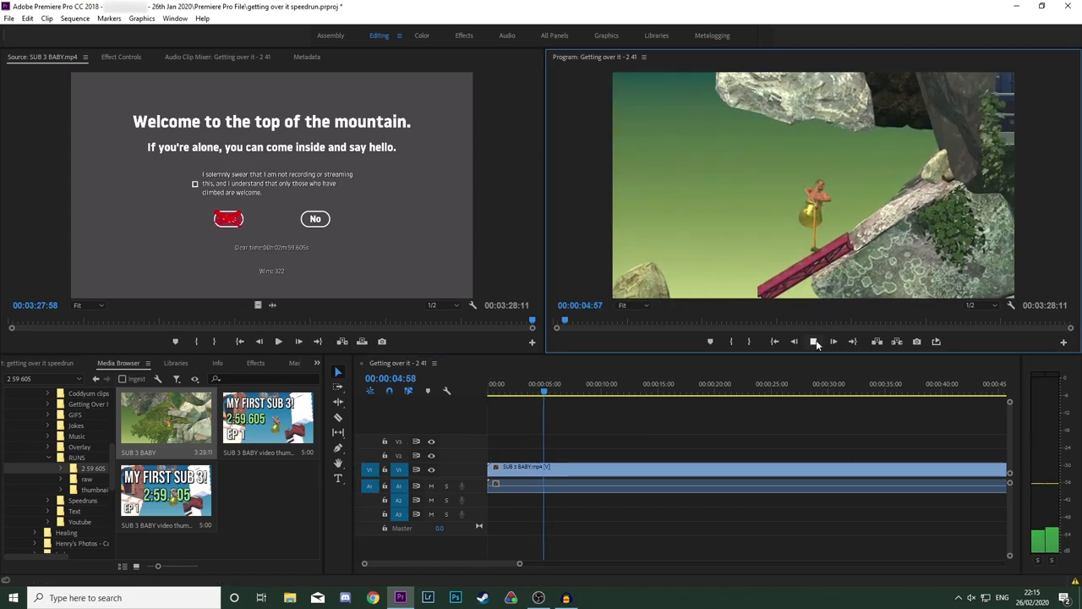
Step frame by frame to the cut point and remove the opening, leaving a 00:03:06:45 sequence
left_click(817, 340)
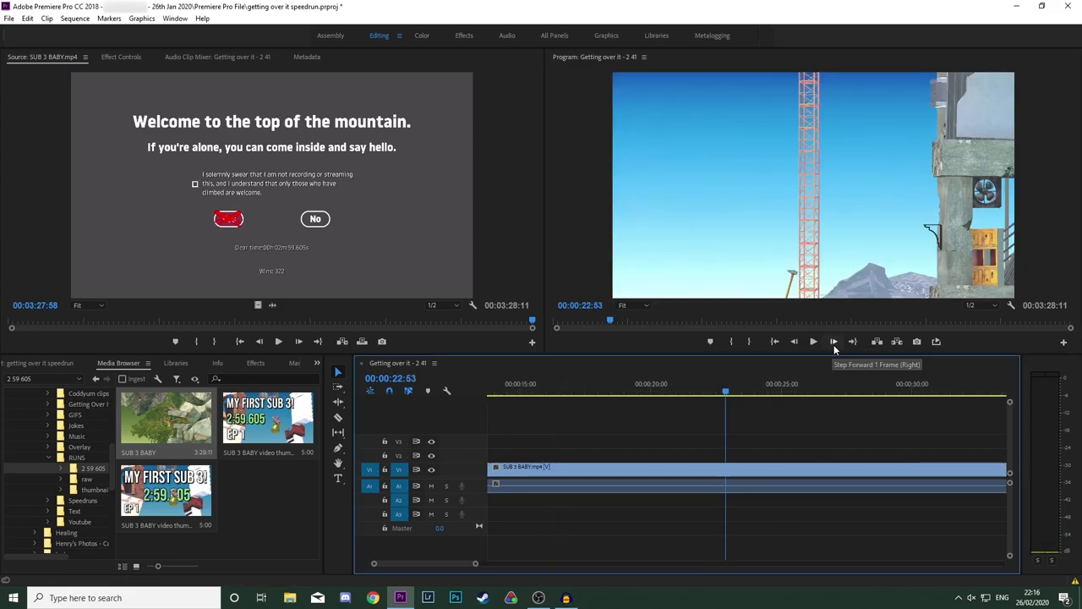
left_click(833, 341)
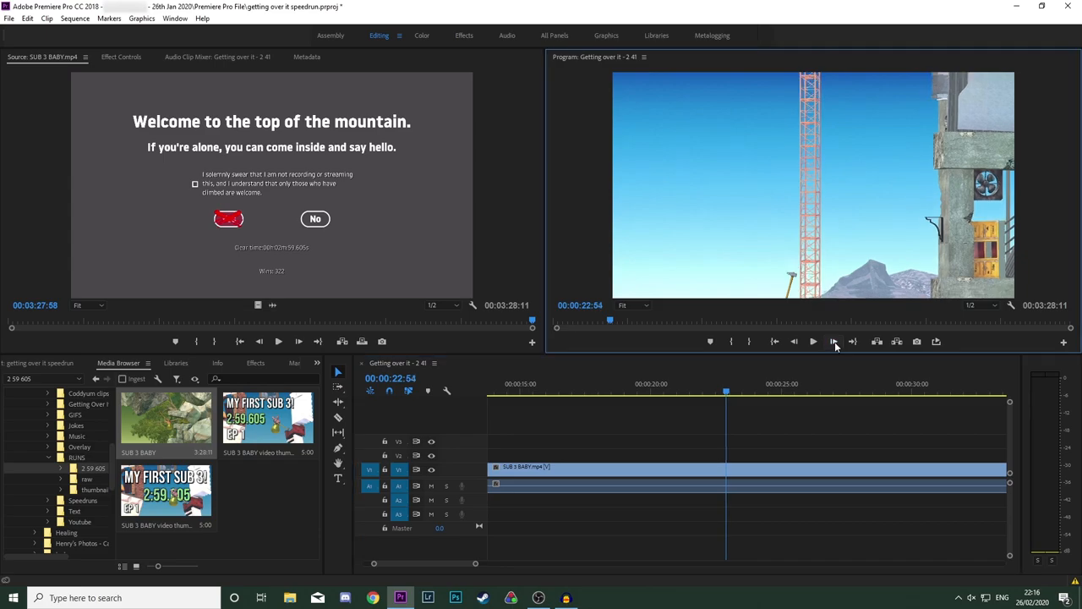
left_click(834, 341)
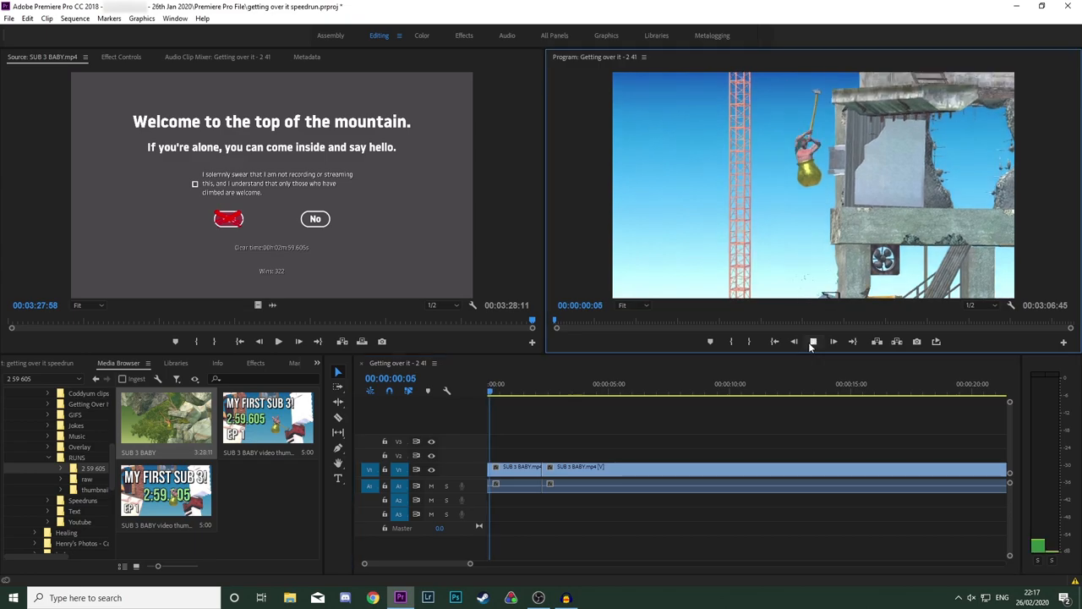
left_click(812, 342)
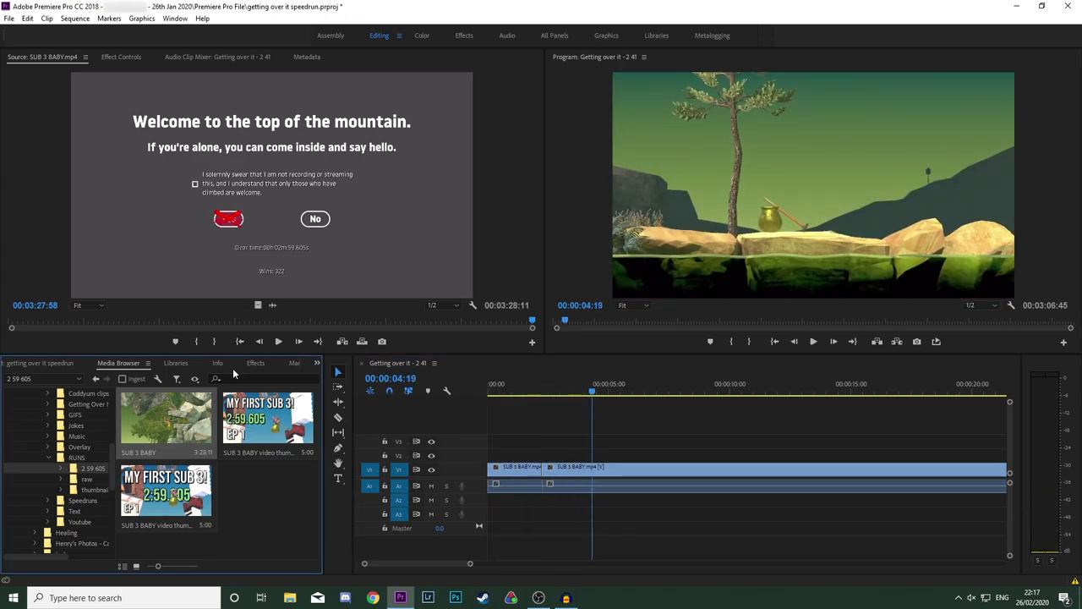
Apply the Timecode effect to the clip with Clip as timecode source, then preview playback
left_click(255, 363)
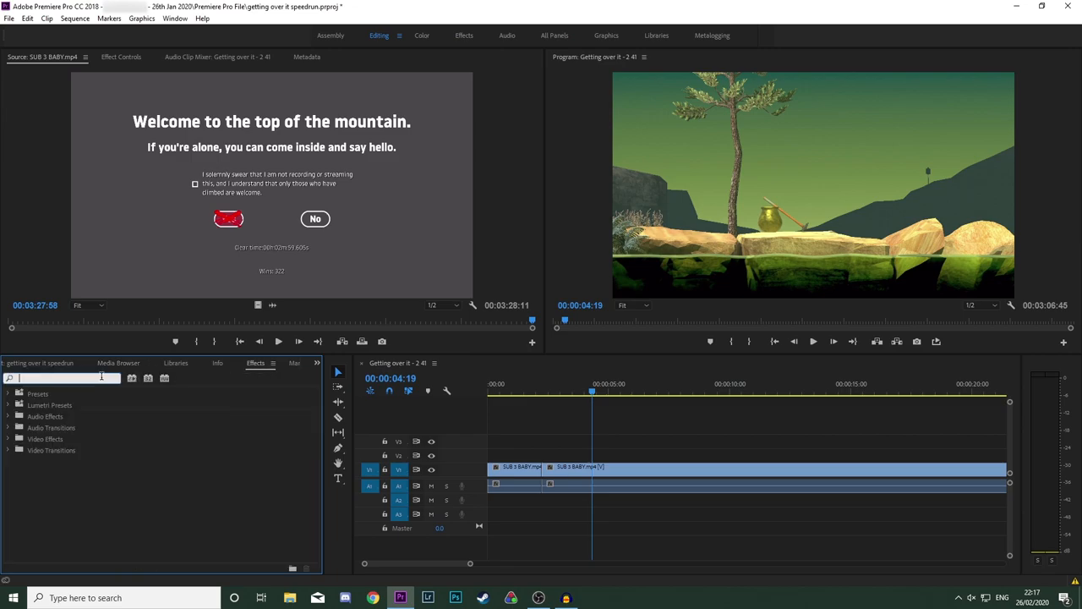
type("timecode")
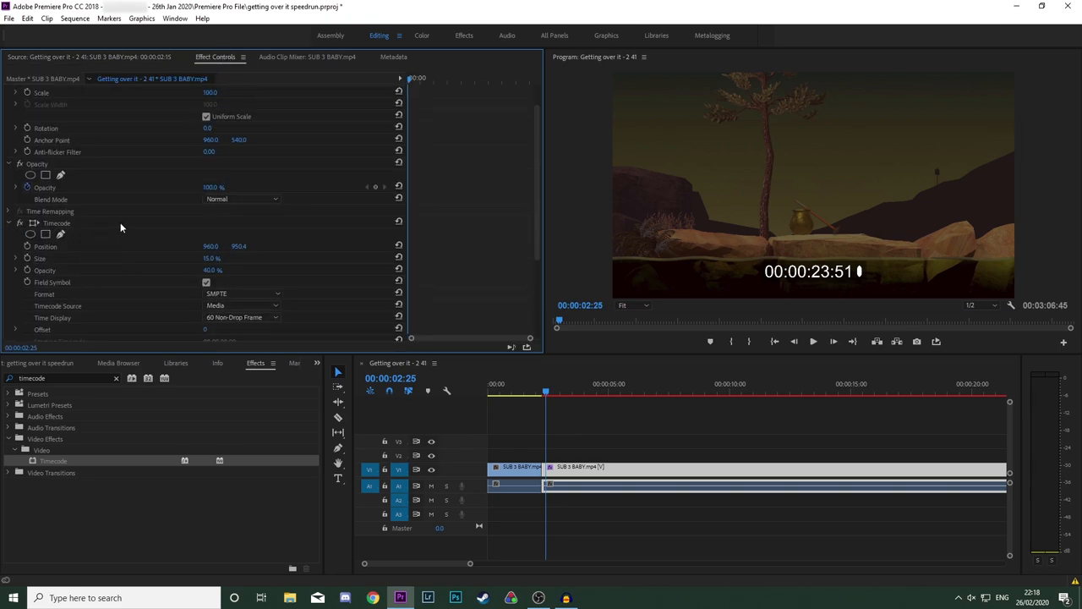
left_click(243, 305)
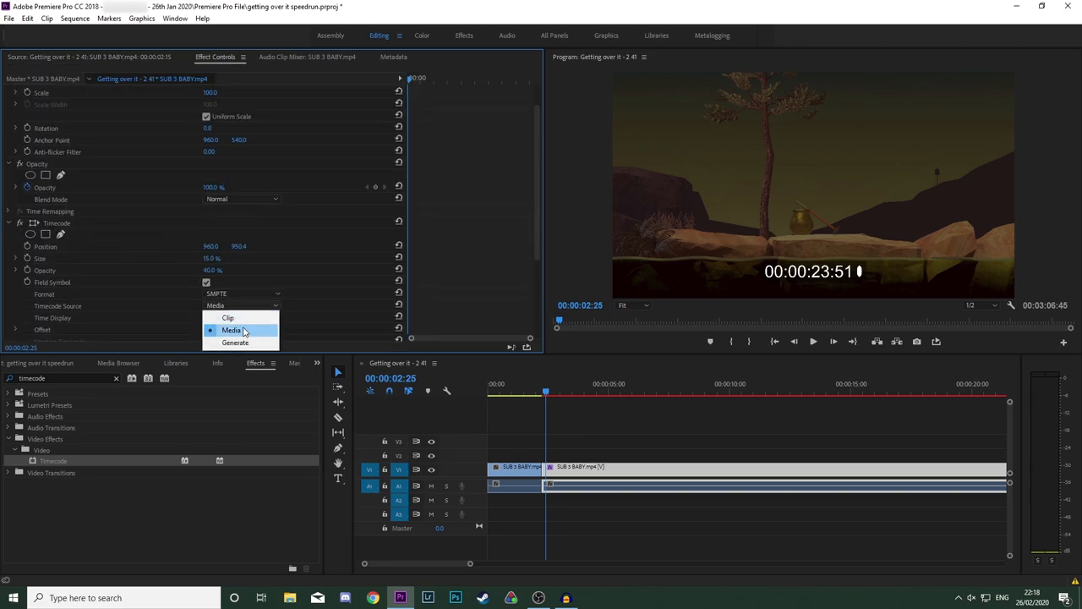
left_click(228, 318)
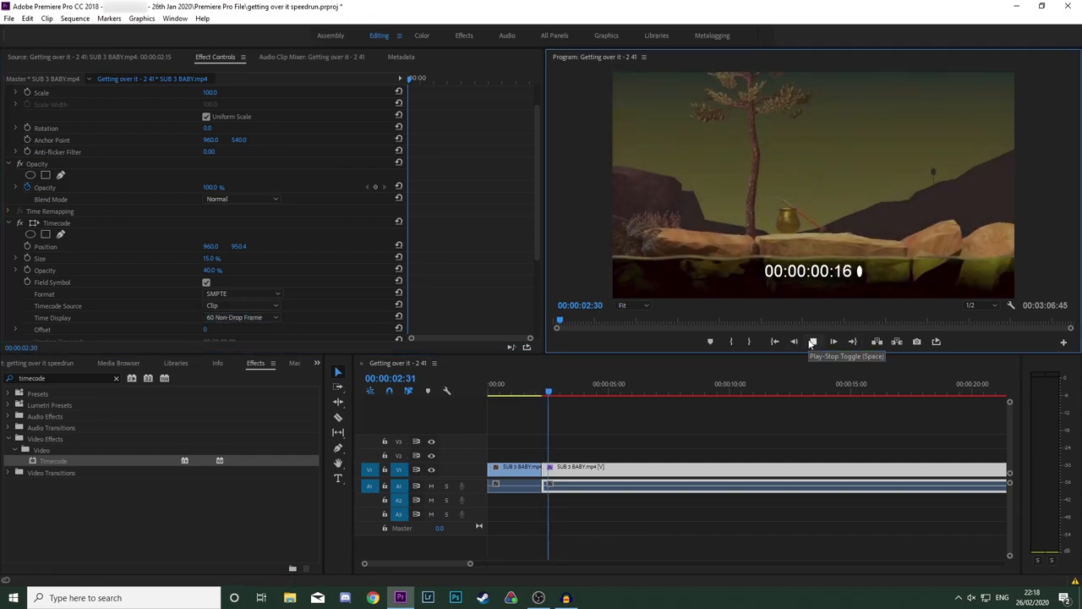
left_click(812, 341)
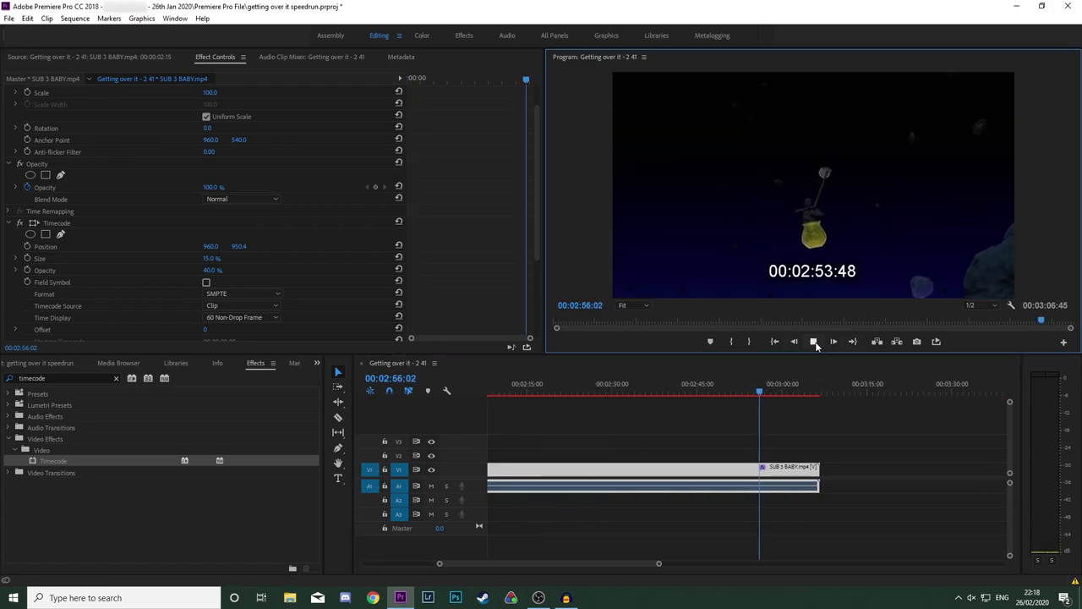
Split off the final summit welcome screen piece and delete its Timecode effect
left_click(813, 341)
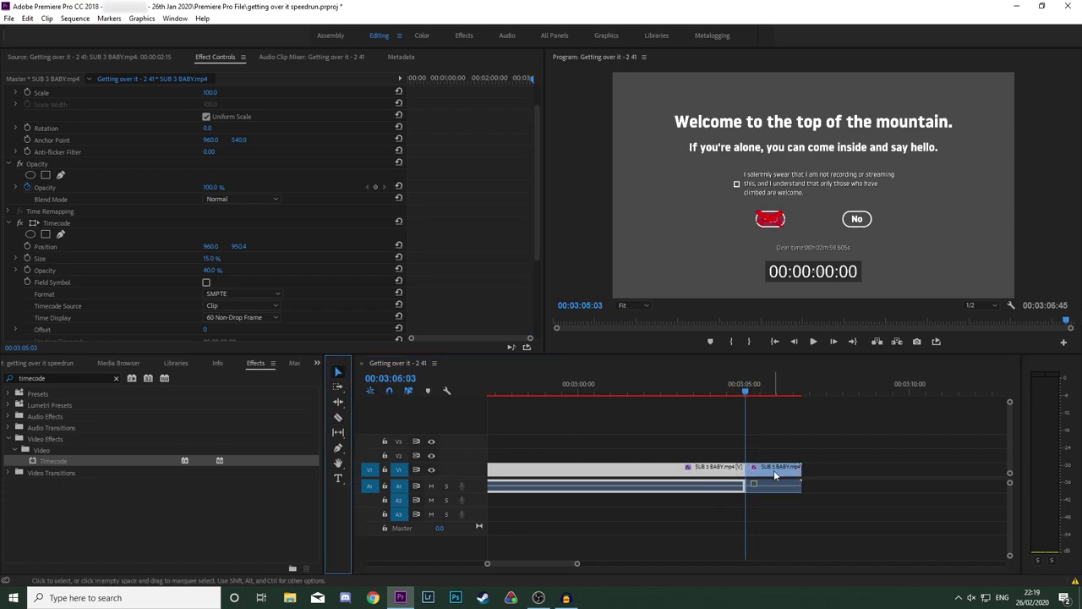
left_click(772, 391)
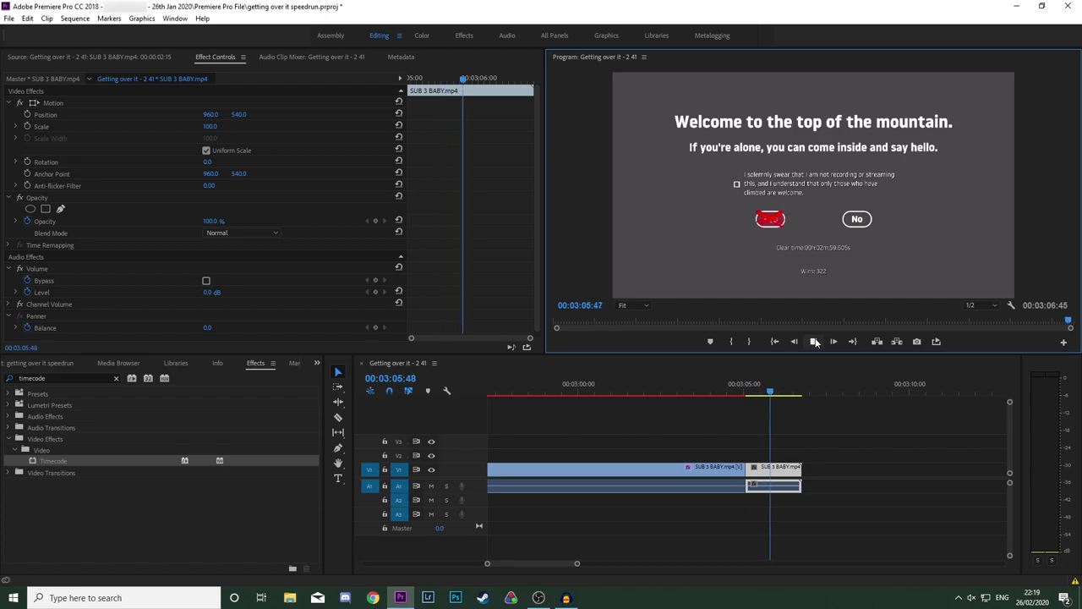
left_click(814, 341)
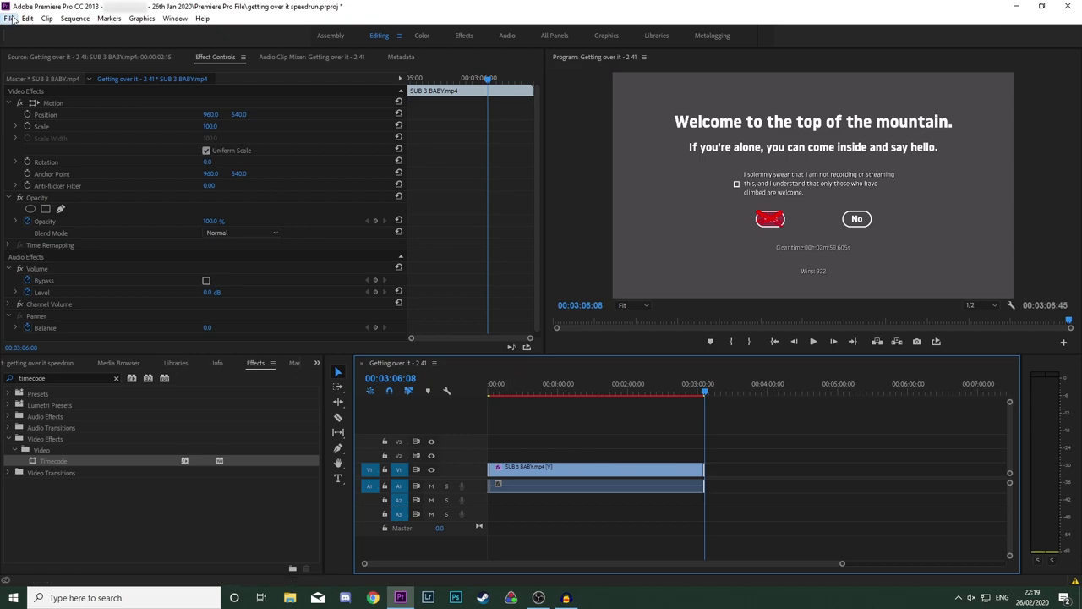
Export the sequence at 60 fps as 'Getting over it - 2 41' to the Desktop
left_click(9, 18)
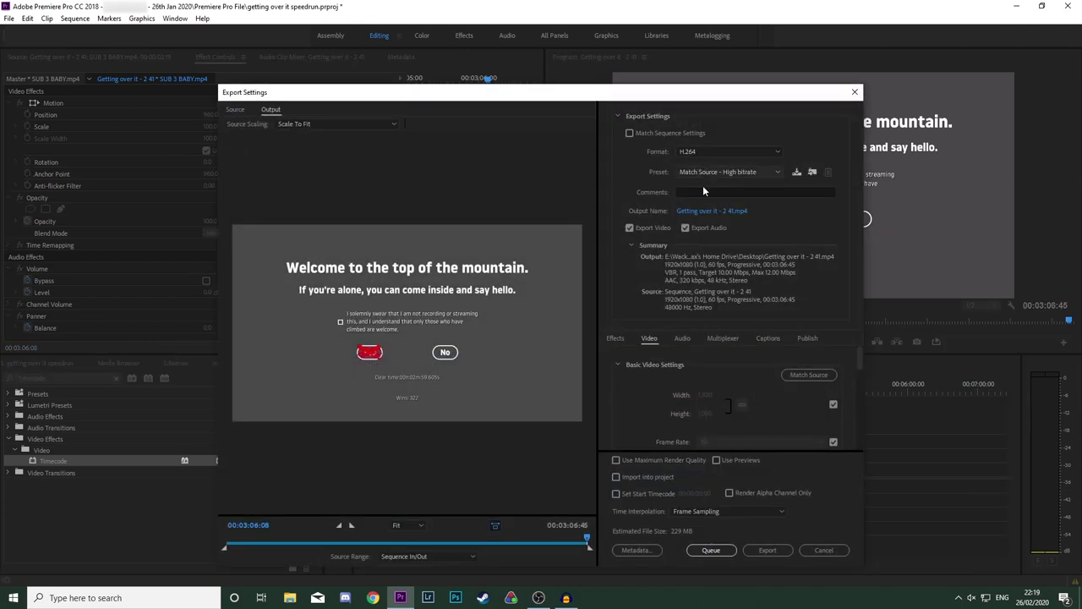
mouse_move(718, 172)
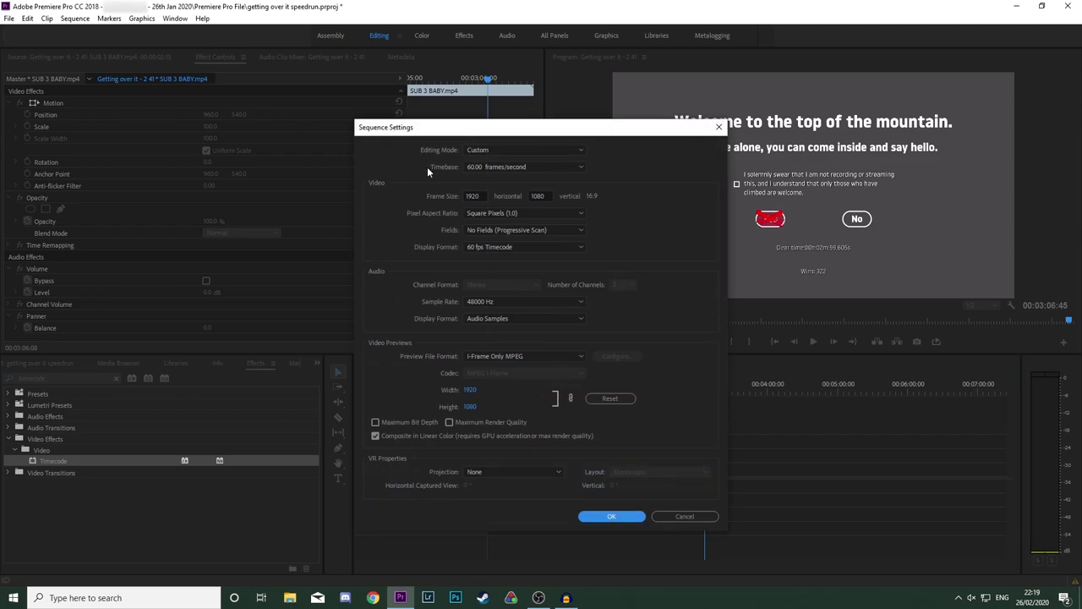
left_click(524, 167)
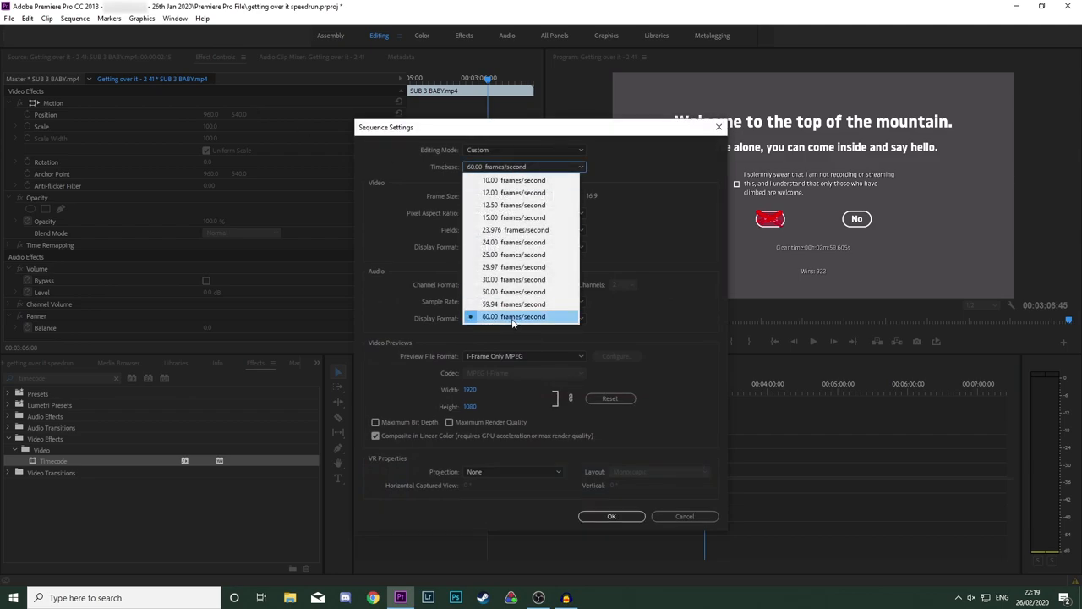
left_click(522, 316)
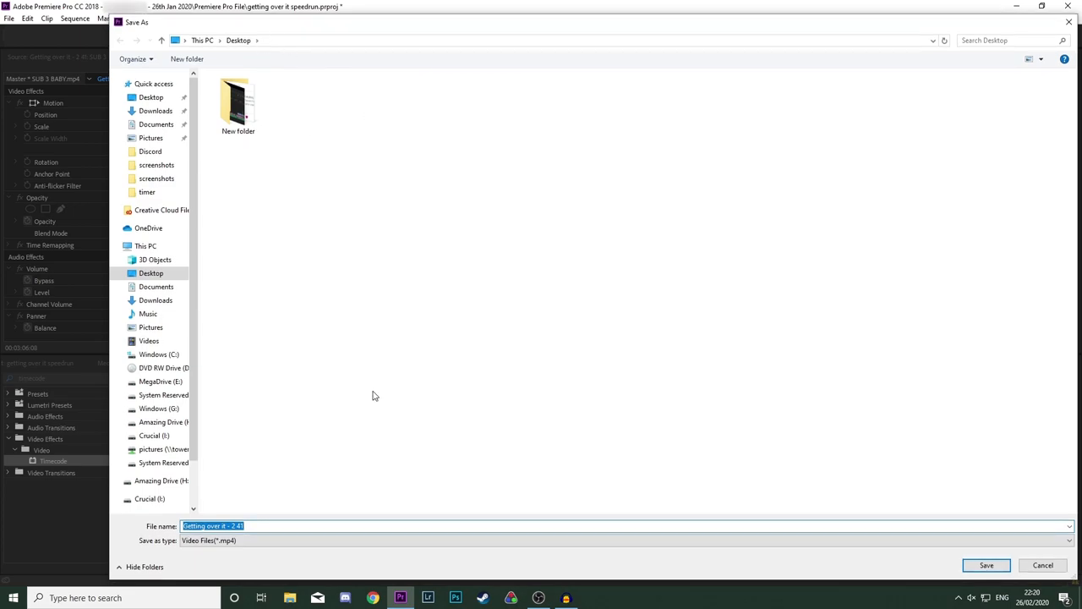
left_click(288, 525)
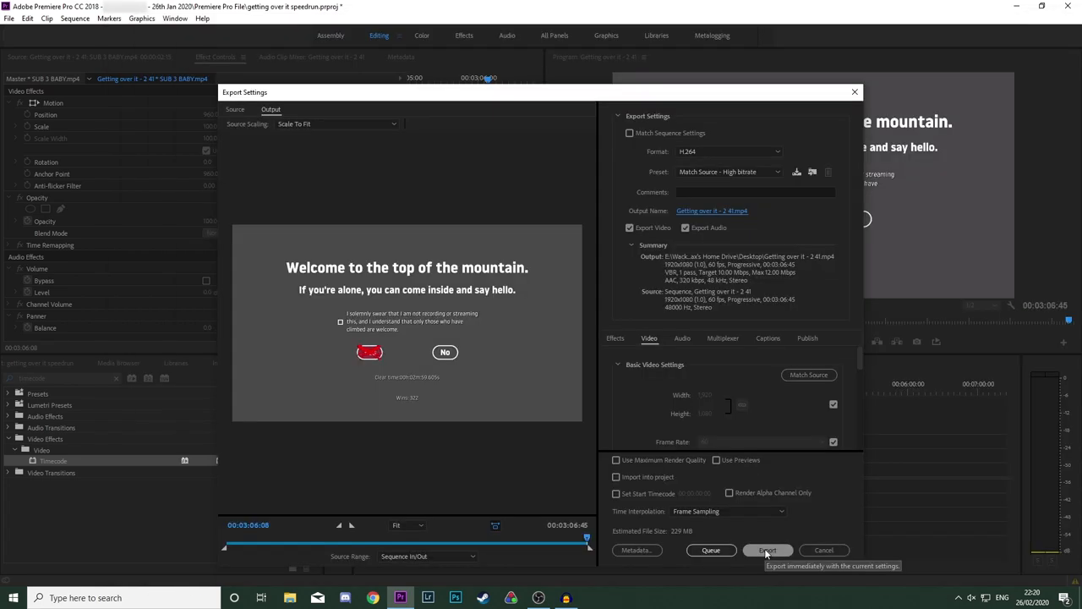
left_click(767, 549)
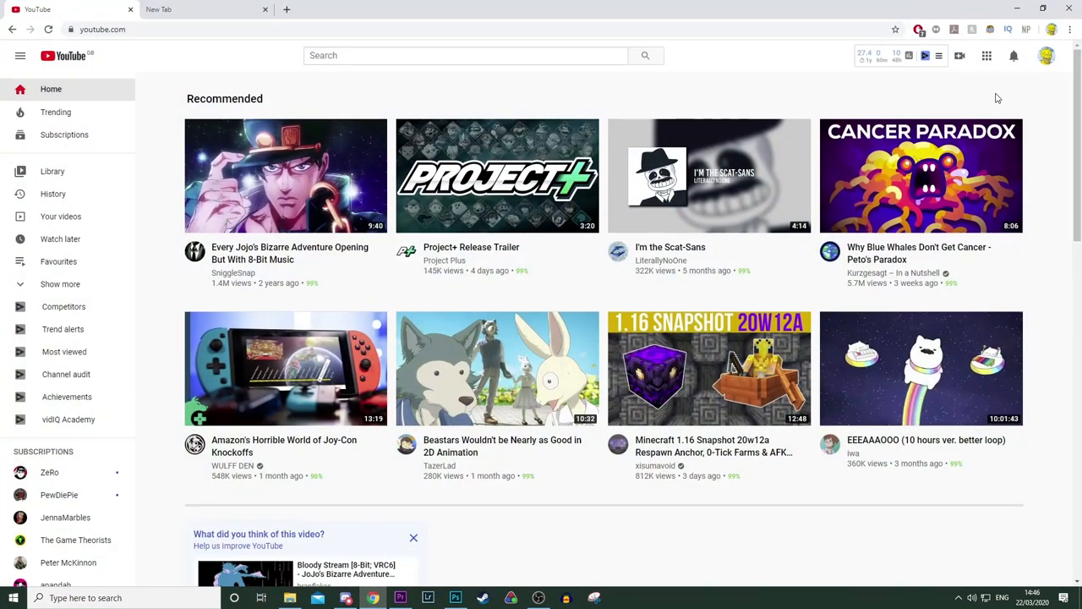
mouse_move(960, 56)
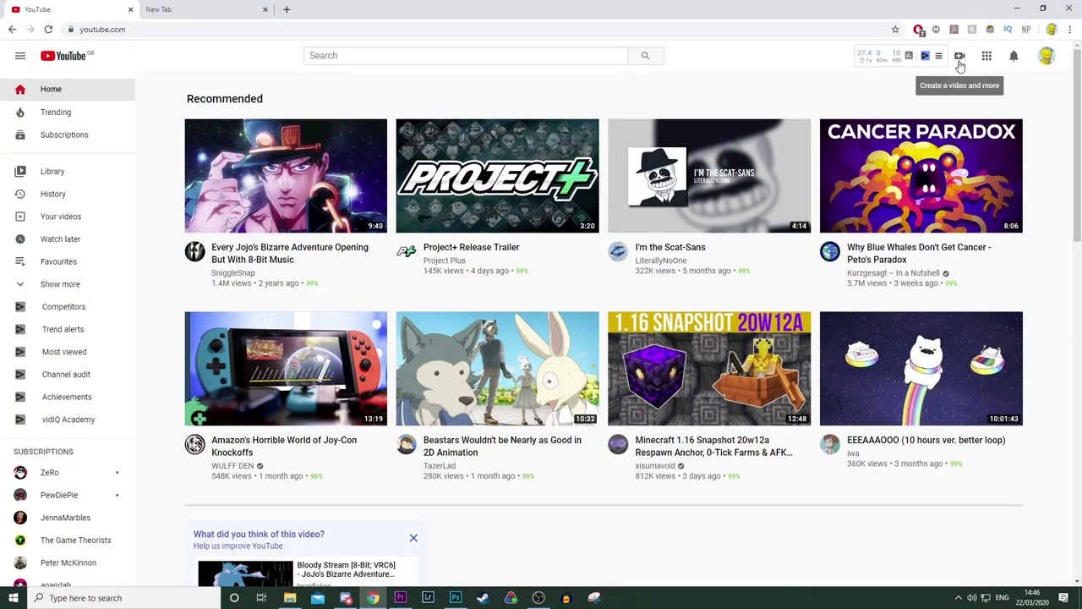
Choose Upload video from the Create menu and select the file to upload
left_click(960, 56)
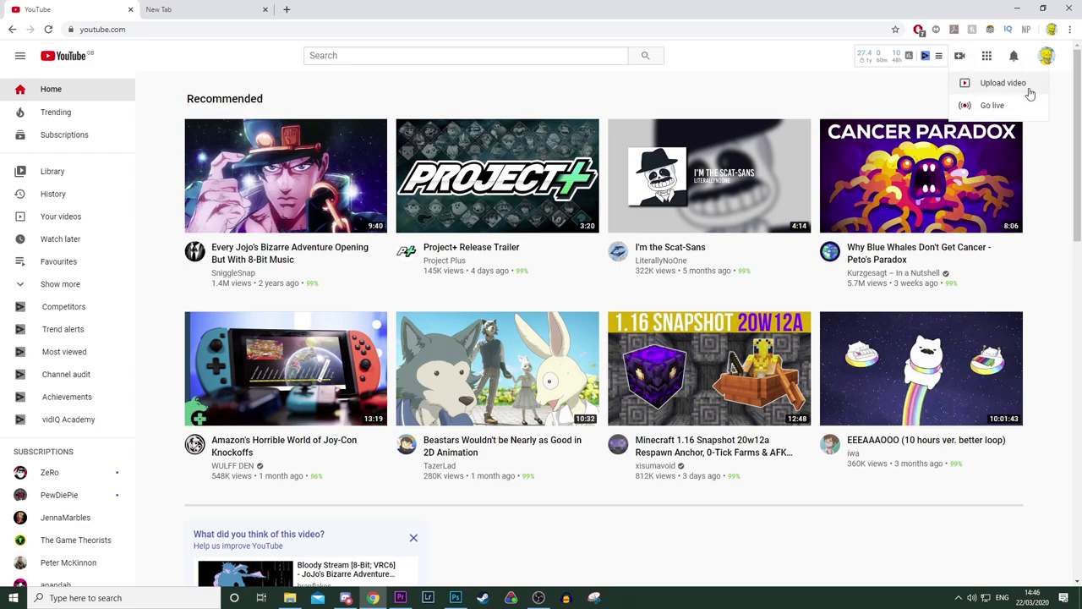
left_click(1003, 82)
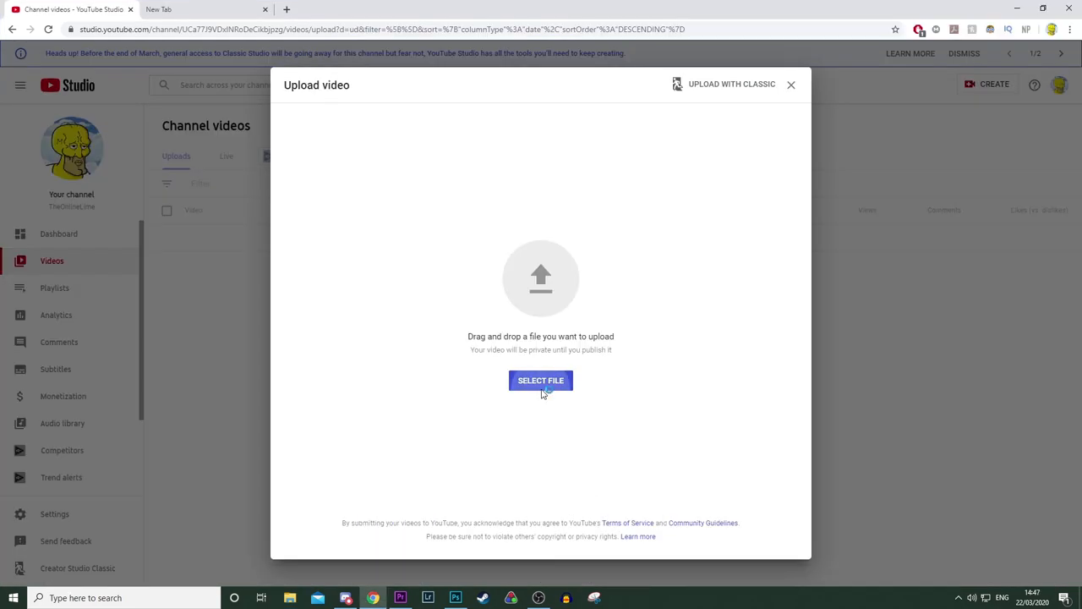
left_click(541, 380)
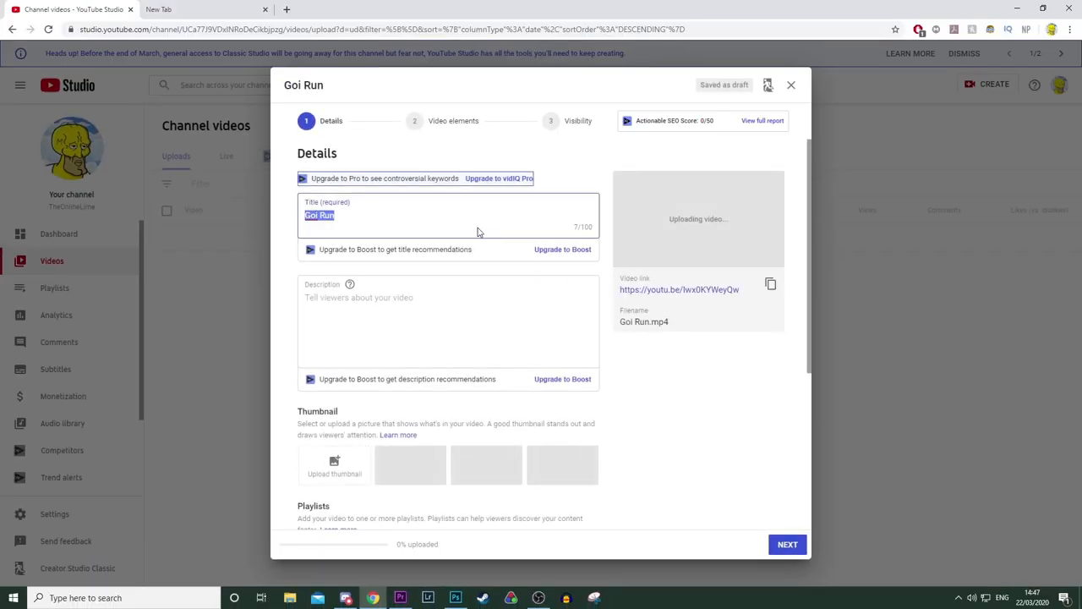
Title the video 'Getting Over It PB - 4:20', add a description, and pick Getting Over It as game
type("Getting Over It PB -")
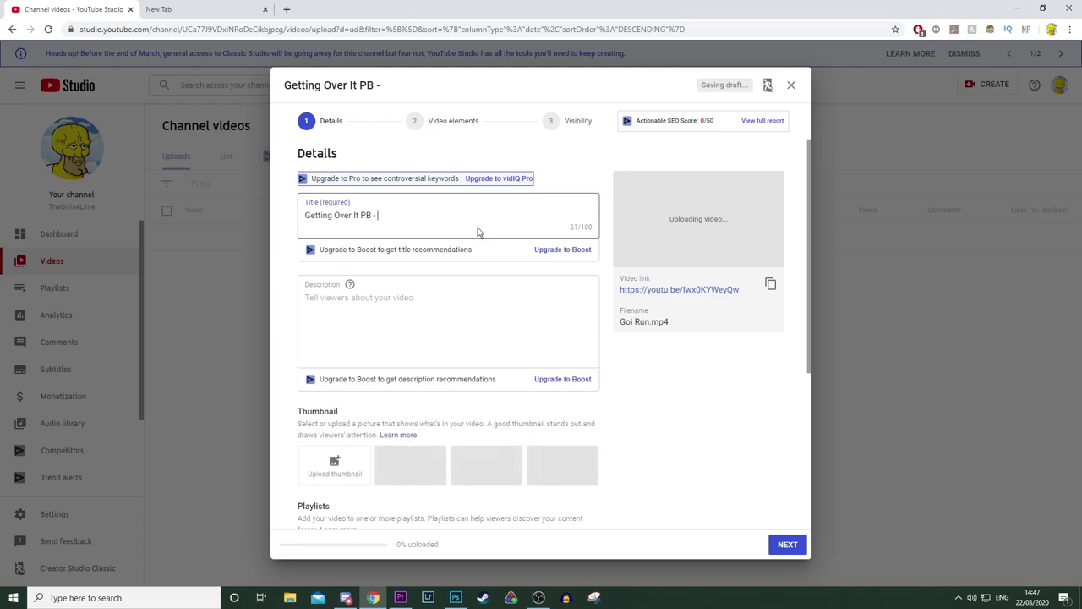
type("4")
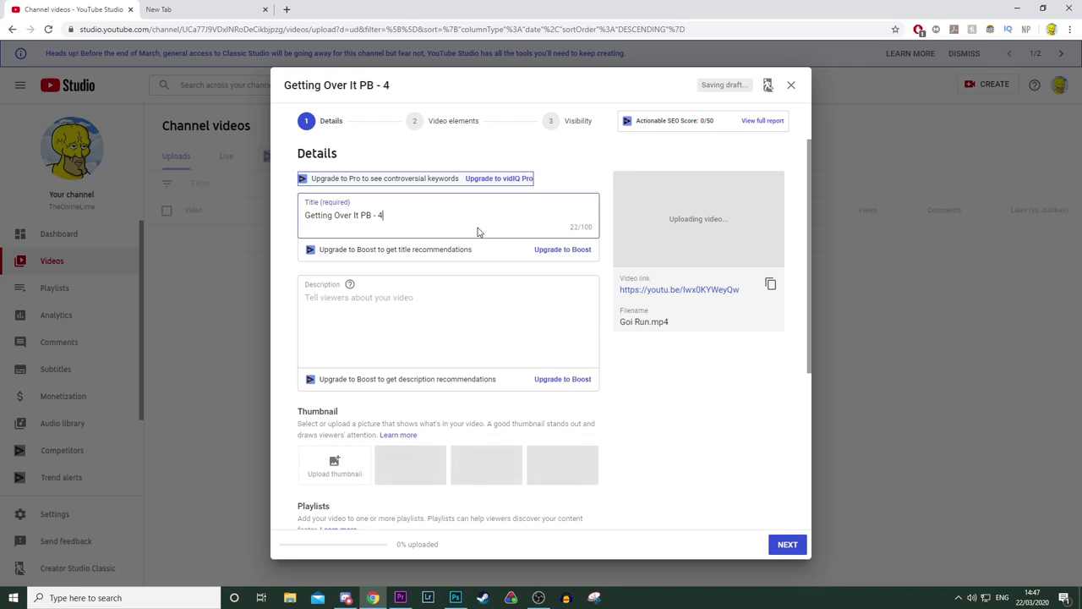
type(":20")
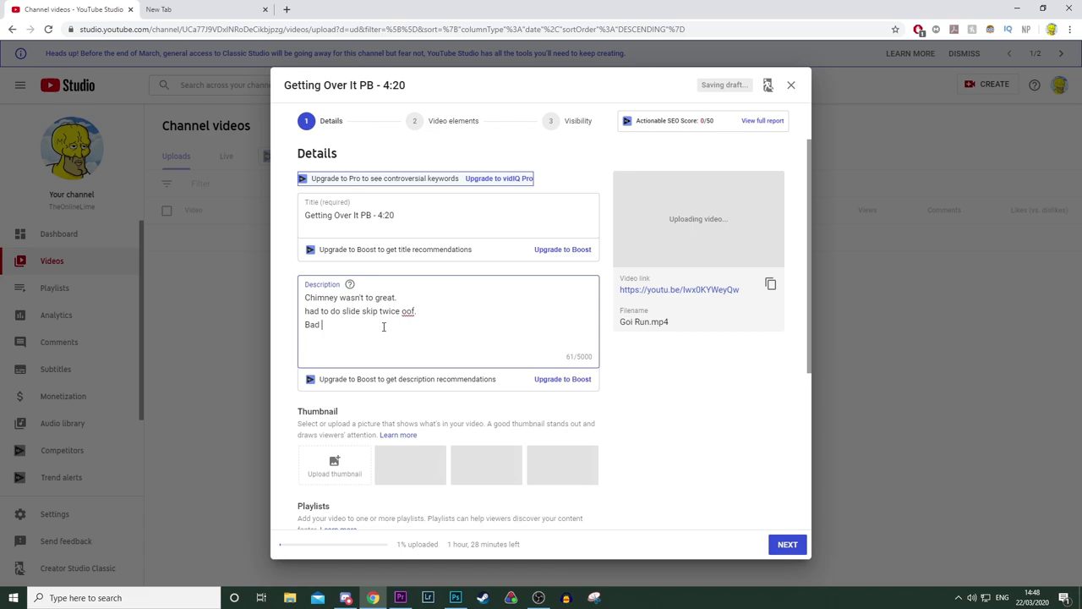
type("asteroids")
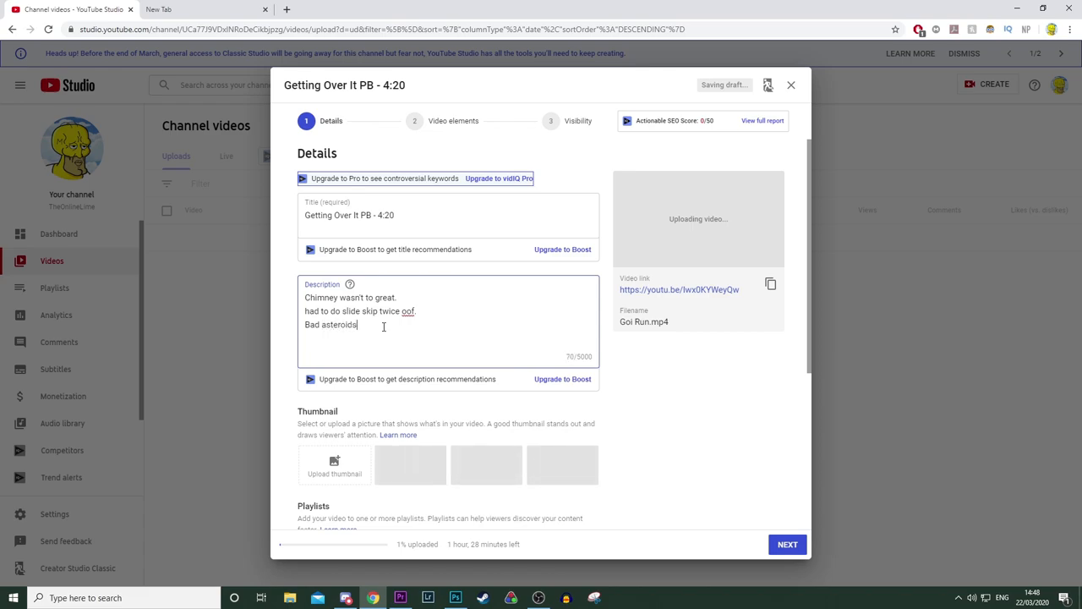
type("getting over it")
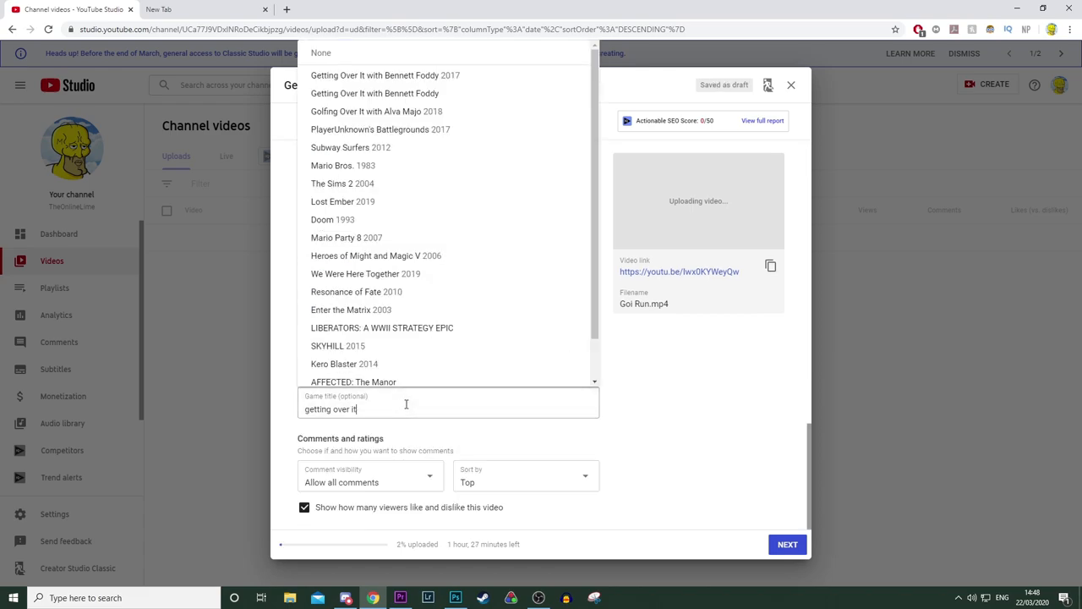
left_click(374, 75)
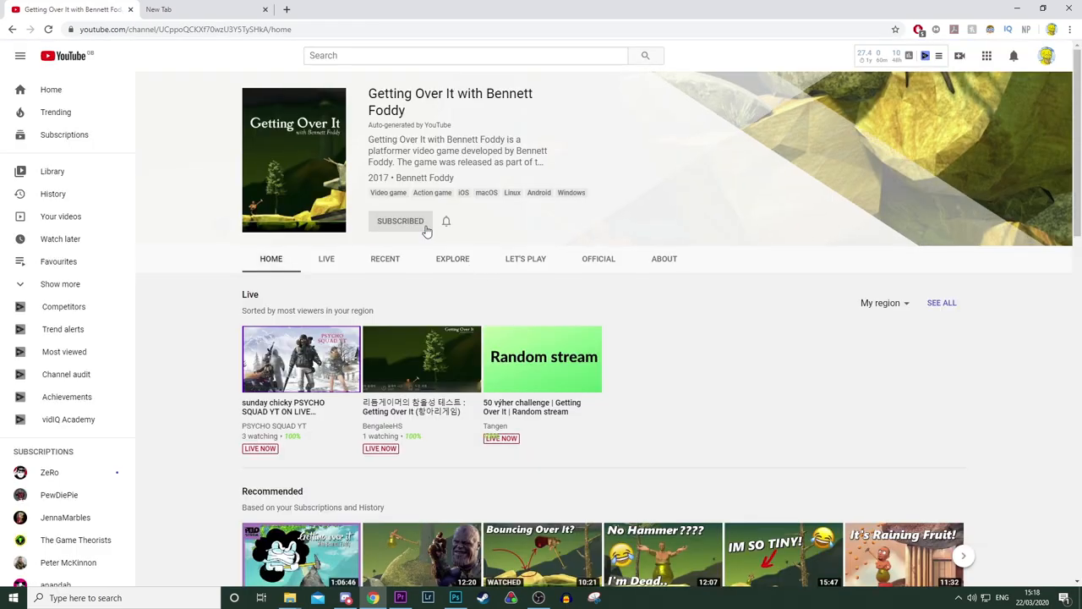
Show the game page's RECENT videos and scroll down through them
left_click(385, 259)
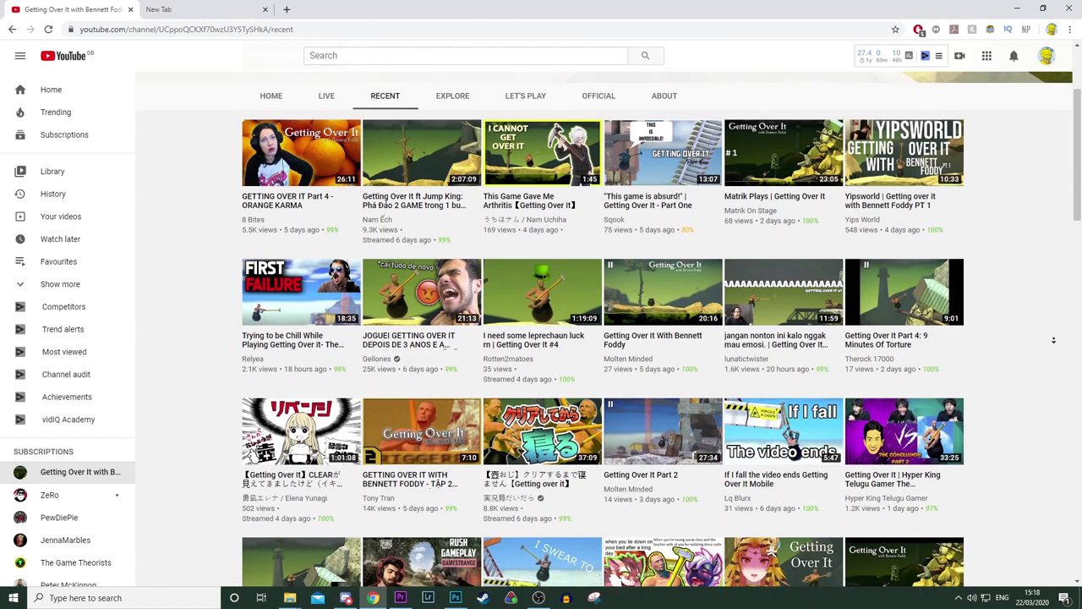
scroll("down", 3)
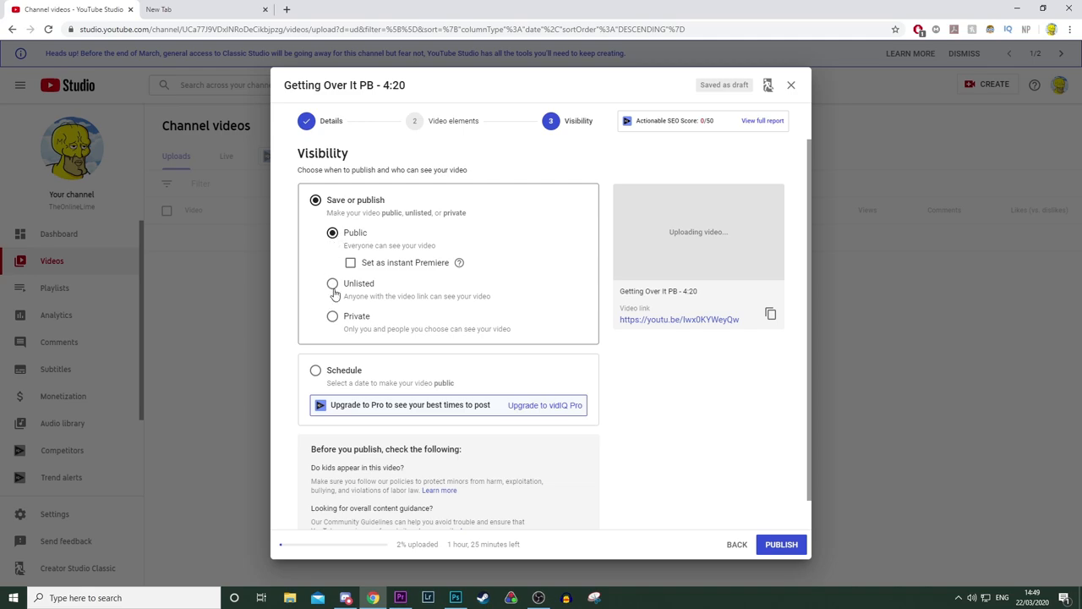
Cycle visibility through Unlisted and Private, settling on Public
left_click(332, 283)
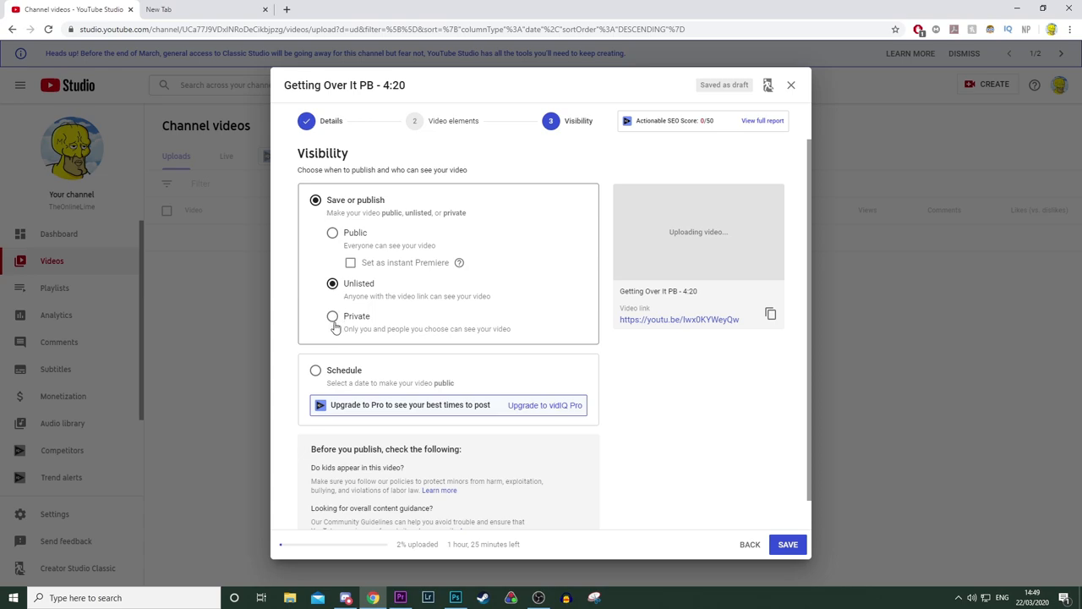
left_click(333, 315)
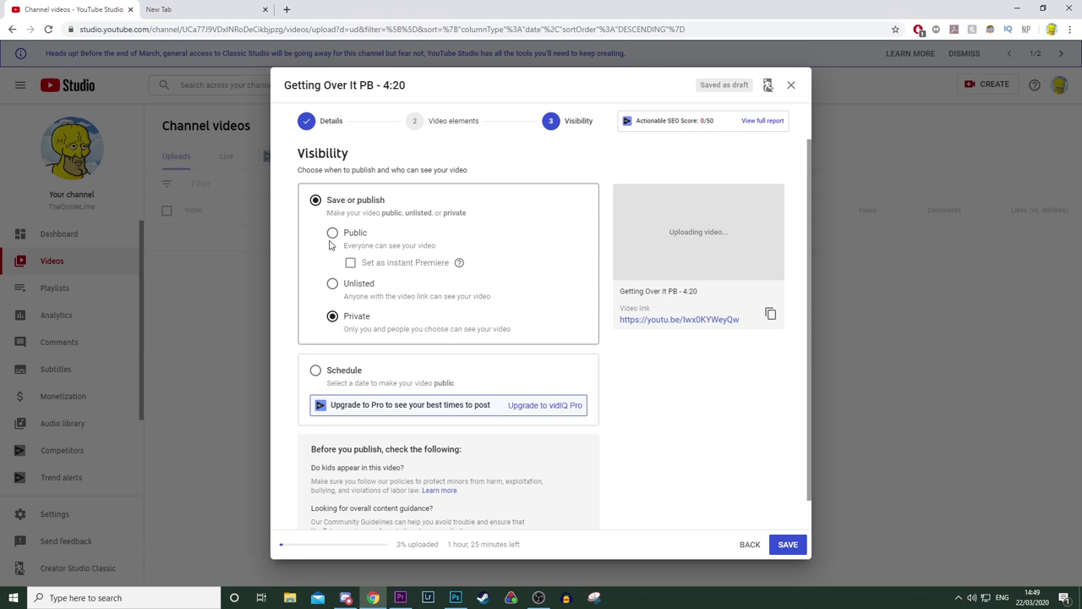
left_click(333, 233)
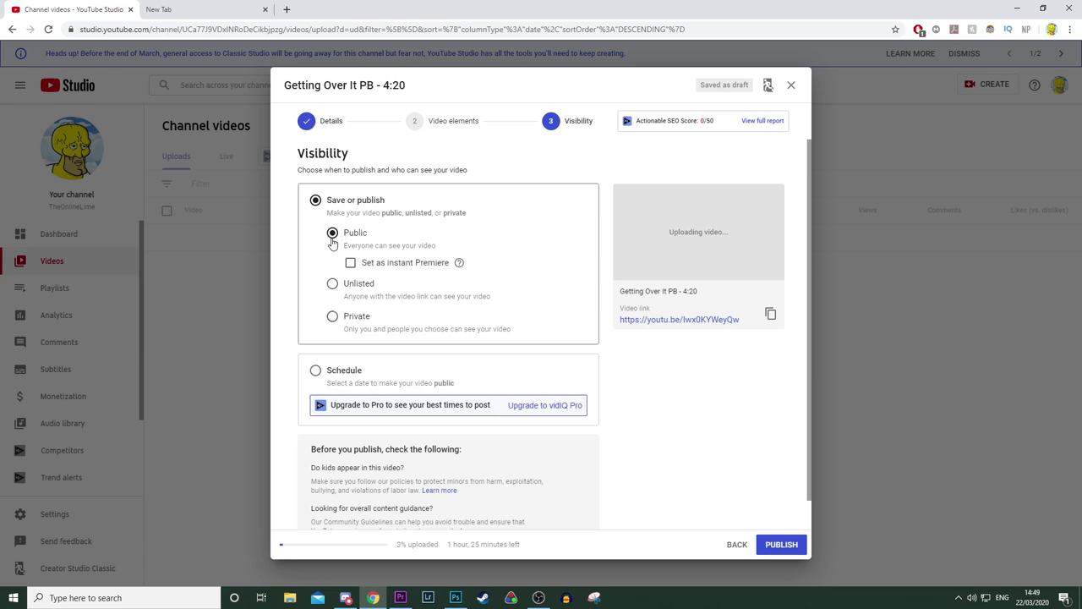
left_click(333, 232)
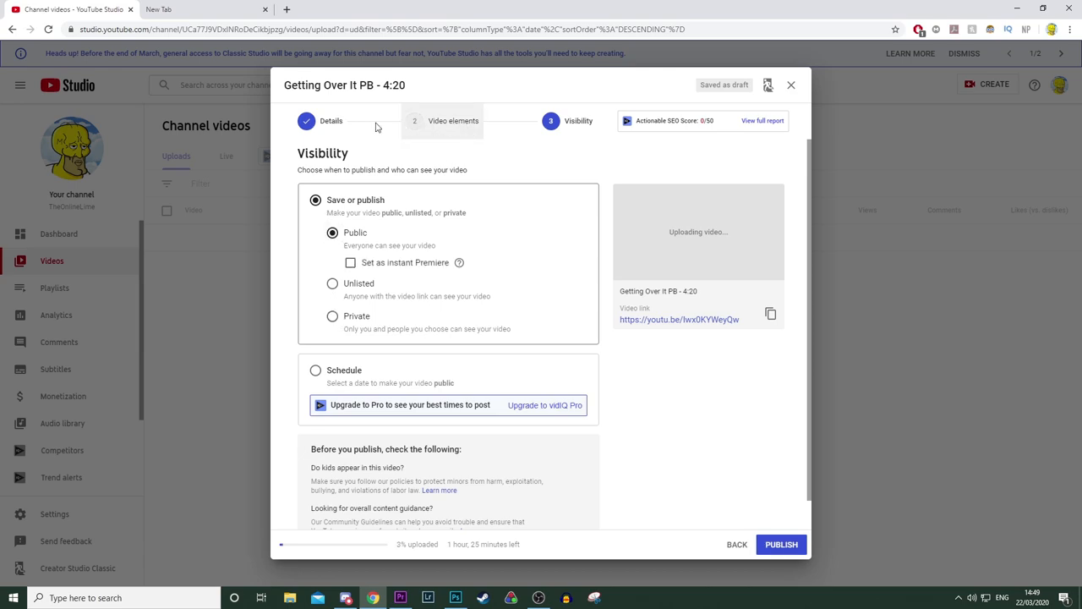
left_click(331, 120)
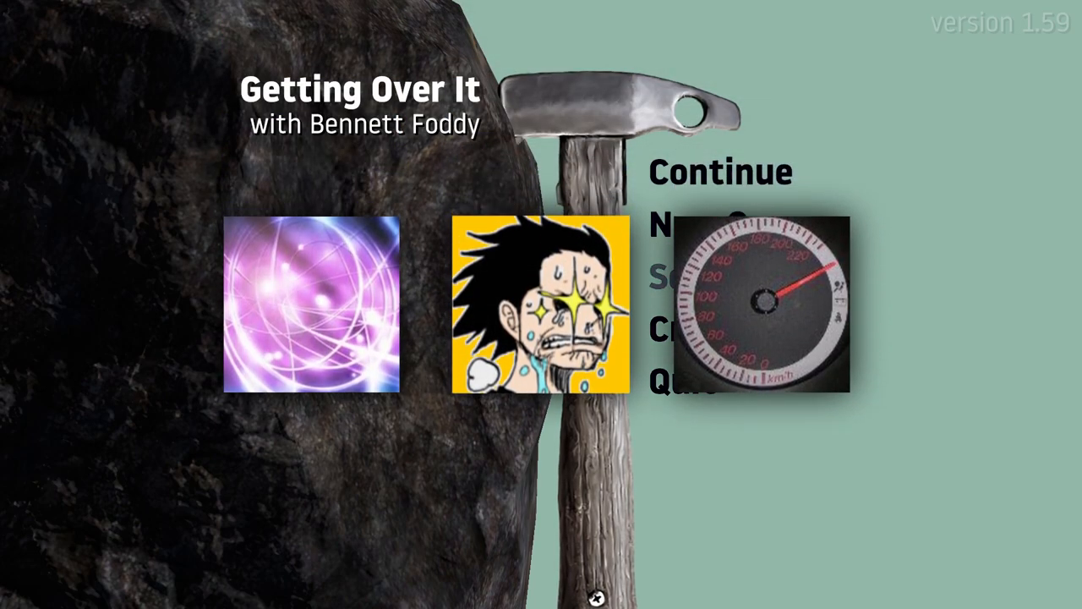
Open Settings from the main menu and set Quality to Worst
left_click(685, 284)
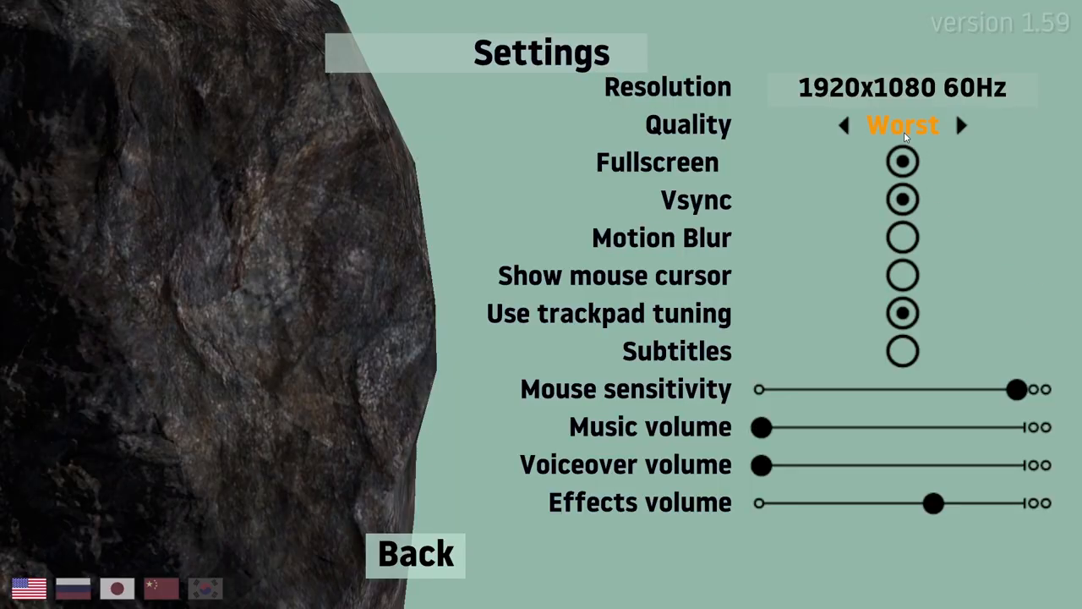
left_click(414, 555)
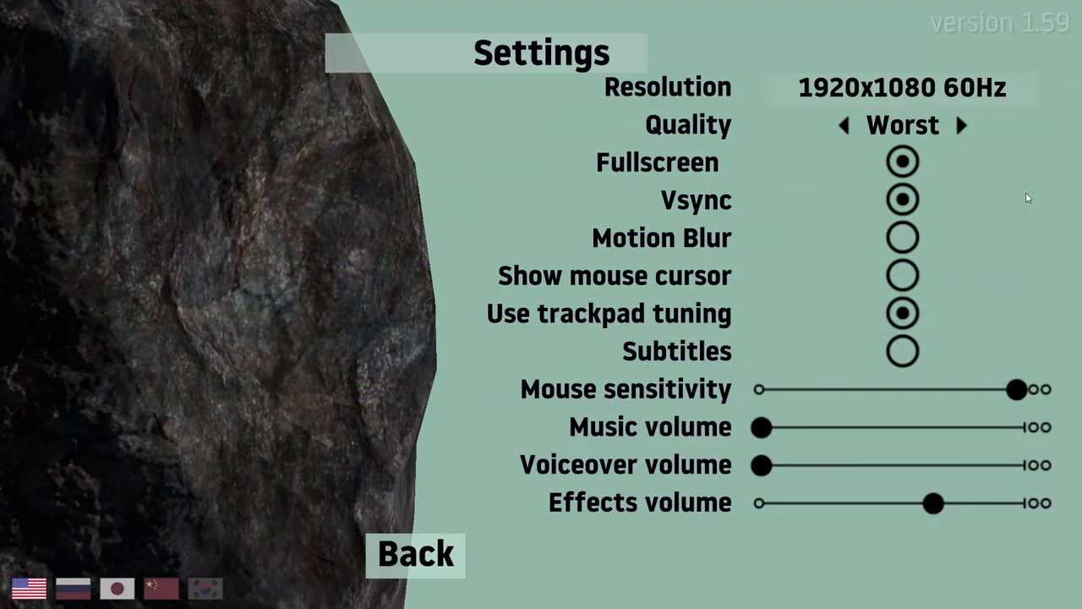
Toggle Fullscreen off and back on, leaving Motion Blur unchecked
left_click(902, 162)
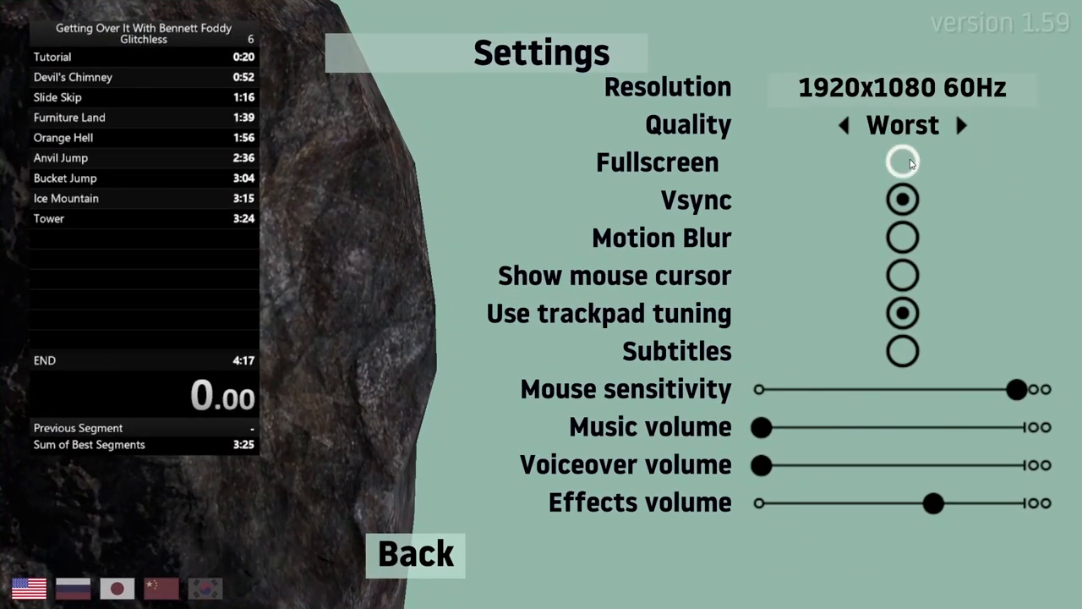
left_click(901, 162)
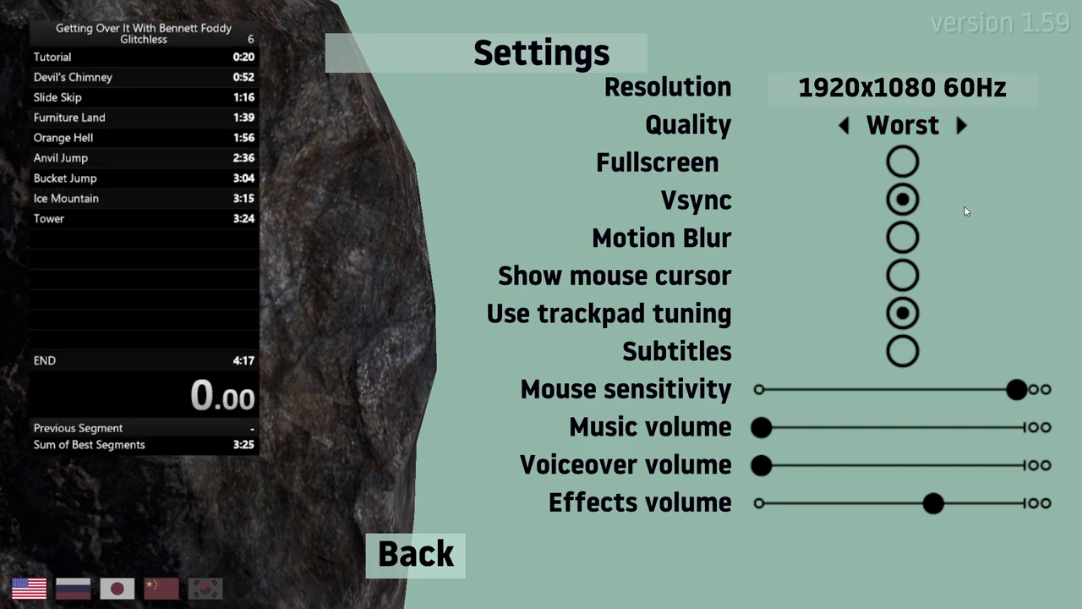
left_click(415, 556)
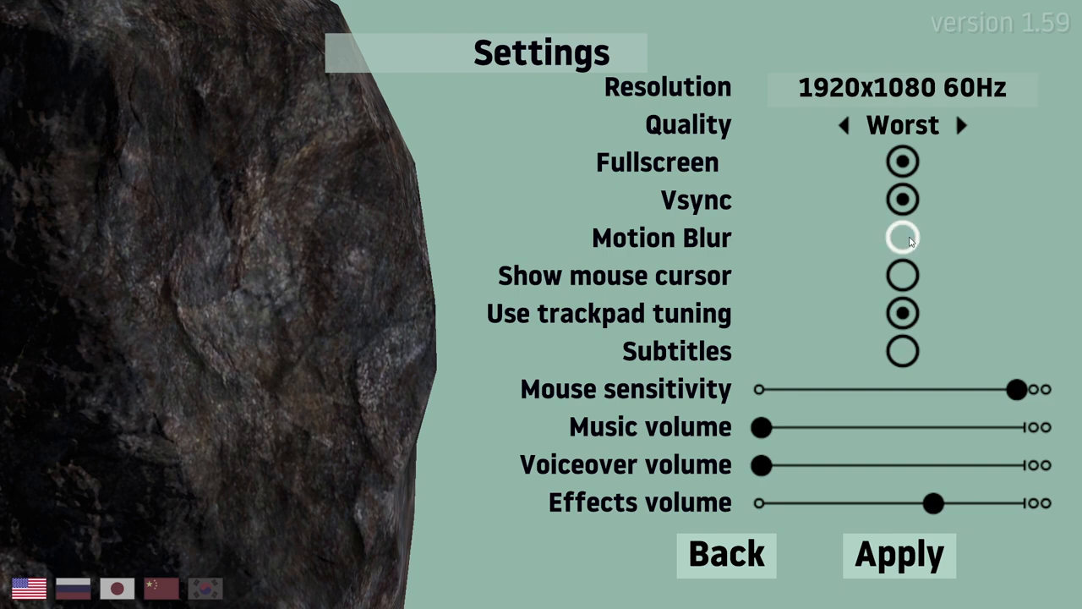
left_click(901, 238)
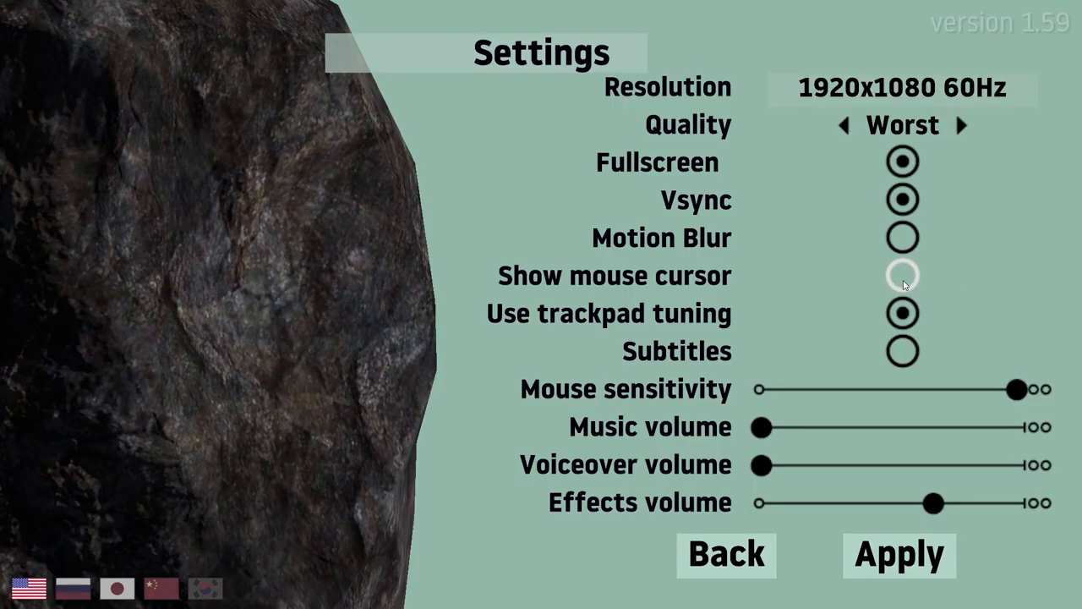
Enable Show mouse cursor with trackpad tuning on, then close settings
left_click(902, 275)
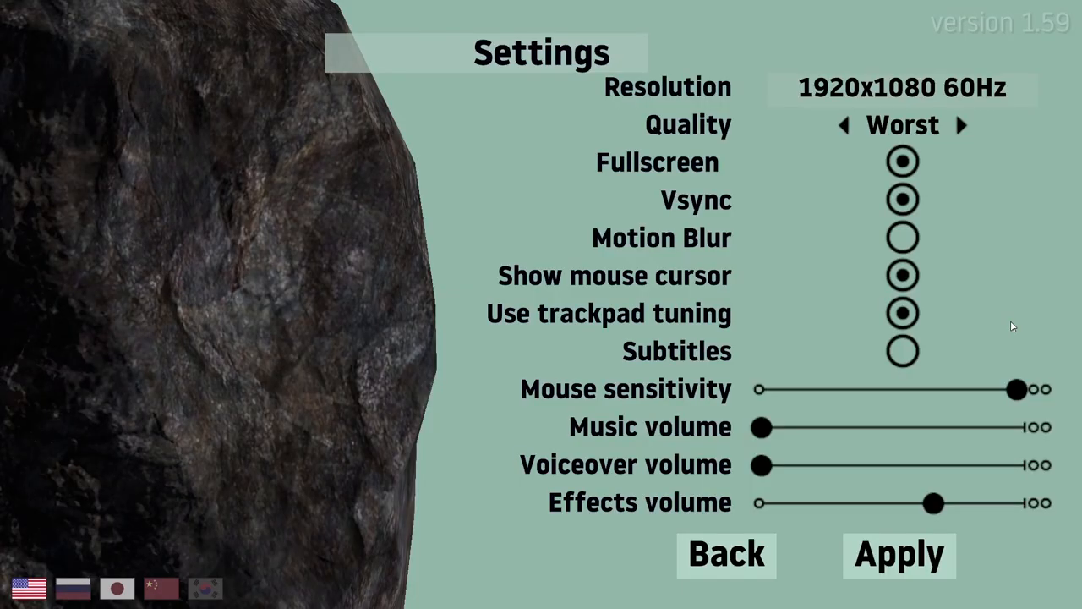
left_click(902, 313)
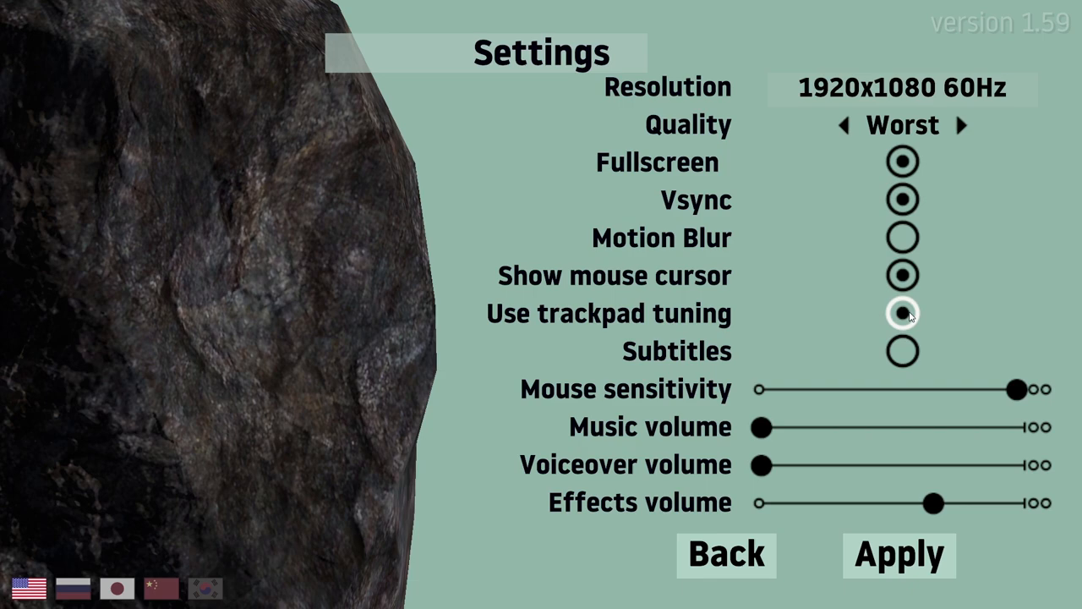
left_click(725, 554)
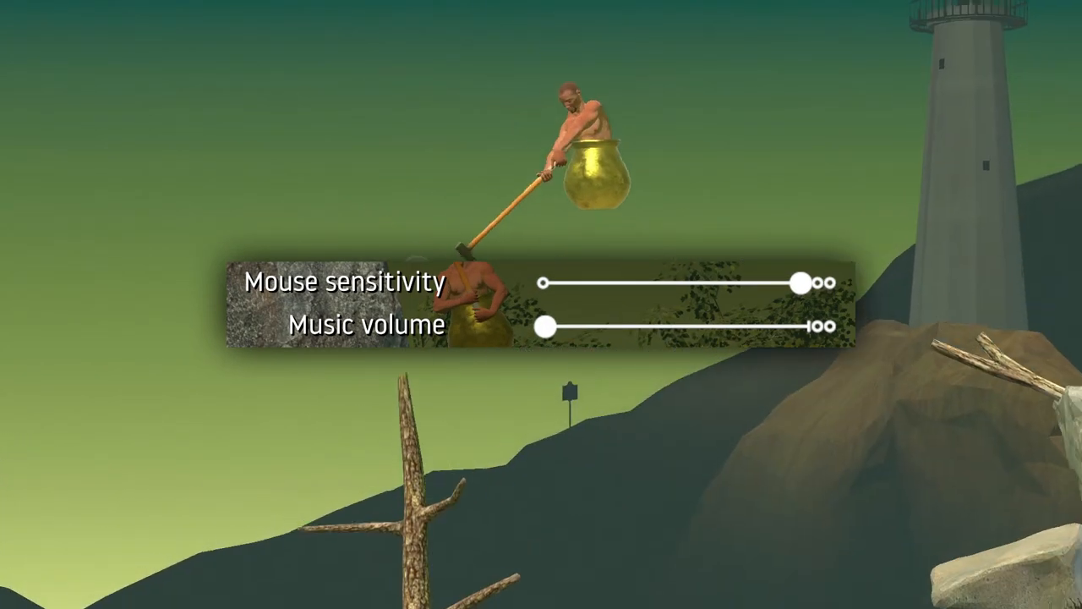